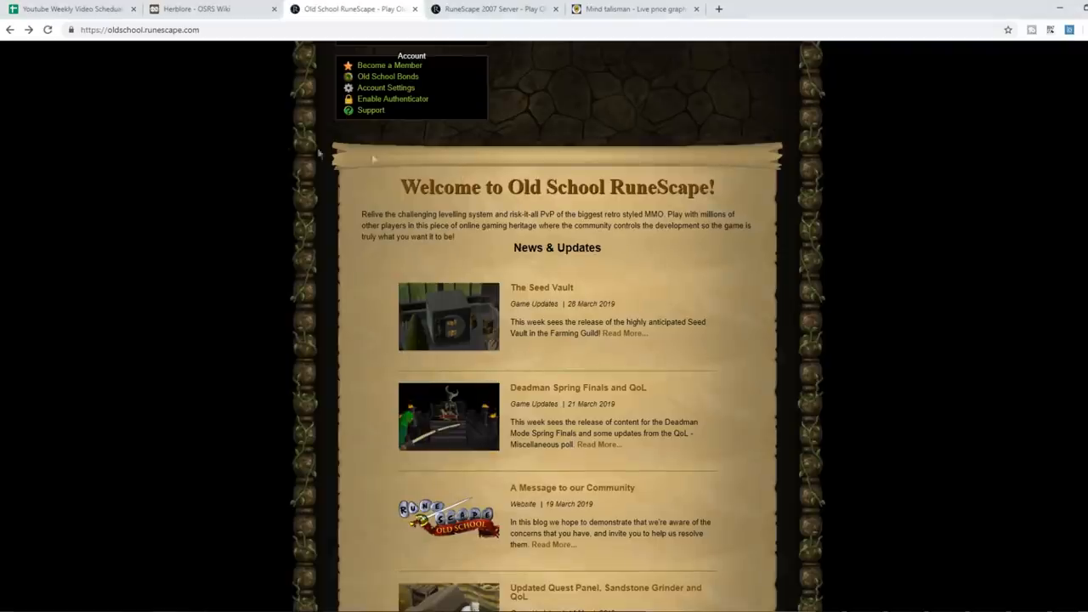
{"action": "mouse_move", "coordinate": [519, 80]}
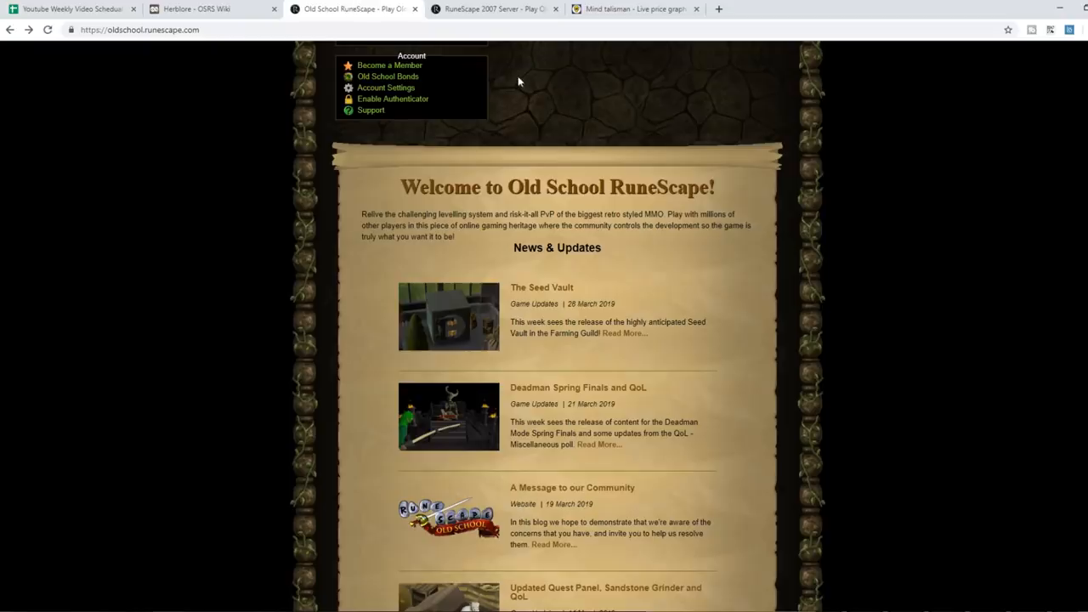
Step: Scroll the homepage to reach the news archive showing January 2019
{"action": "scroll", "scroll_direction": "down", "scroll_amount": 3}
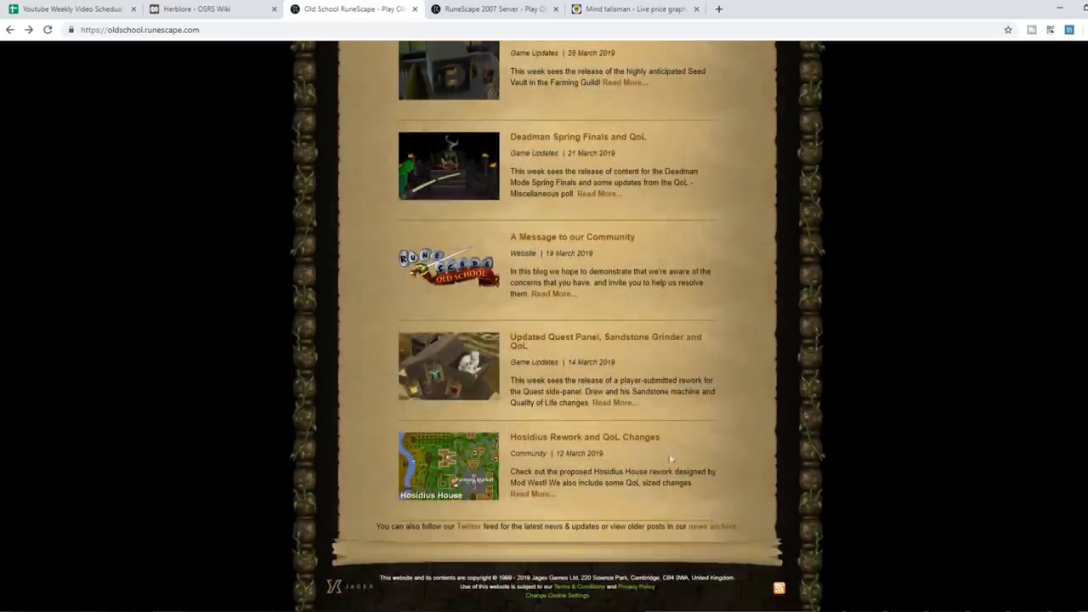
{"action": "mouse_move", "coordinate": [496, 229]}
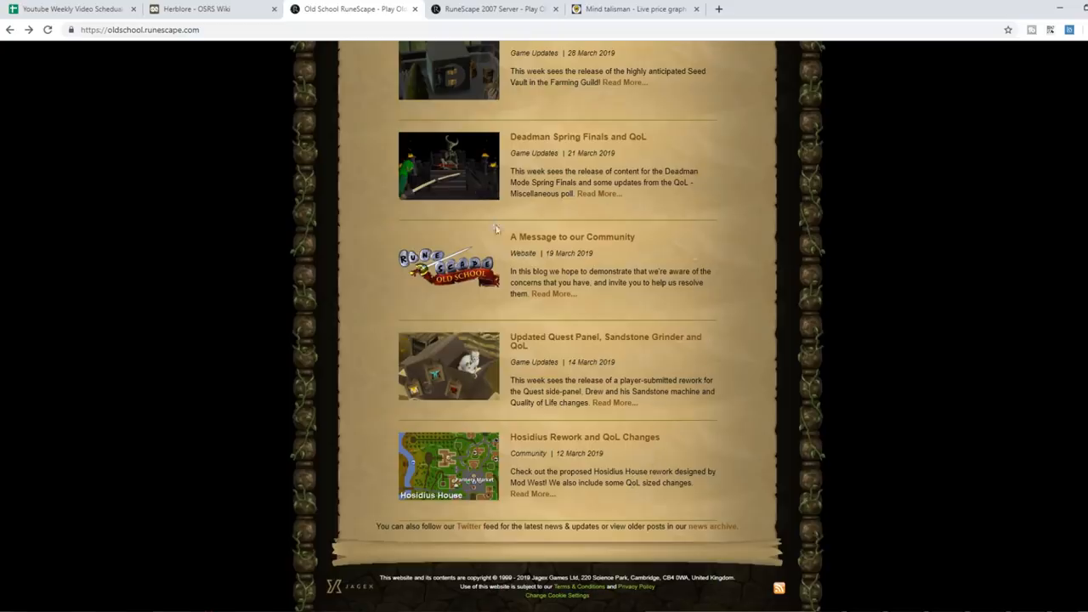
{"action": "scroll", "scroll_direction": "up", "scroll_amount": 3}
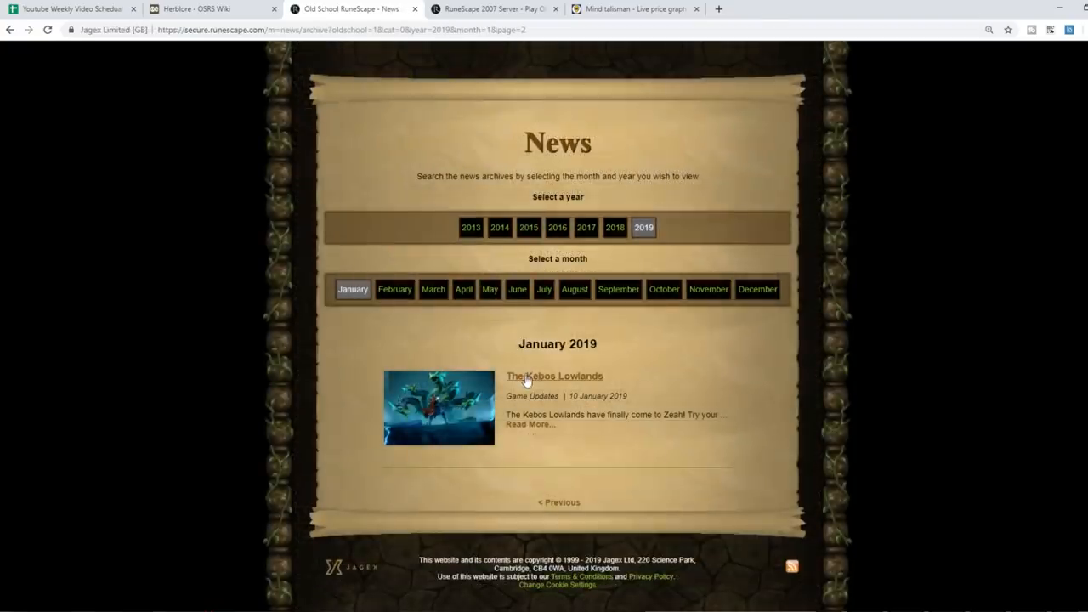
Step: Read The Kebos Lowlands article through its map and Aerial Fishing sections
{"action": "left_click", "coordinate": [553, 375]}
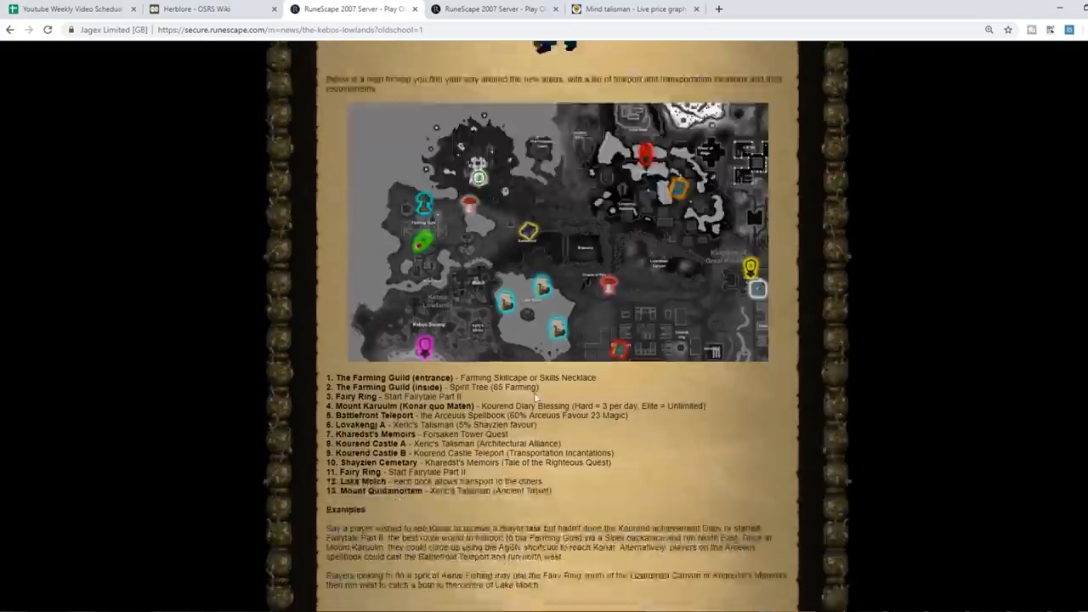
{"action": "scroll", "scroll_direction": "down", "scroll_amount": 3}
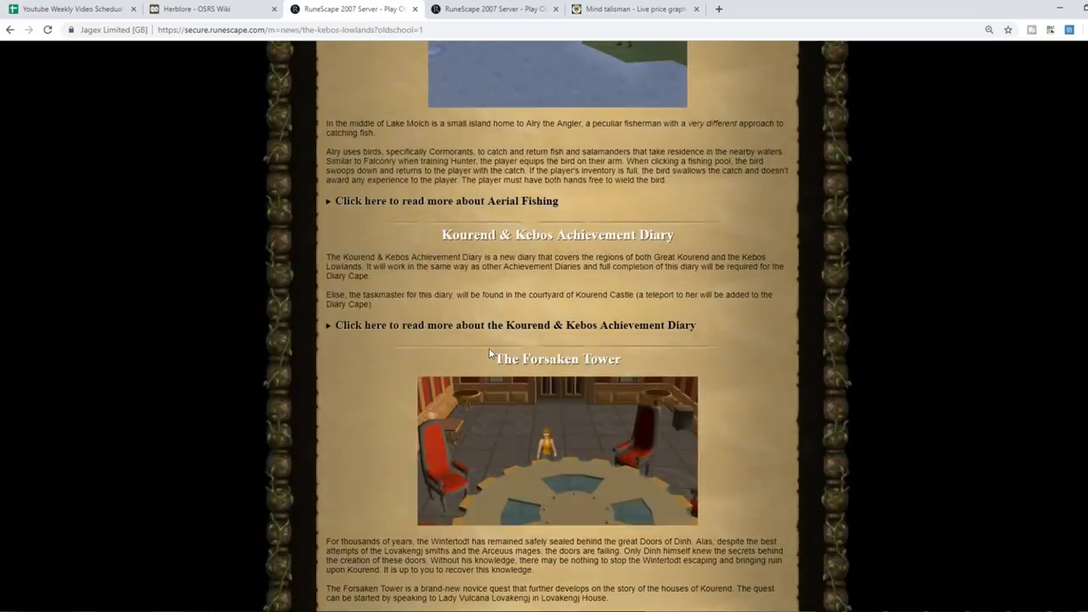
{"action": "mouse_move", "coordinate": [482, 355]}
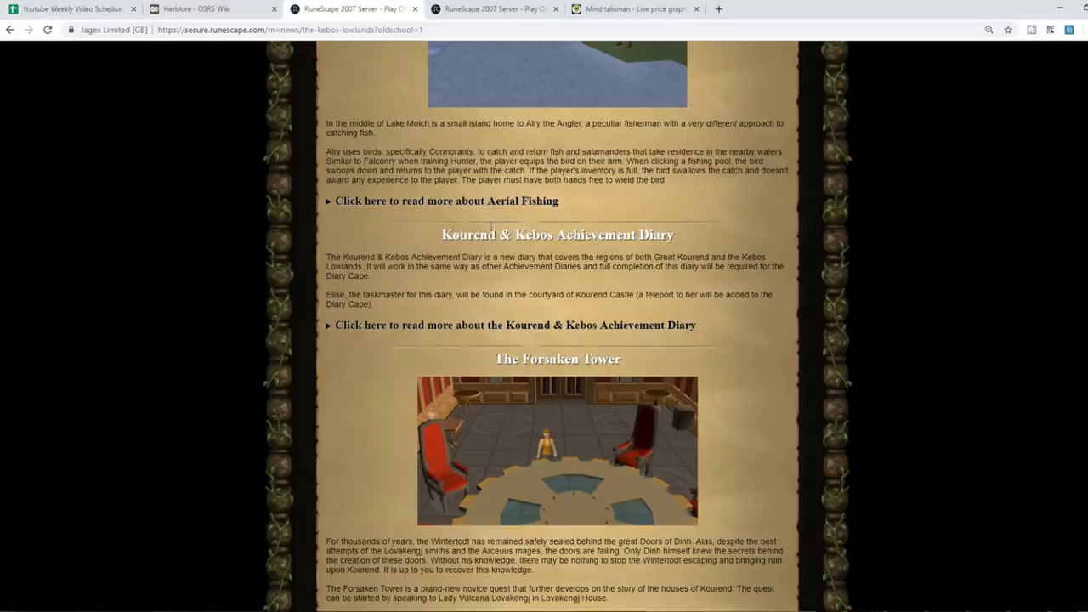
{"action": "mouse_move", "coordinate": [444, 249]}
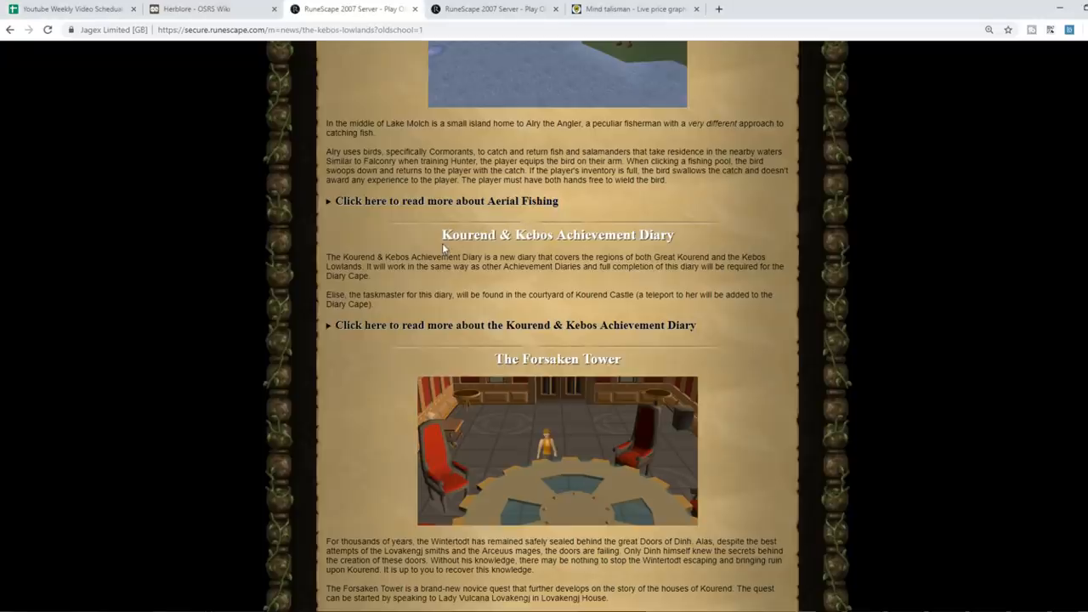
{"action": "scroll", "scroll_direction": "up", "scroll_amount": 3}
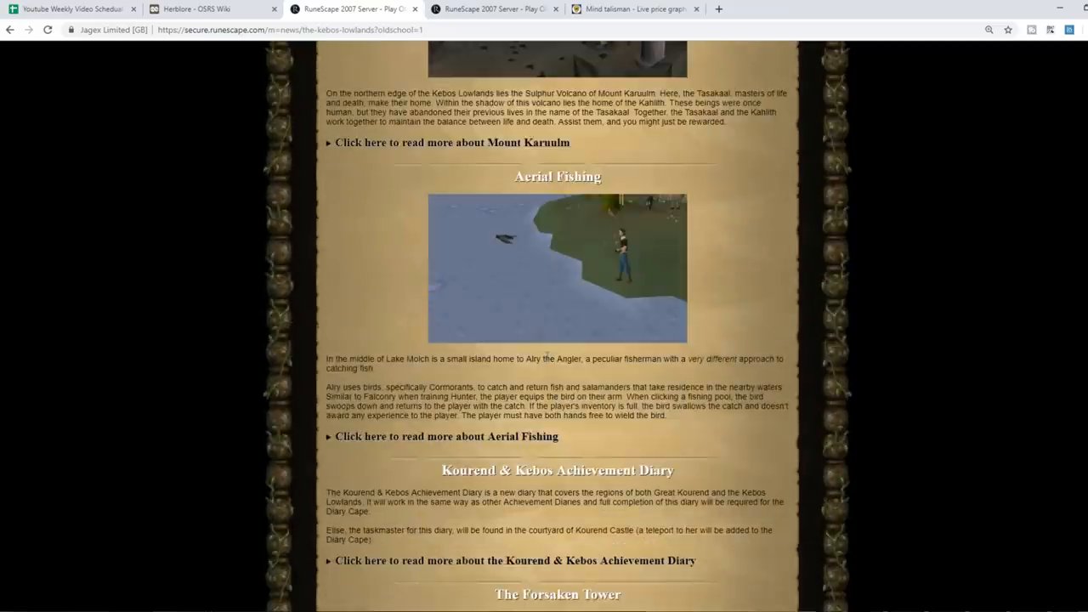
{"action": "scroll", "scroll_direction": "down", "scroll_amount": 3}
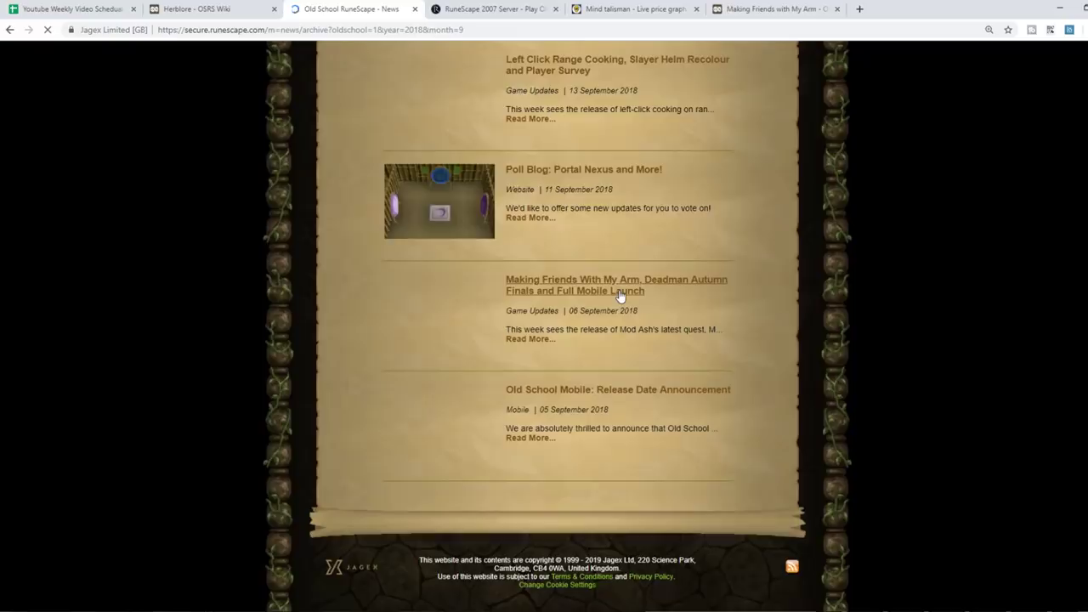
{"action": "mouse_move", "coordinate": [702, 318]}
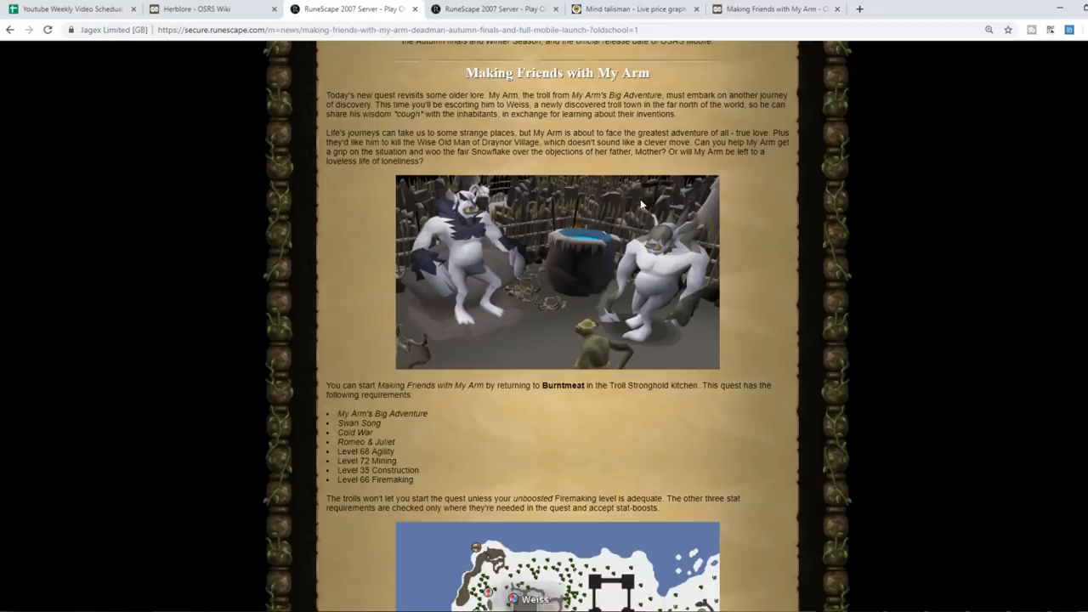
Step: Skim the Making Friends with My Arm article, then view Urt salt prices on GE Tracker
{"action": "scroll", "scroll_direction": "down", "scroll_amount": 3}
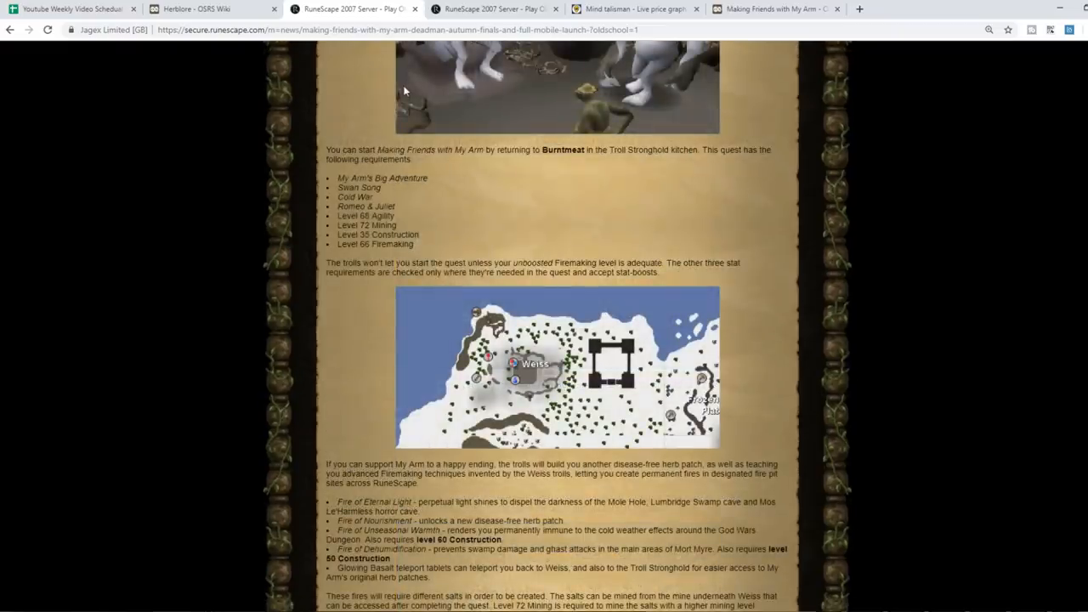
{"action": "mouse_move", "coordinate": [606, 84]}
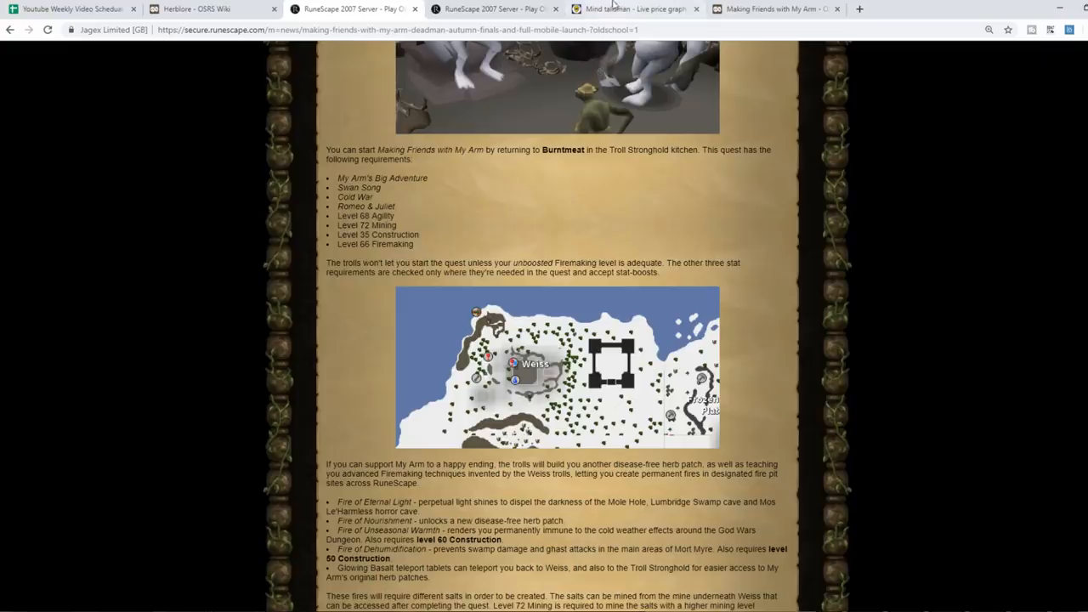
{"action": "left_click", "coordinate": [633, 8]}
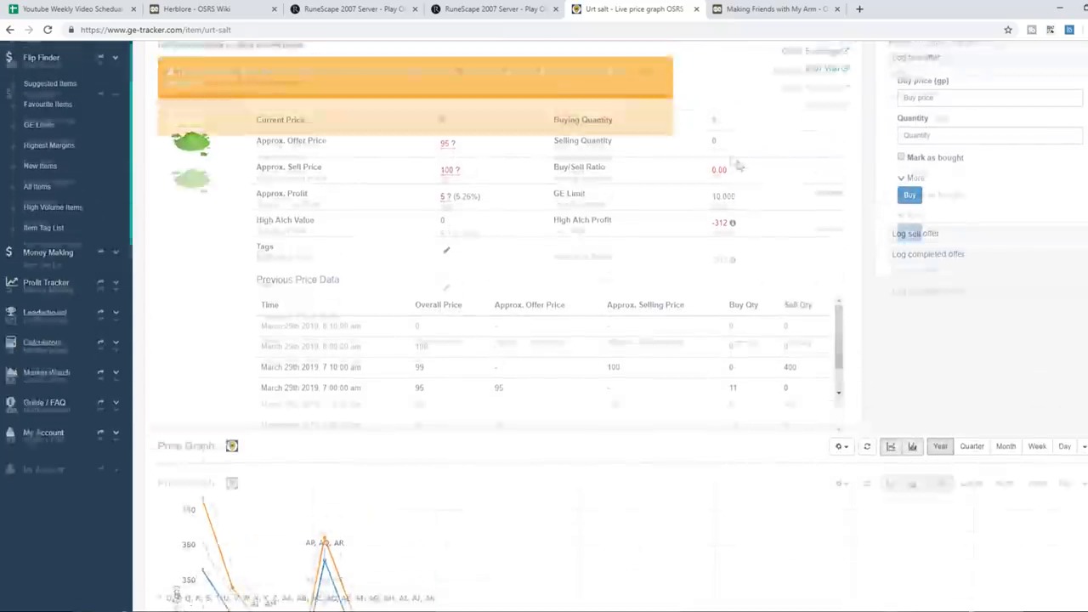
Step: Check the Urt salt price graph and return to the Making Friends with My Arm article
{"action": "scroll", "scroll_direction": "down", "scroll_amount": 3}
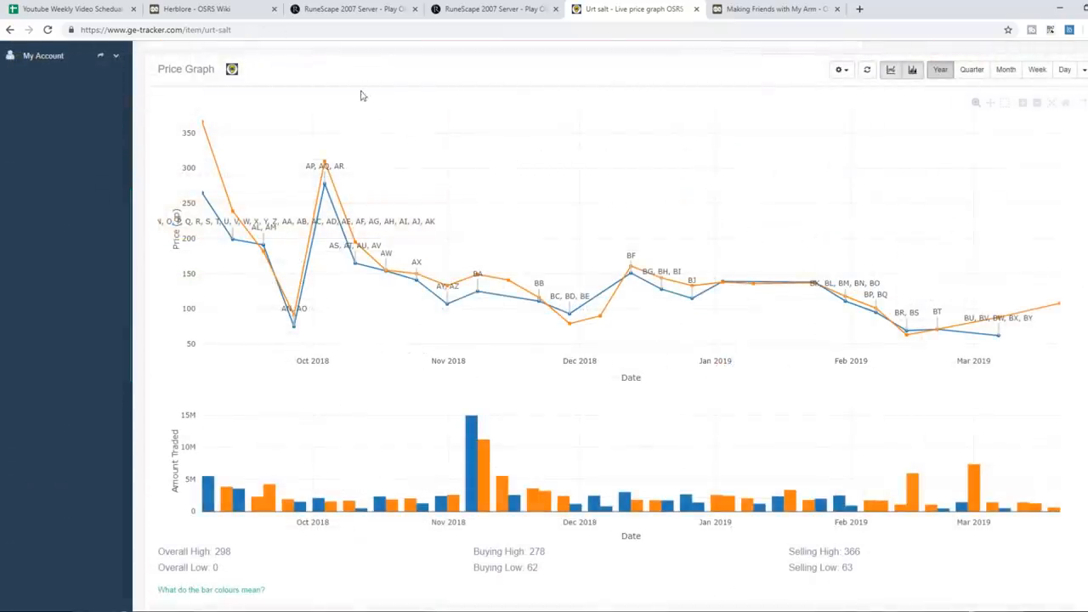
{"action": "mouse_move", "coordinate": [399, 88]}
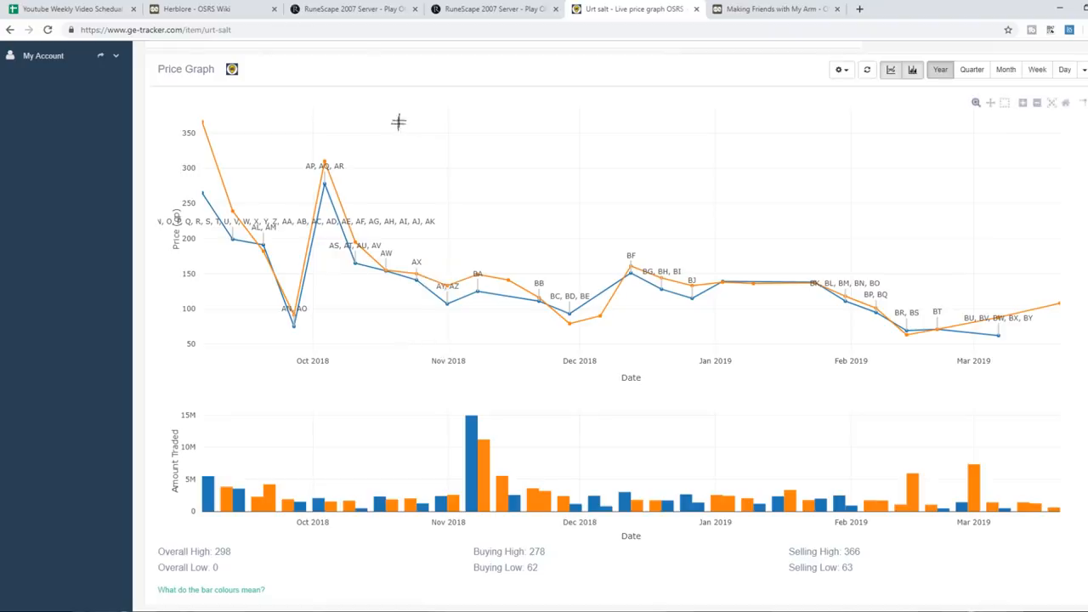
{"action": "left_click", "coordinate": [773, 9]}
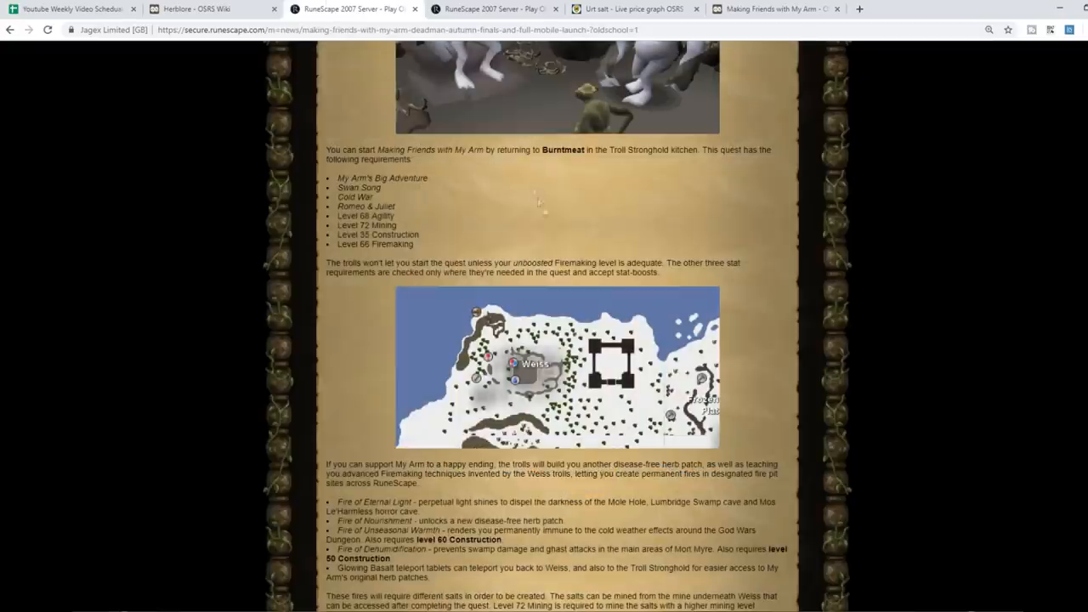
Step: From the March 2019 archive, open the Updated Quest Panel, Sandstone Grinder and QoL post
{"action": "scroll", "scroll_direction": "down", "scroll_amount": 3}
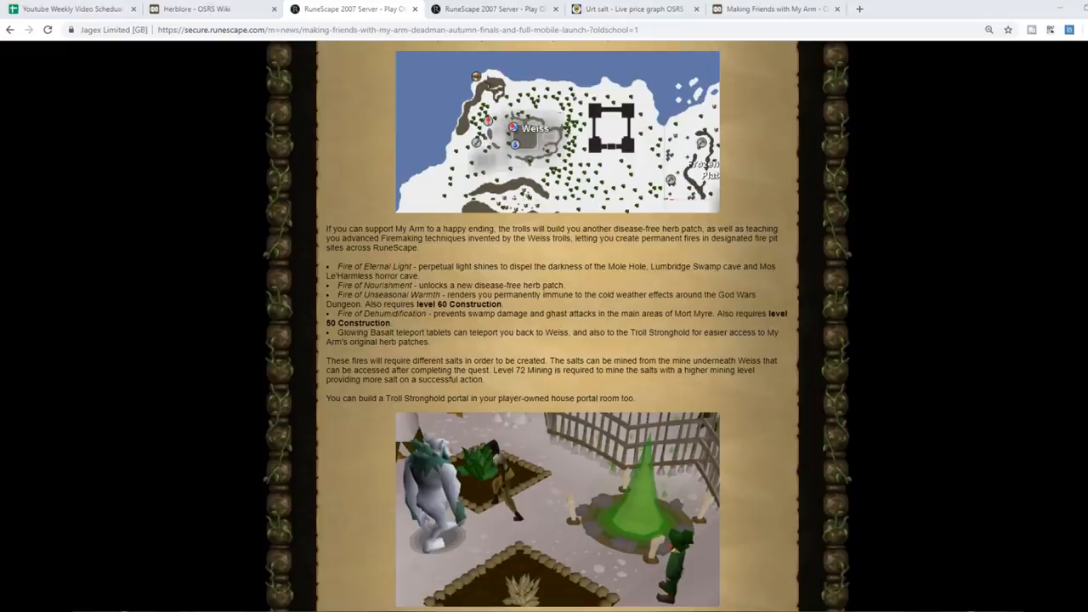
{"action": "left_click", "coordinate": [11, 28]}
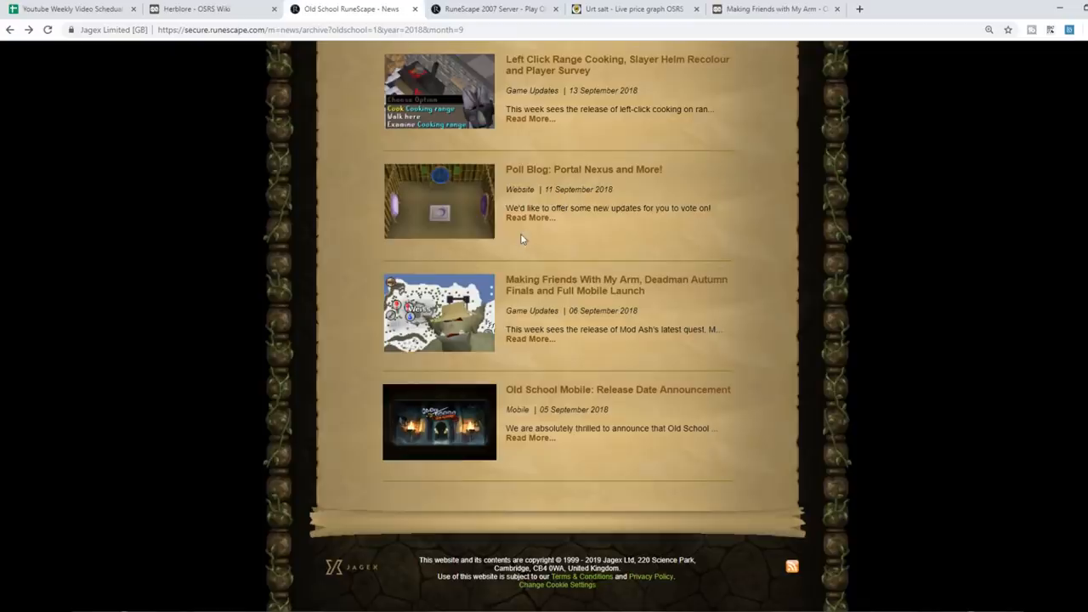
{"action": "mouse_move", "coordinate": [507, 252]}
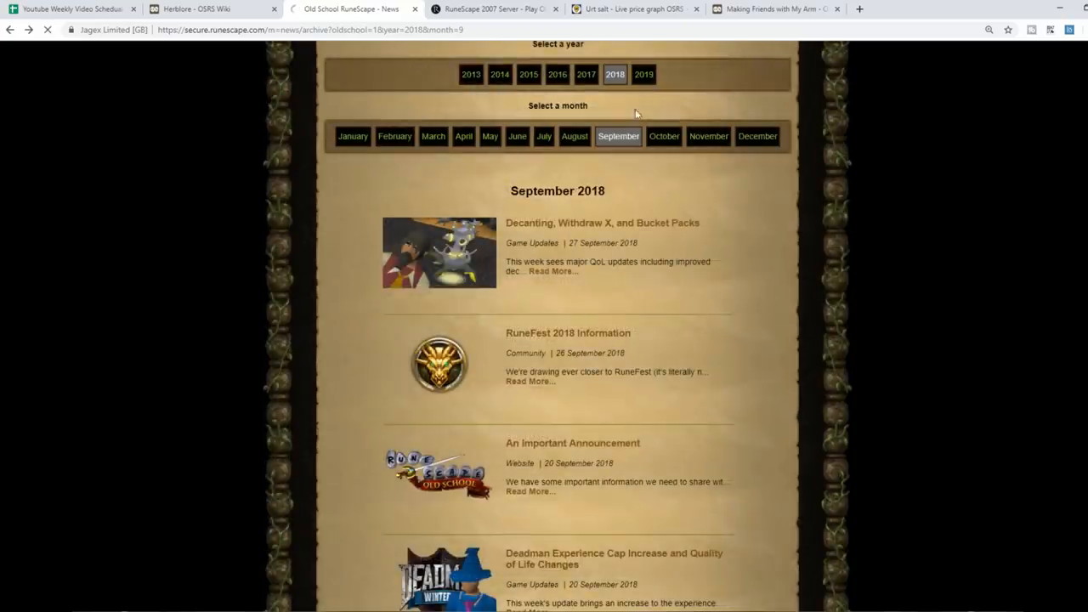
{"action": "left_click", "coordinate": [643, 74]}
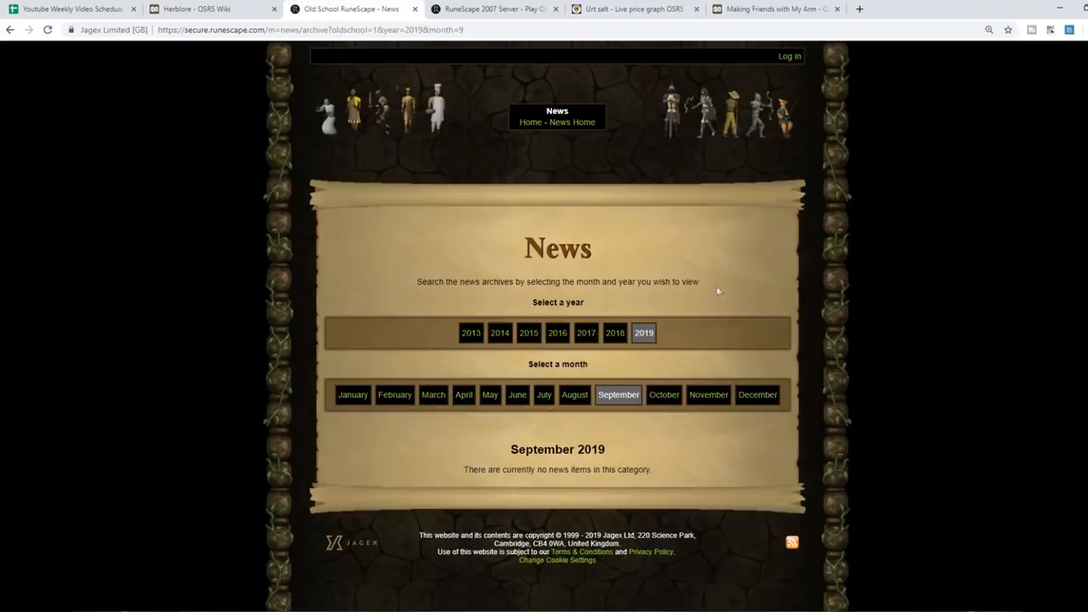
{"action": "left_click", "coordinate": [432, 394]}
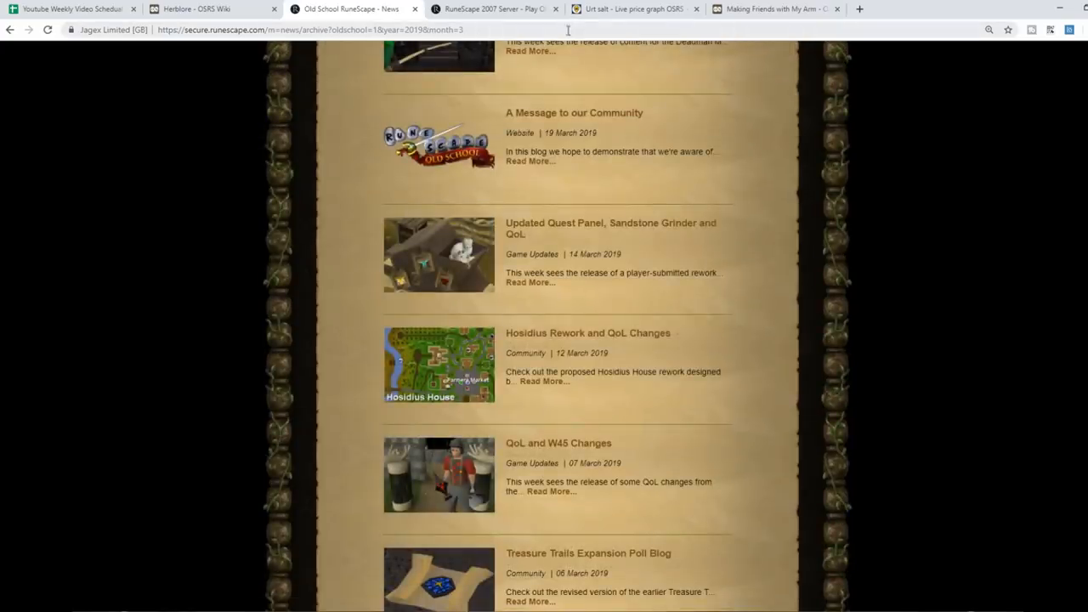
{"action": "mouse_move", "coordinate": [559, 89]}
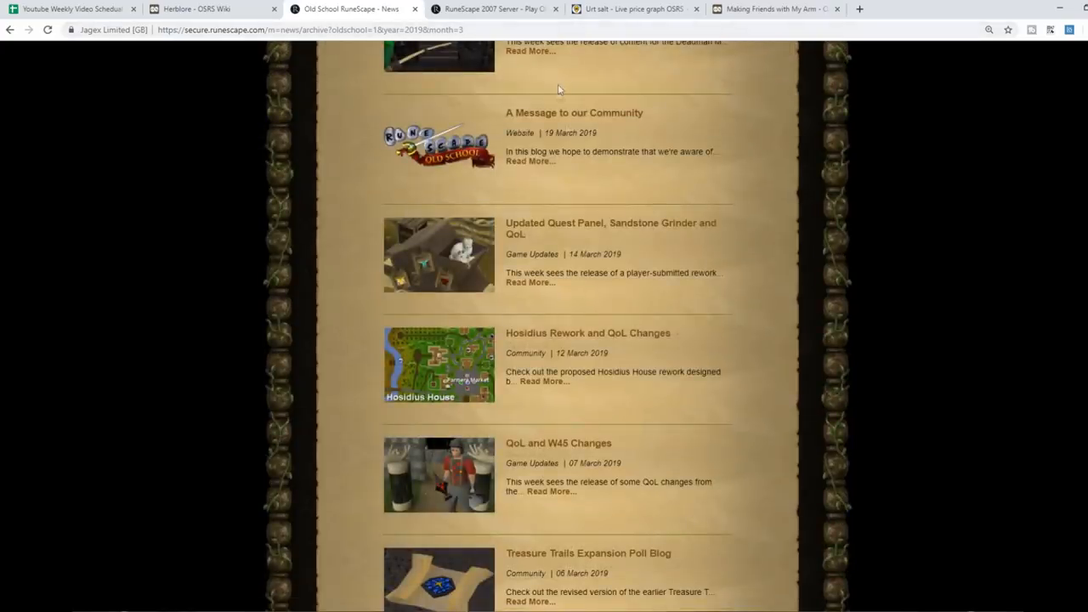
{"action": "mouse_move", "coordinate": [742, 186]}
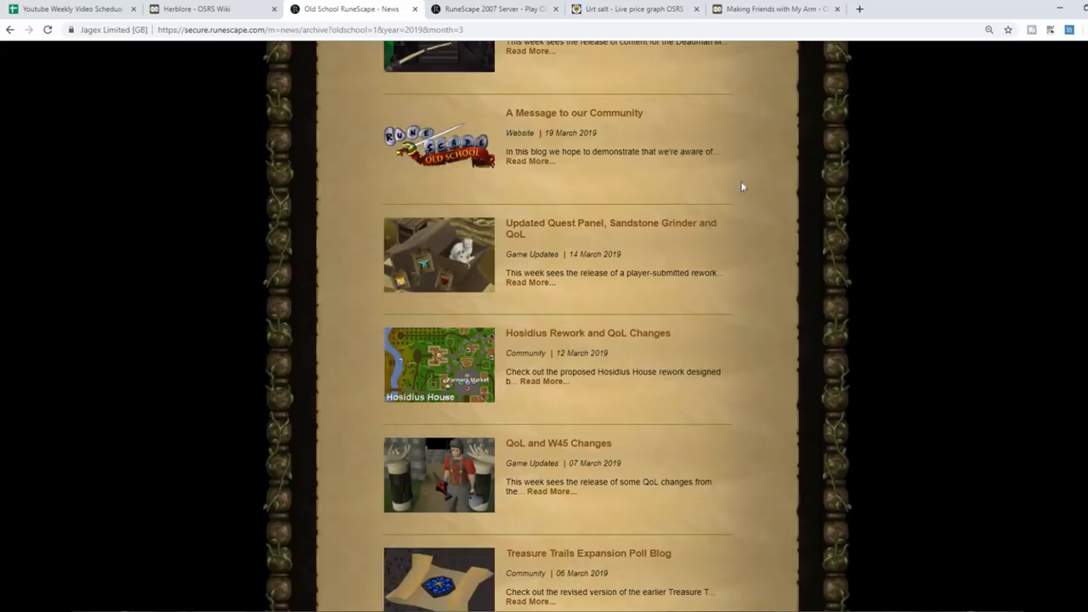
{"action": "mouse_move", "coordinate": [777, 184]}
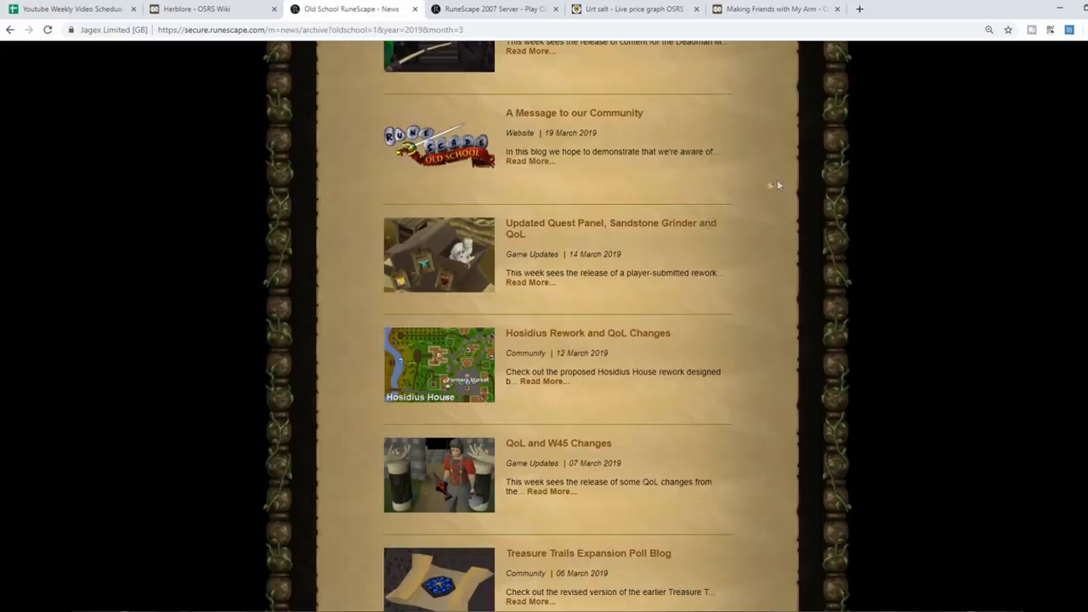
{"action": "left_click", "coordinate": [610, 228]}
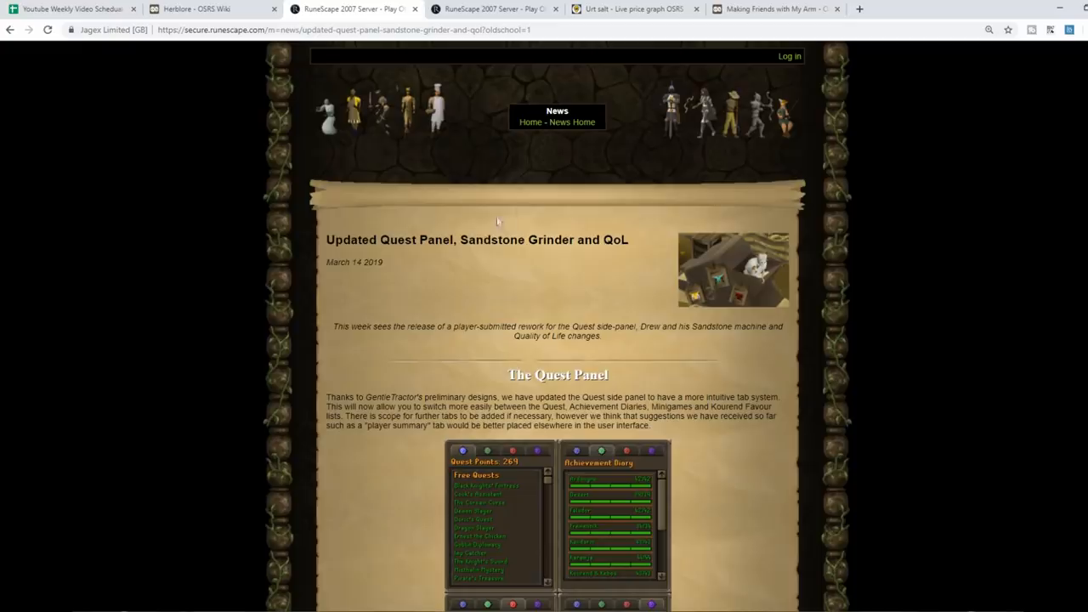
{"action": "mouse_move", "coordinate": [595, 236]}
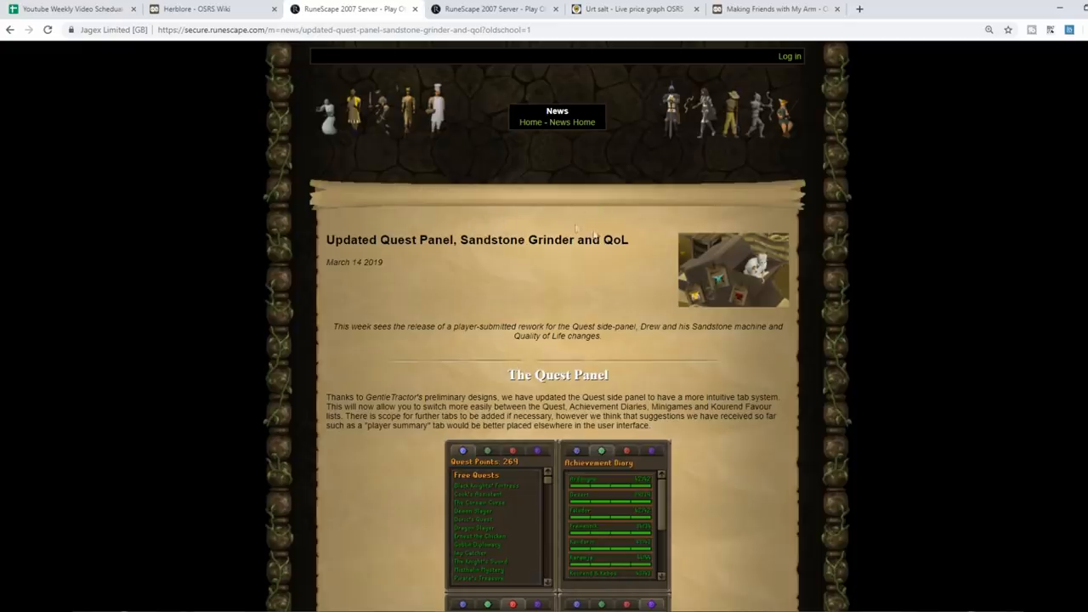
{"action": "scroll", "scroll_direction": "down", "scroll_amount": 3}
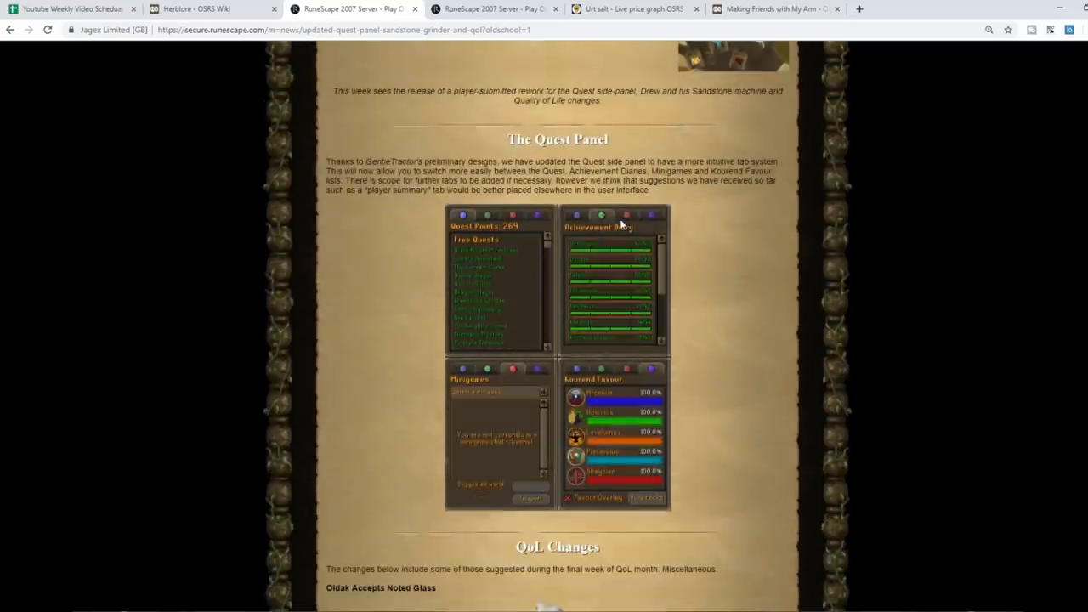
{"action": "scroll", "scroll_direction": "down", "scroll_amount": 3}
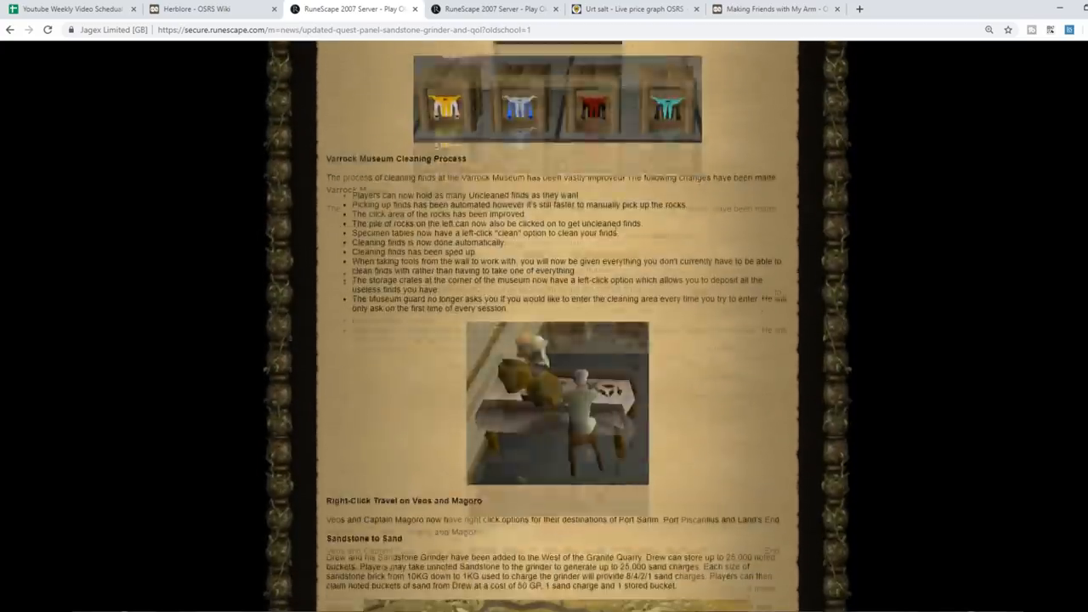
{"action": "scroll", "scroll_direction": "up", "scroll_amount": 3}
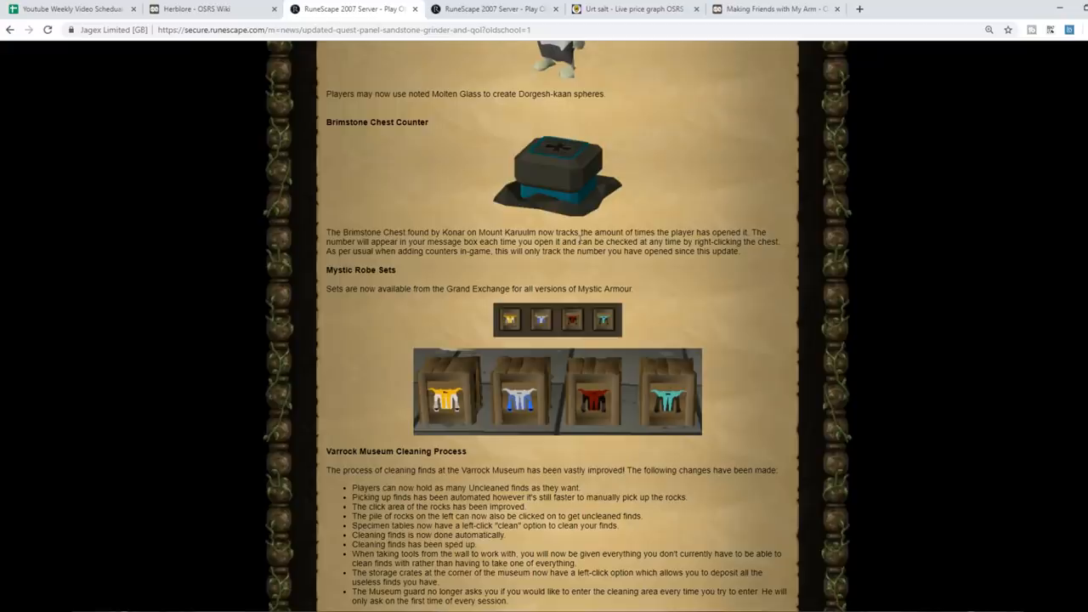
{"action": "mouse_move", "coordinate": [655, 407]}
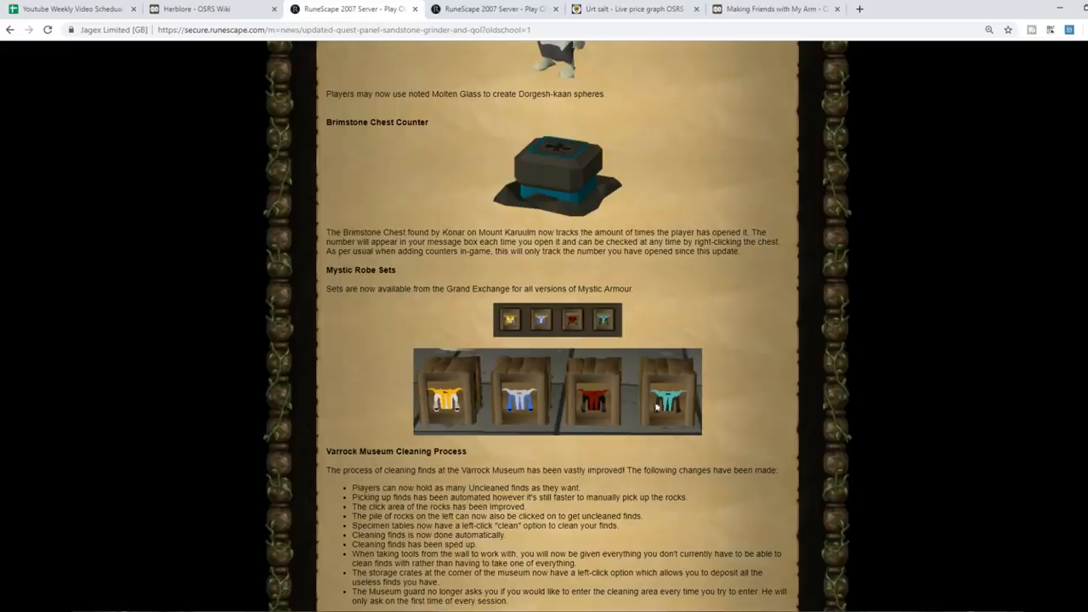
{"action": "mouse_move", "coordinate": [564, 389]}
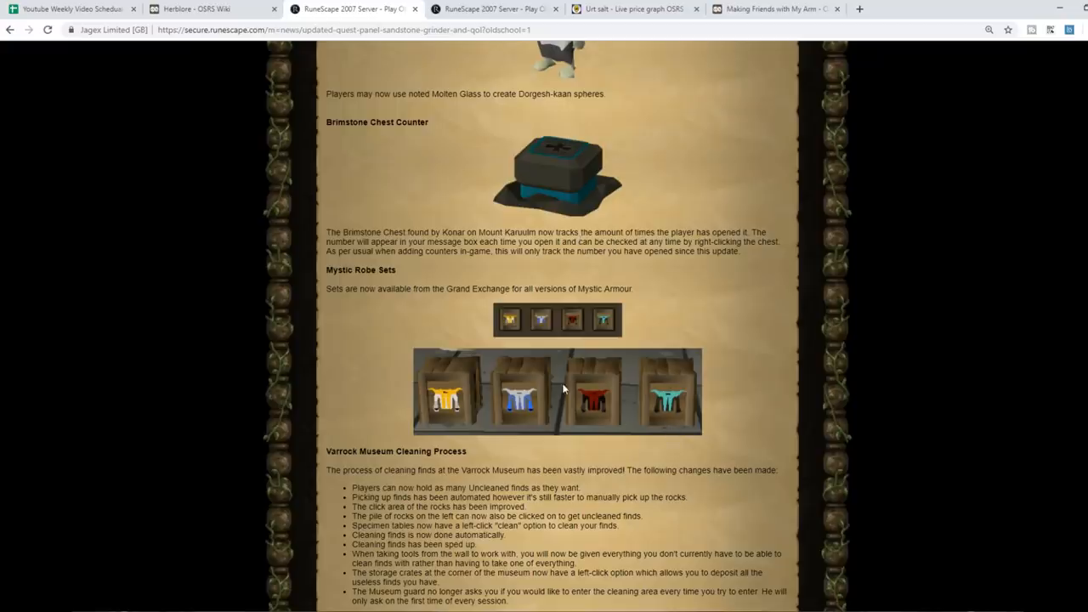
{"action": "mouse_move", "coordinate": [547, 366]}
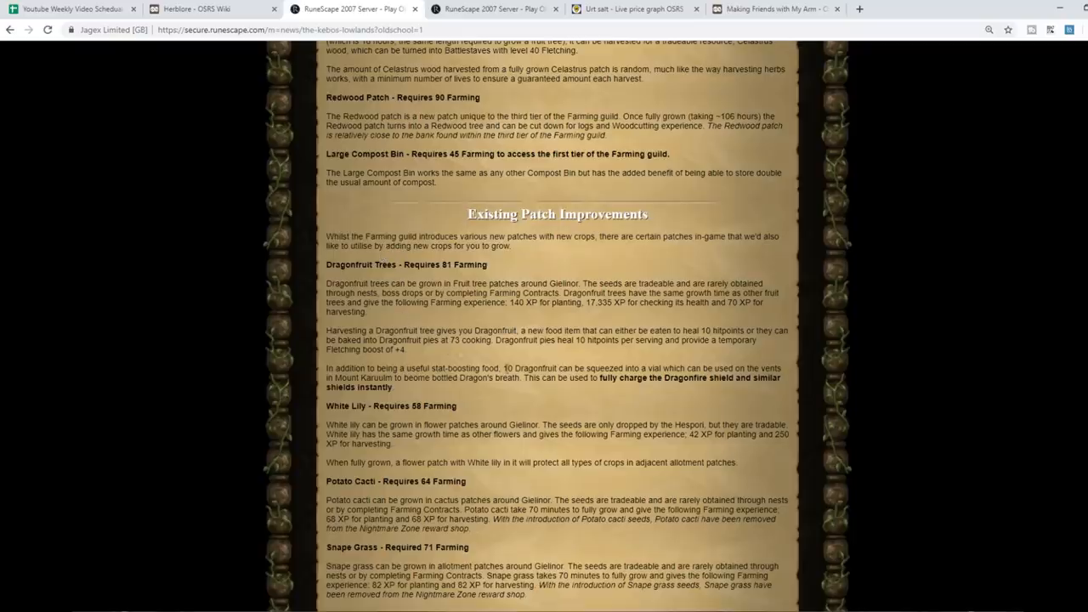
Step: Highlight the sentence about squeezing 10 Dragonfruit into a vial
{"action": "left_click_drag", "start_coordinate": [505, 368], "coordinate": [740, 367]}
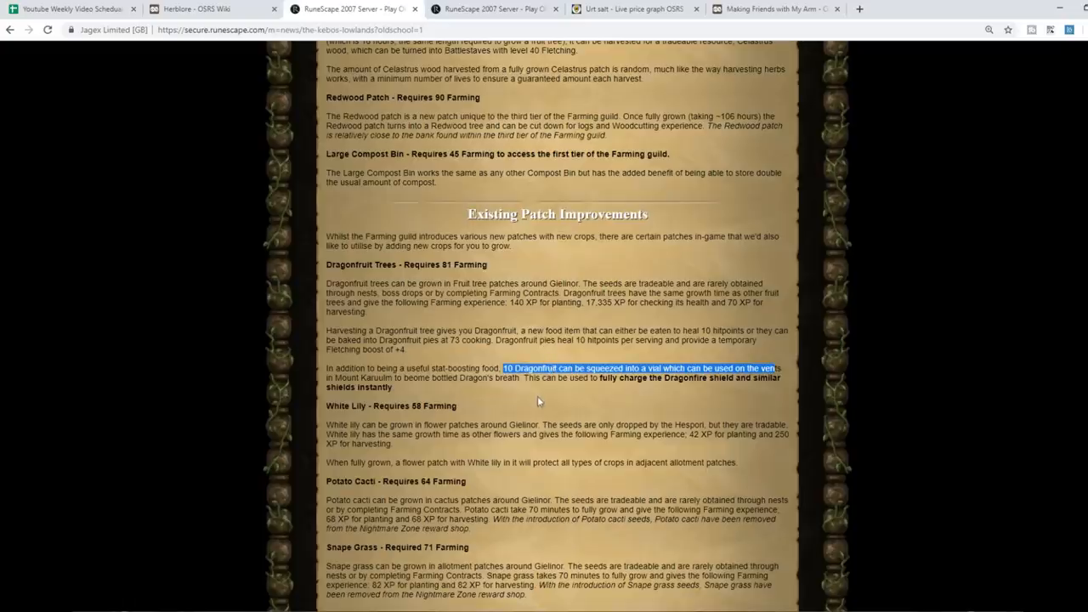
{"action": "mouse_move", "coordinate": [507, 397]}
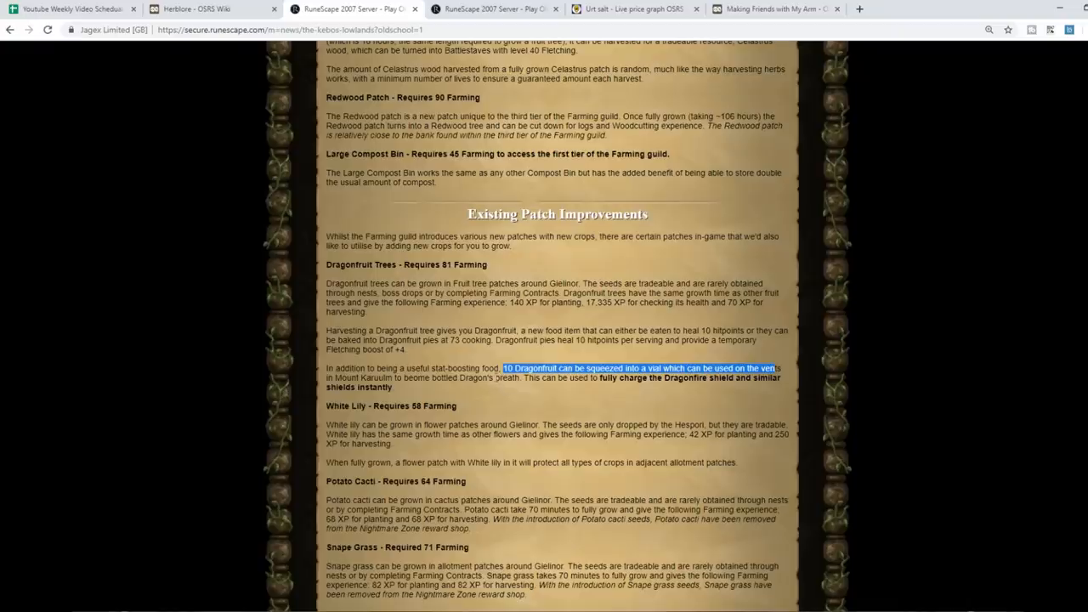
{"action": "mouse_move", "coordinate": [474, 358]}
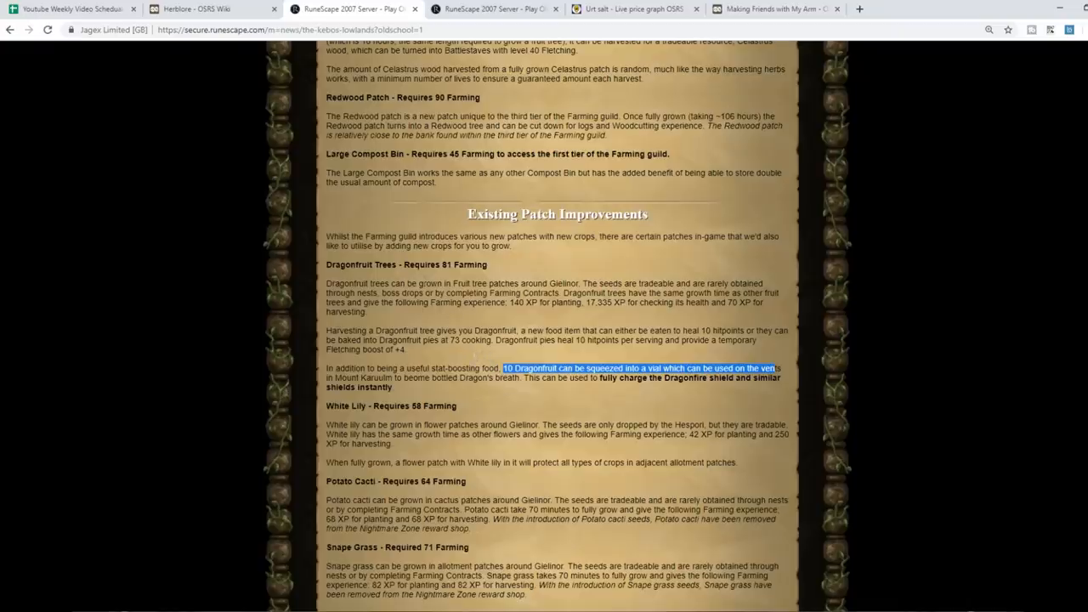
{"action": "mouse_move", "coordinate": [466, 236]}
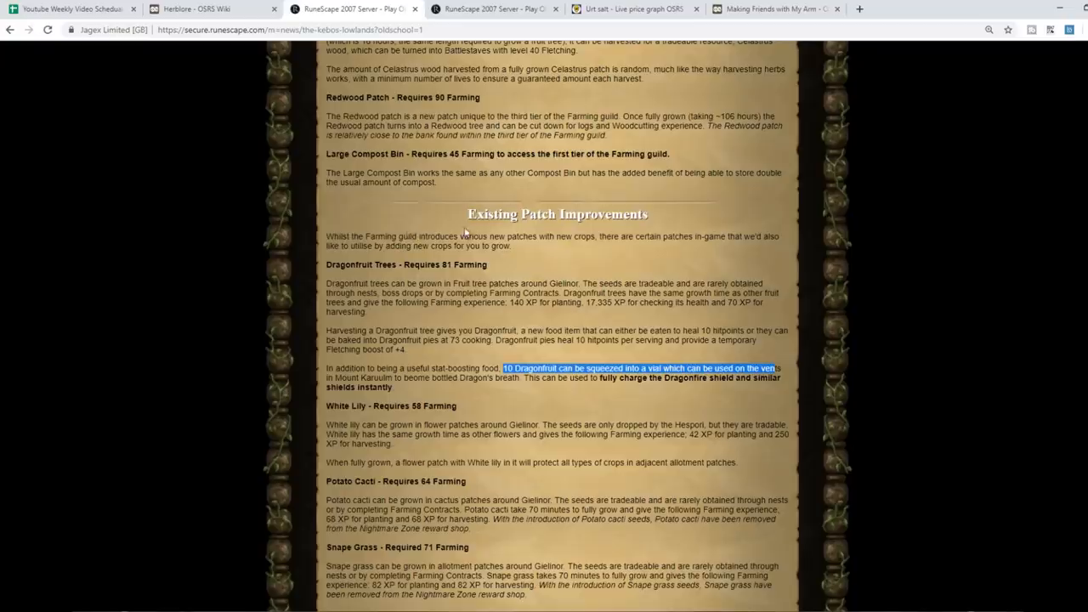
{"action": "mouse_move", "coordinate": [369, 113]}
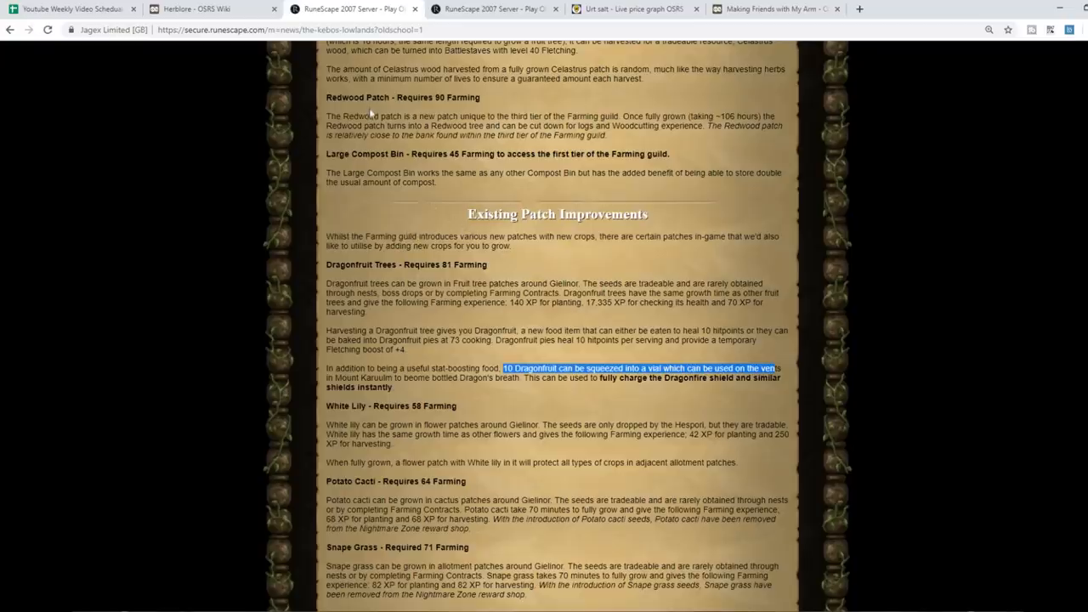
{"action": "mouse_move", "coordinate": [310, 94]}
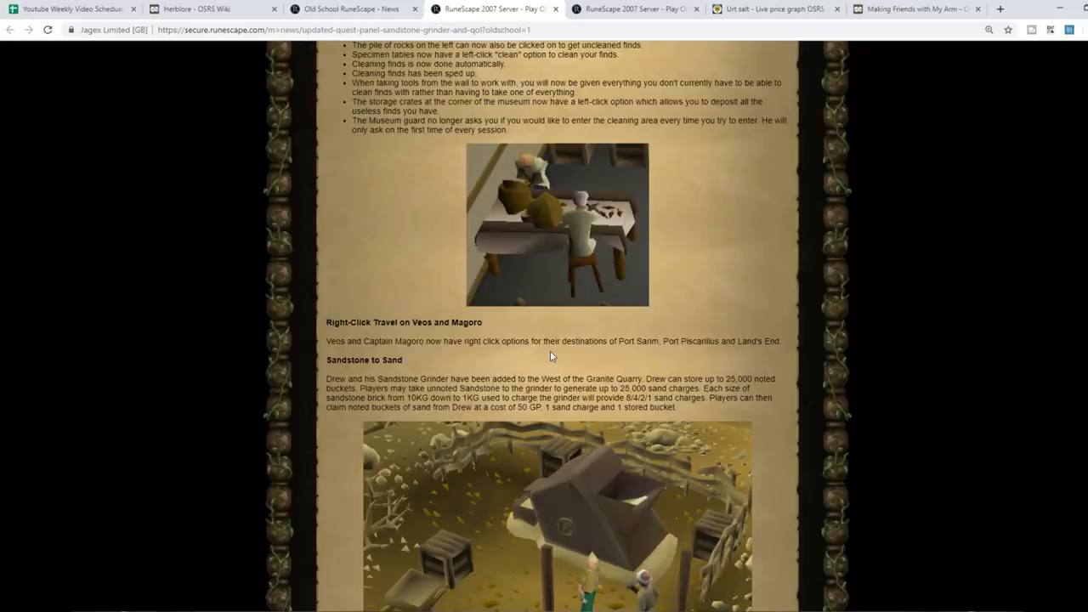
{"action": "mouse_move", "coordinate": [371, 269]}
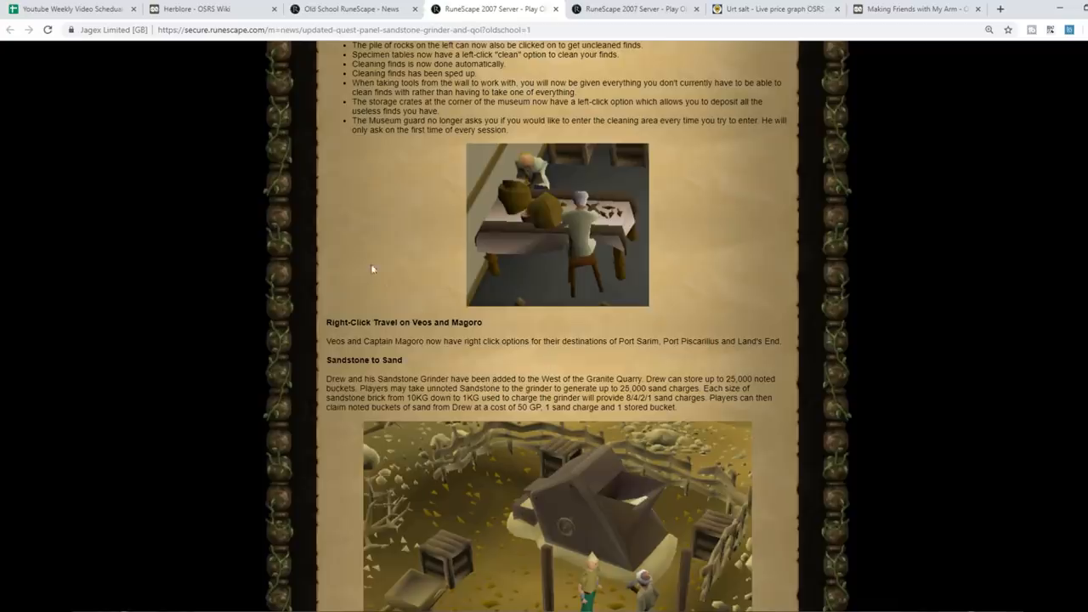
{"action": "mouse_move", "coordinate": [384, 254]}
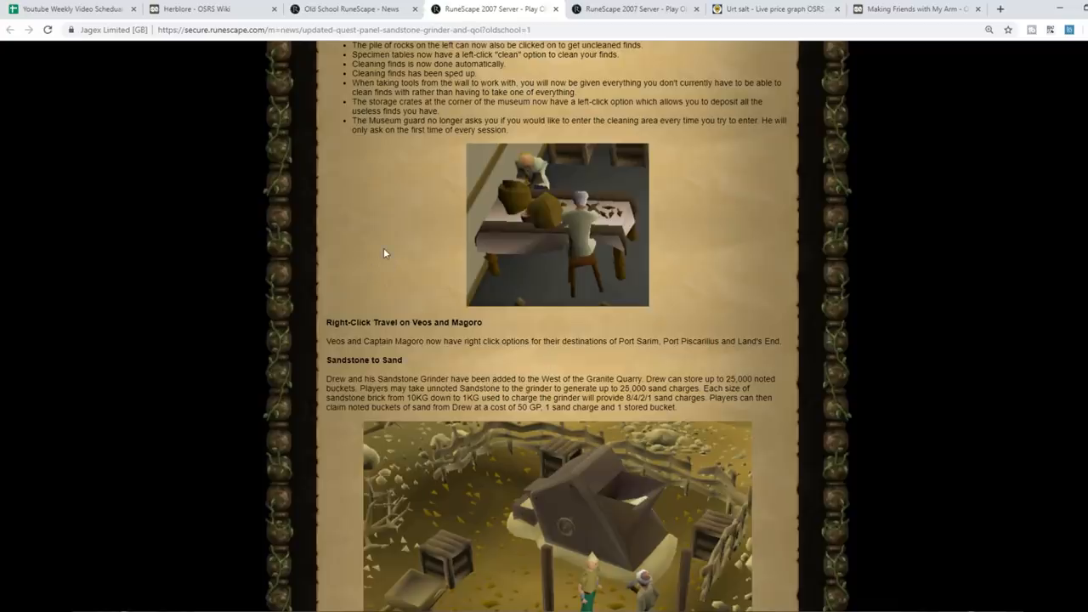
{"action": "mouse_move", "coordinate": [495, 192]}
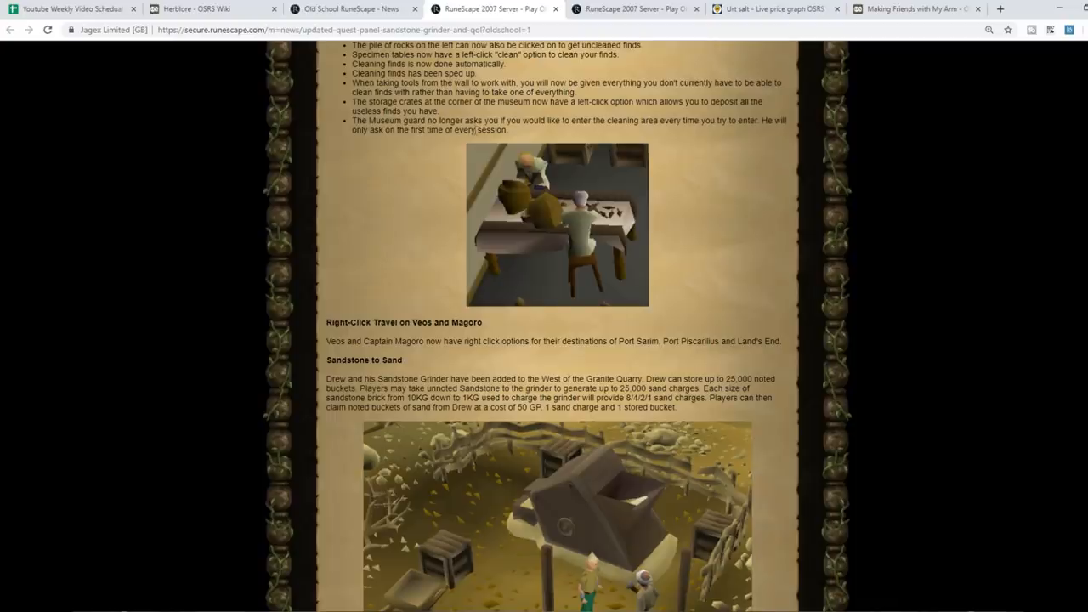
{"action": "mouse_move", "coordinate": [433, 149]}
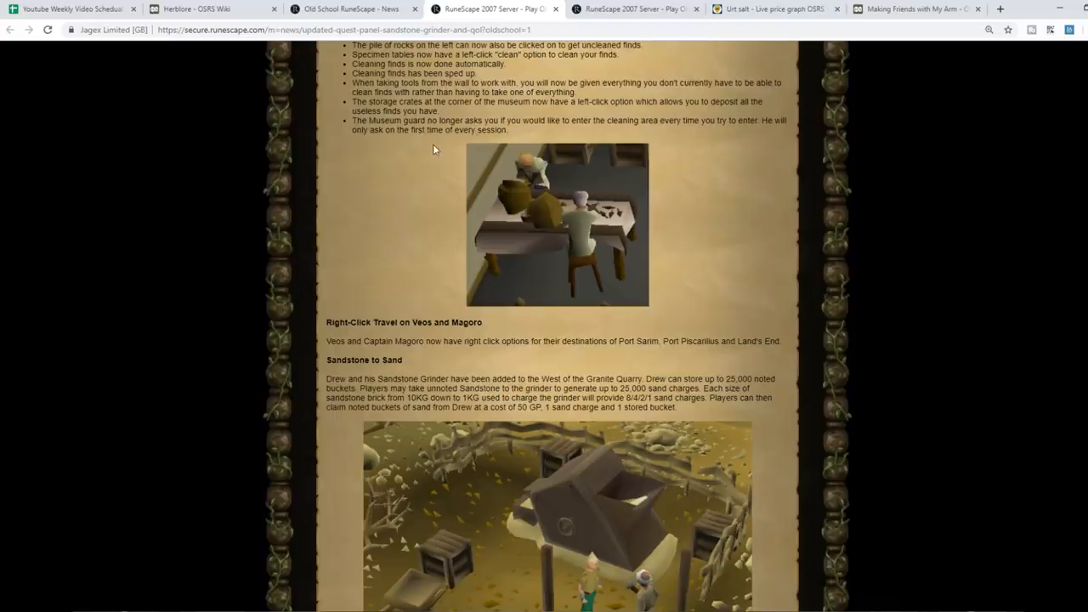
{"action": "mouse_move", "coordinate": [382, 156]}
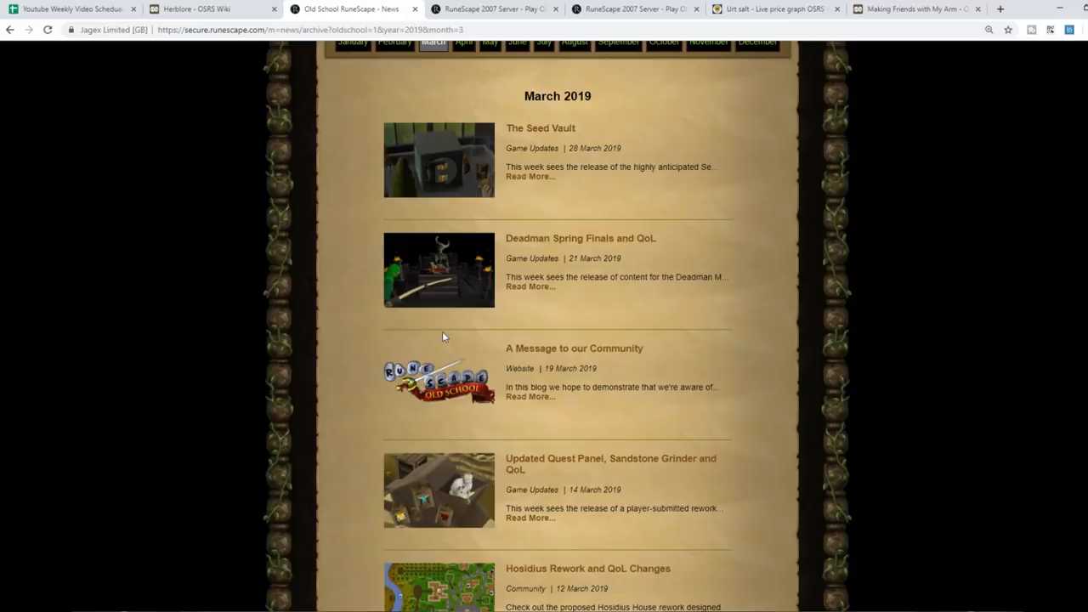
Step: Reopen the Updated Quest Panel, Sandstone Grinder and QoL post from March 2019
{"action": "left_click", "coordinate": [610, 458]}
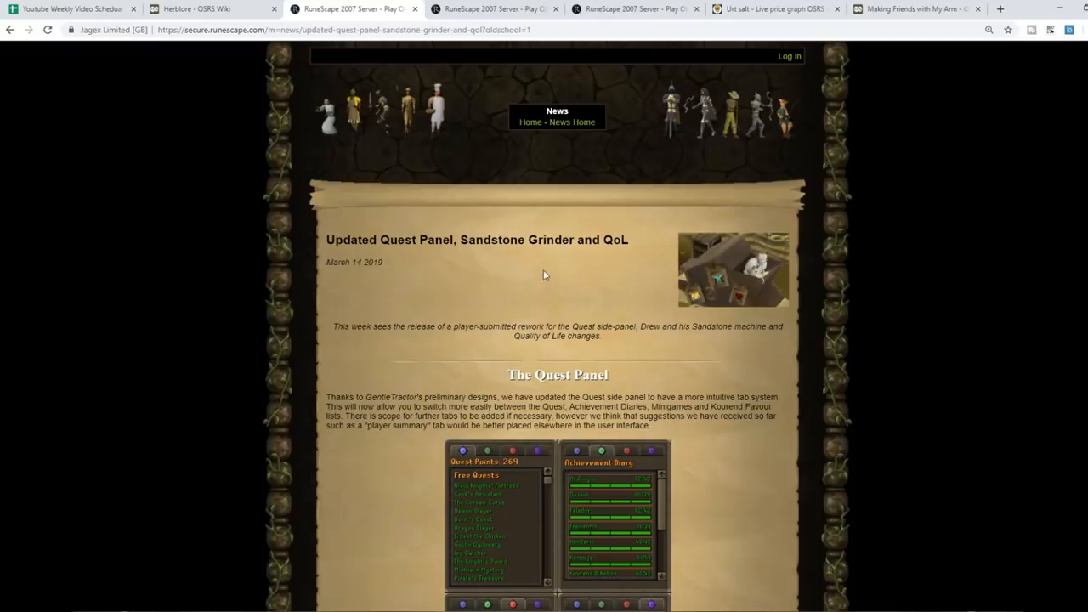
{"action": "scroll", "scroll_direction": "down", "scroll_amount": 3}
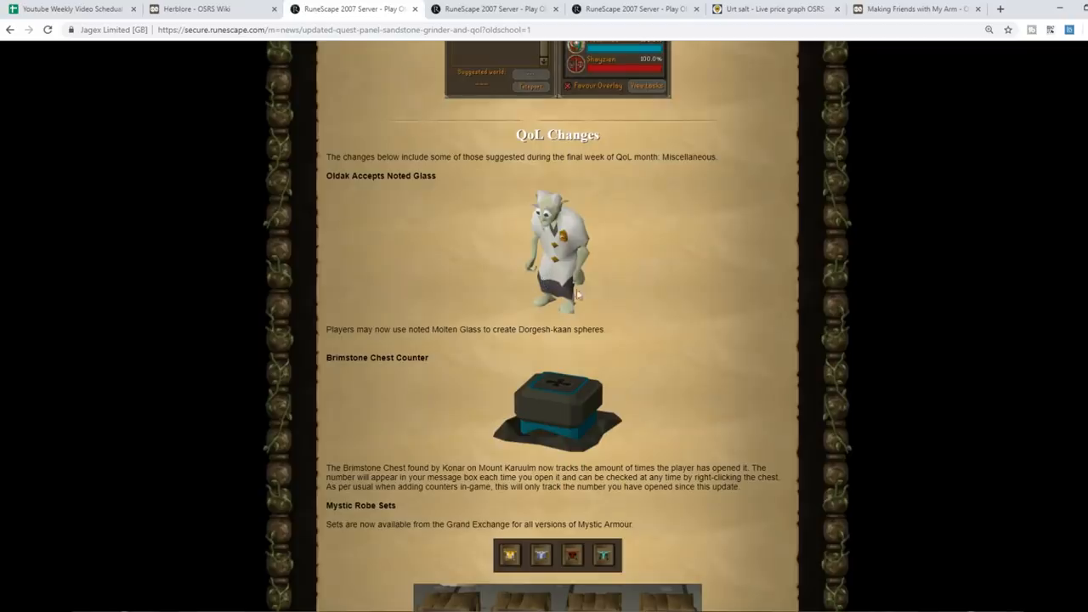
{"action": "scroll", "scroll_direction": "down", "scroll_amount": 3}
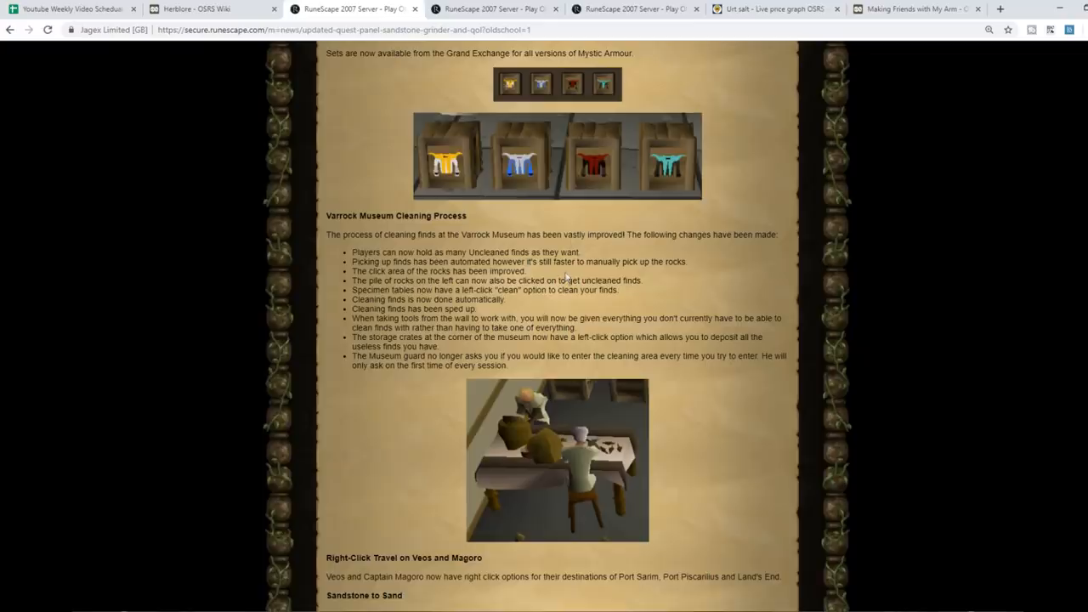
{"action": "mouse_move", "coordinate": [550, 23]}
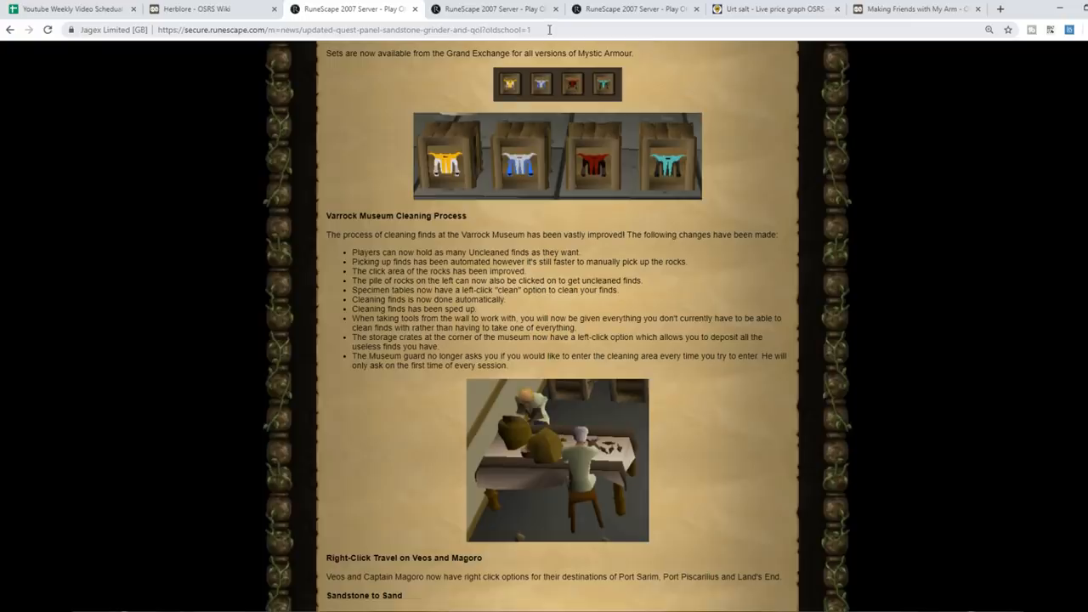
{"action": "scroll", "scroll_direction": "down", "scroll_amount": 3}
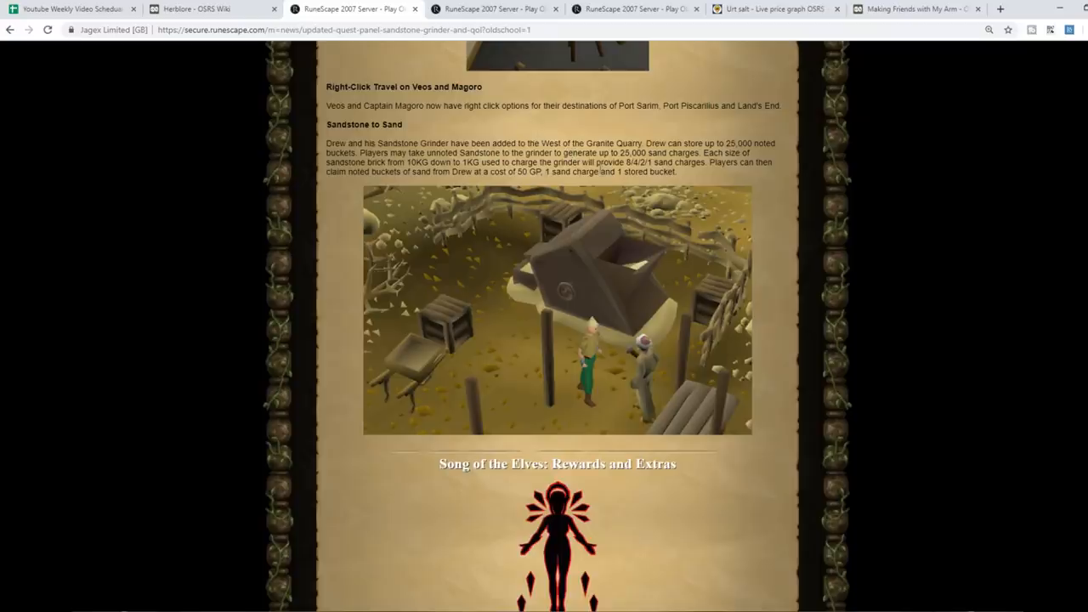
{"action": "mouse_move", "coordinate": [597, 128]}
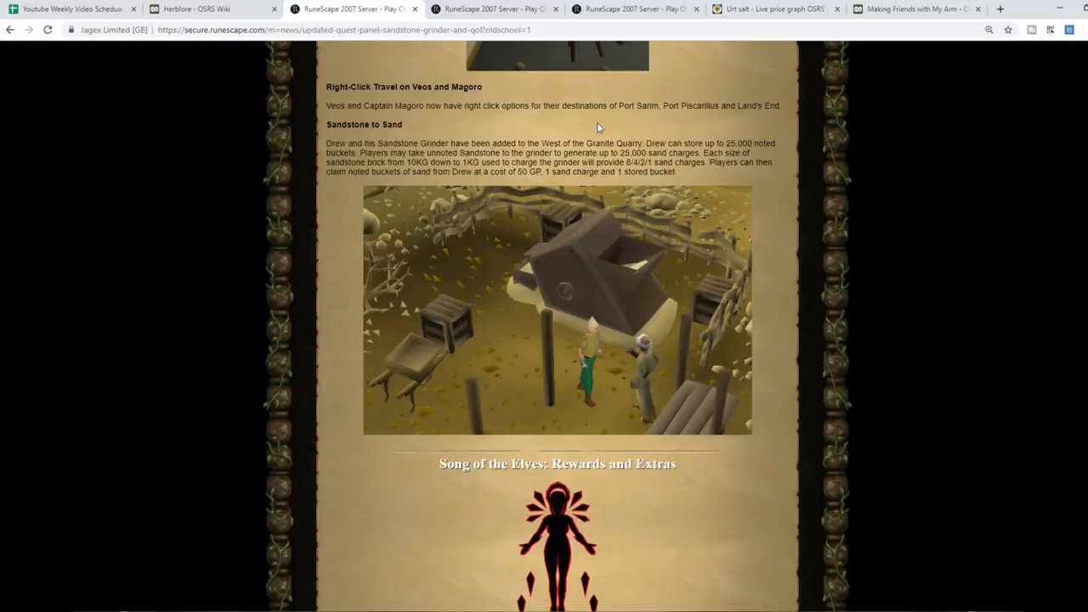
{"action": "mouse_move", "coordinate": [585, 134]}
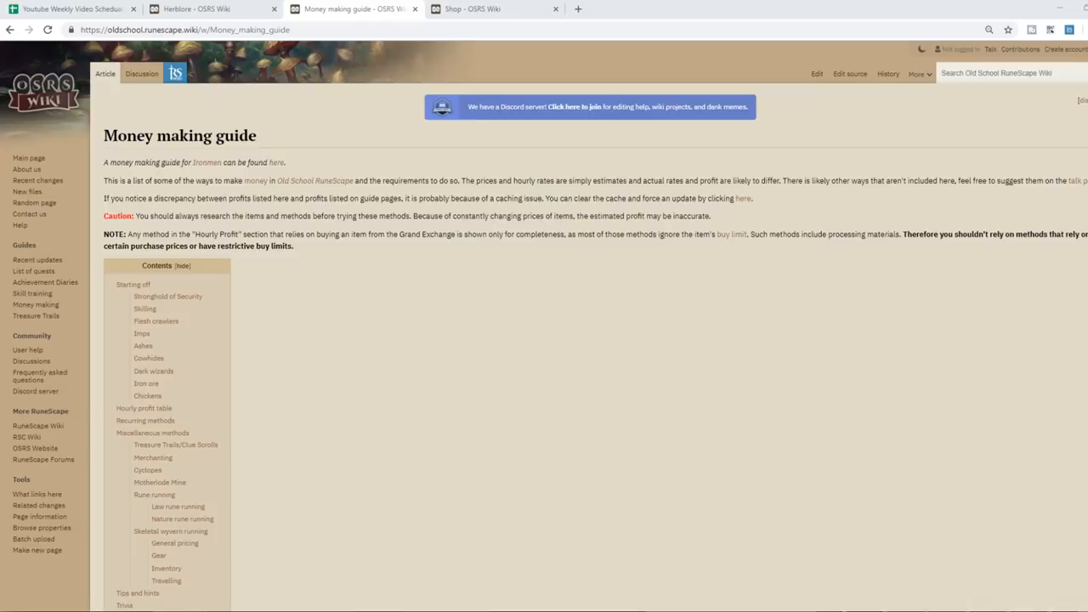
Step: Scroll the Money making guide's hourly profit table around the 600K–1.1M methods
{"action": "scroll", "scroll_direction": "down", "scroll_amount": 3}
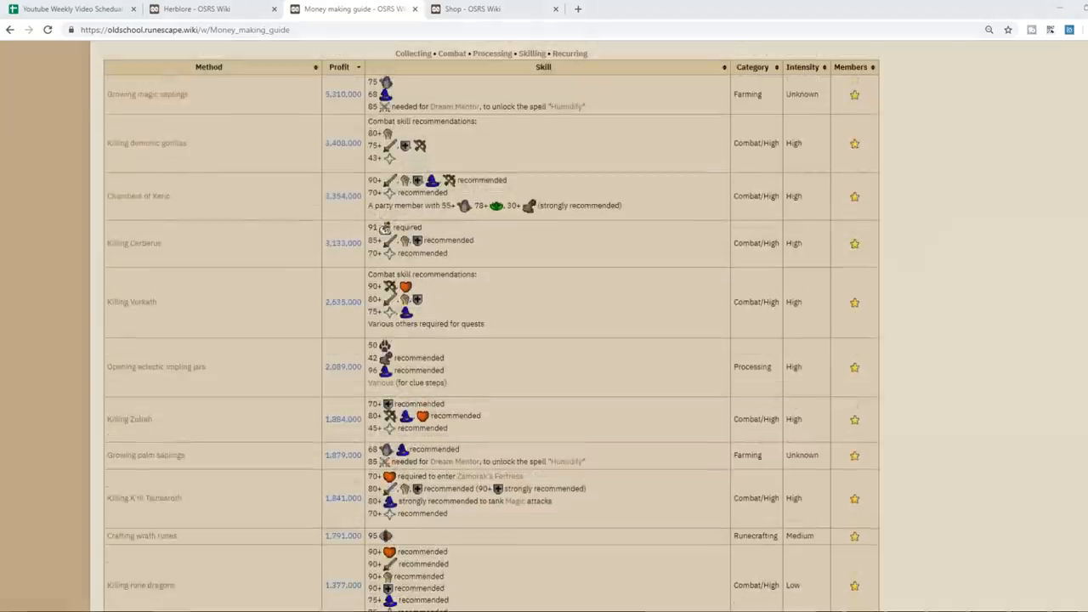
{"action": "scroll", "scroll_direction": "up", "scroll_amount": 3}
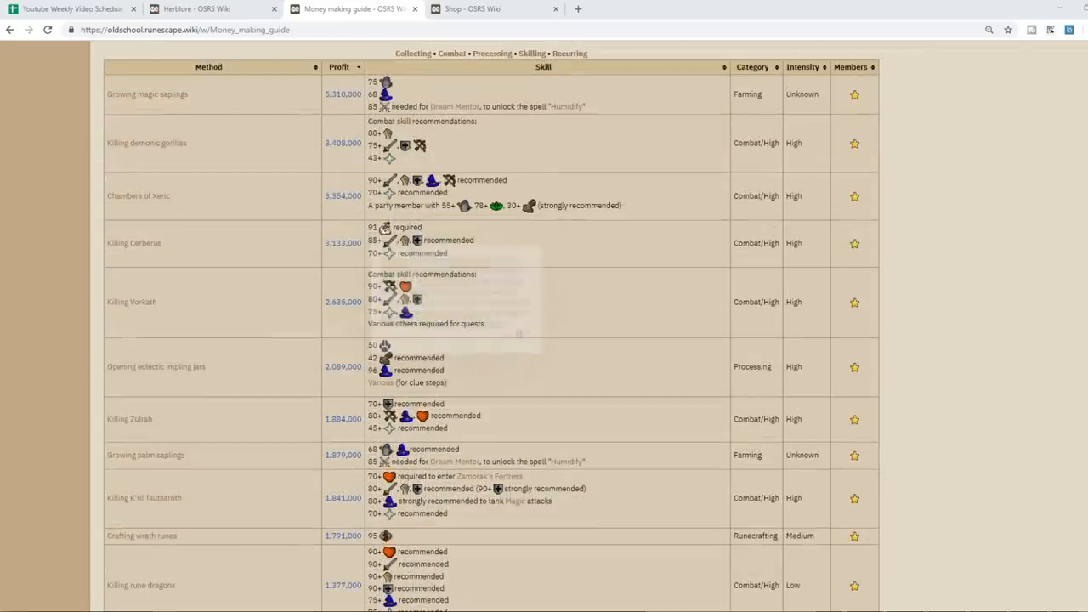
{"action": "scroll", "scroll_direction": "down", "scroll_amount": 3}
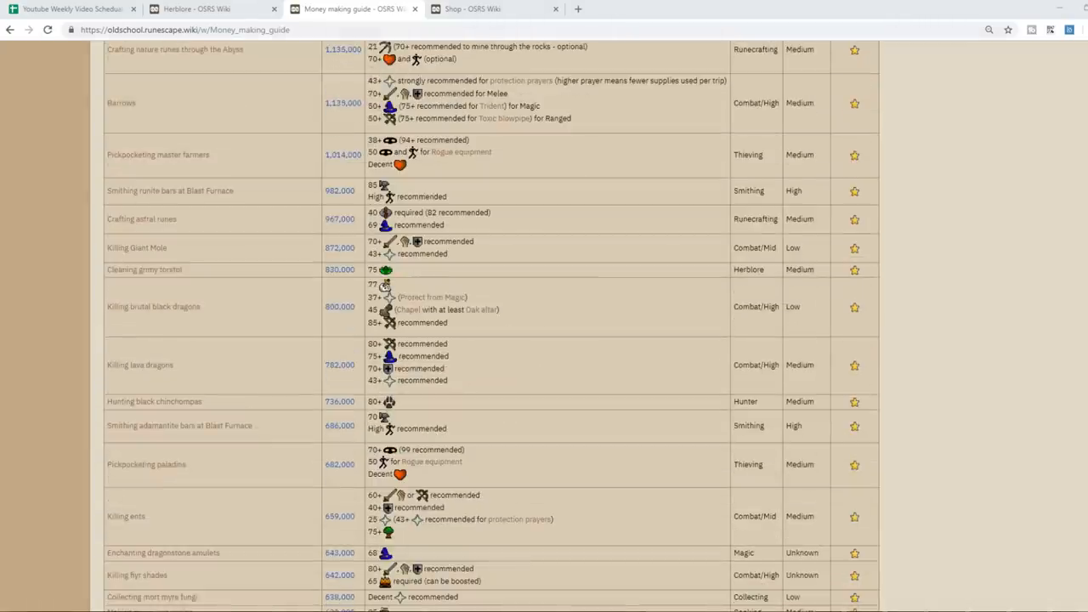
{"action": "scroll", "scroll_direction": "down", "scroll_amount": 3}
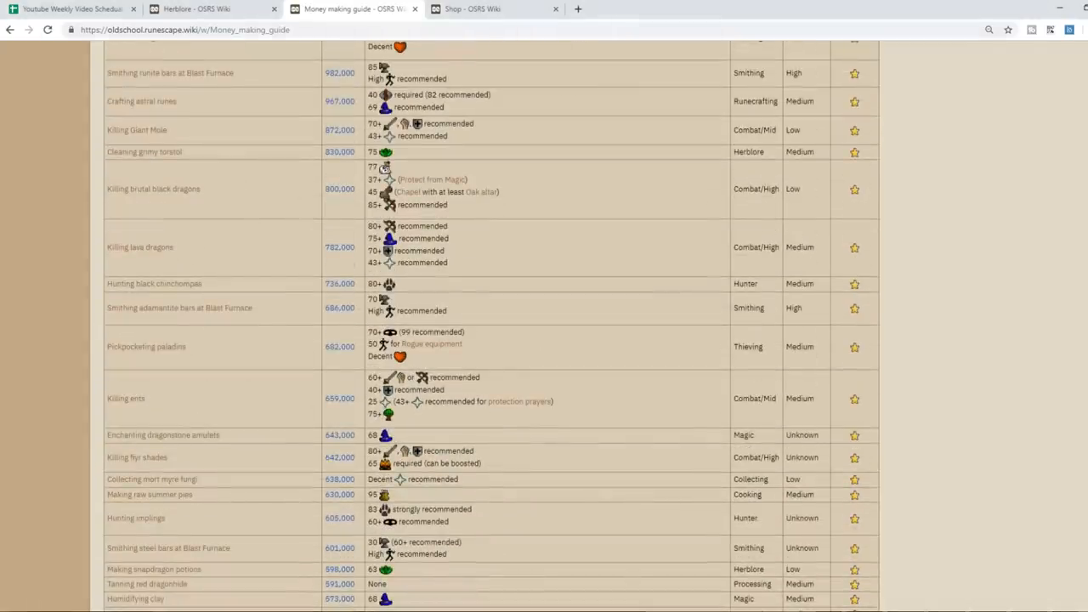
{"action": "scroll", "scroll_direction": "down", "scroll_amount": 3}
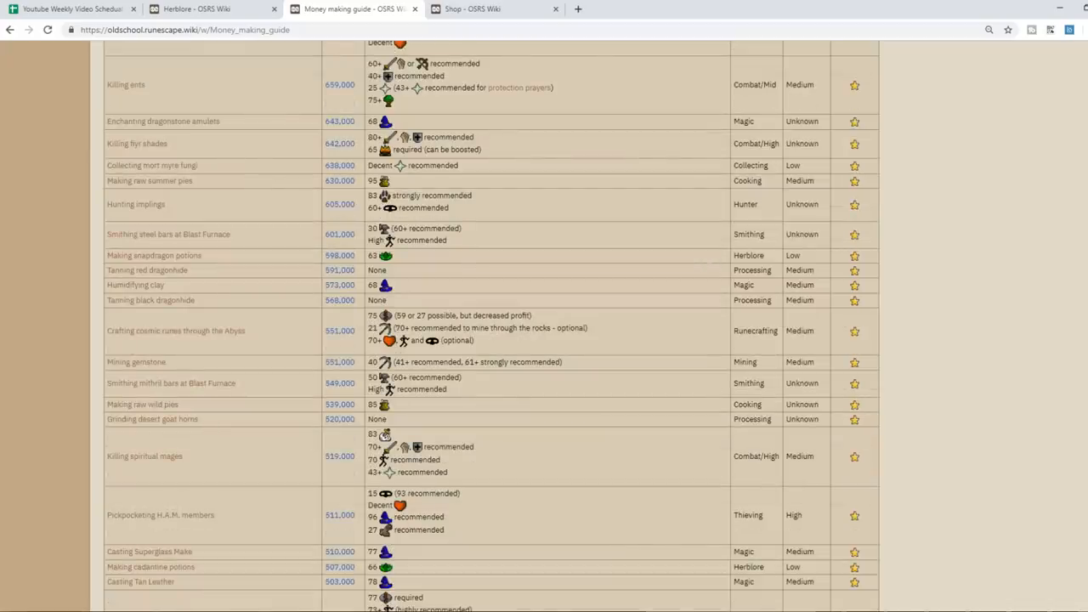
{"action": "scroll", "scroll_direction": "up", "scroll_amount": 3}
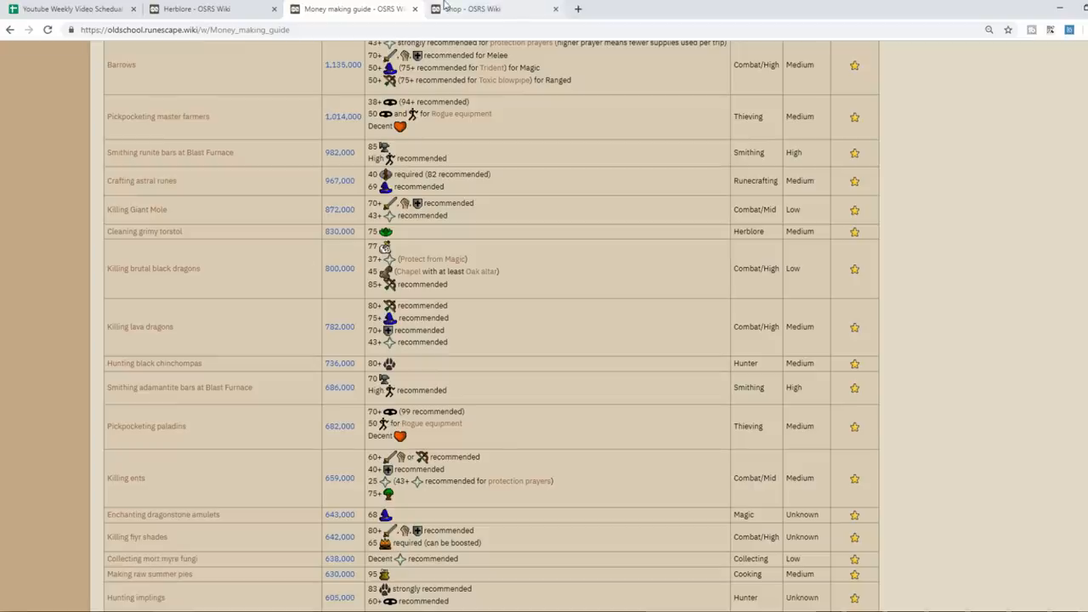
{"action": "mouse_move", "coordinate": [443, 17]}
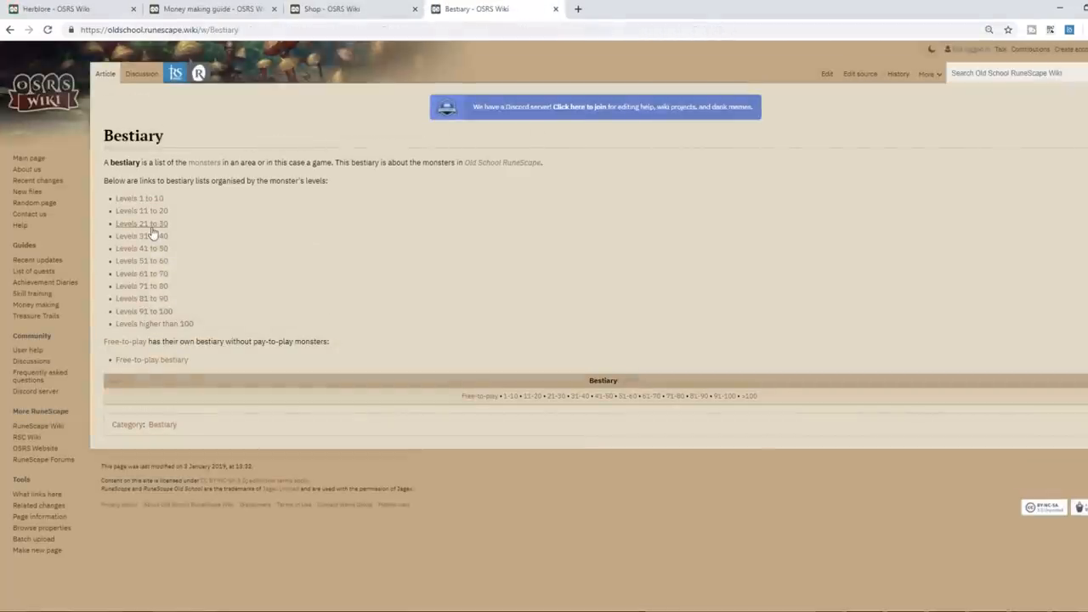
Step: Open the Bestiary Levels 21 to 30 list, then the GE Tracker Mind talisman page
{"action": "left_click", "coordinate": [141, 223]}
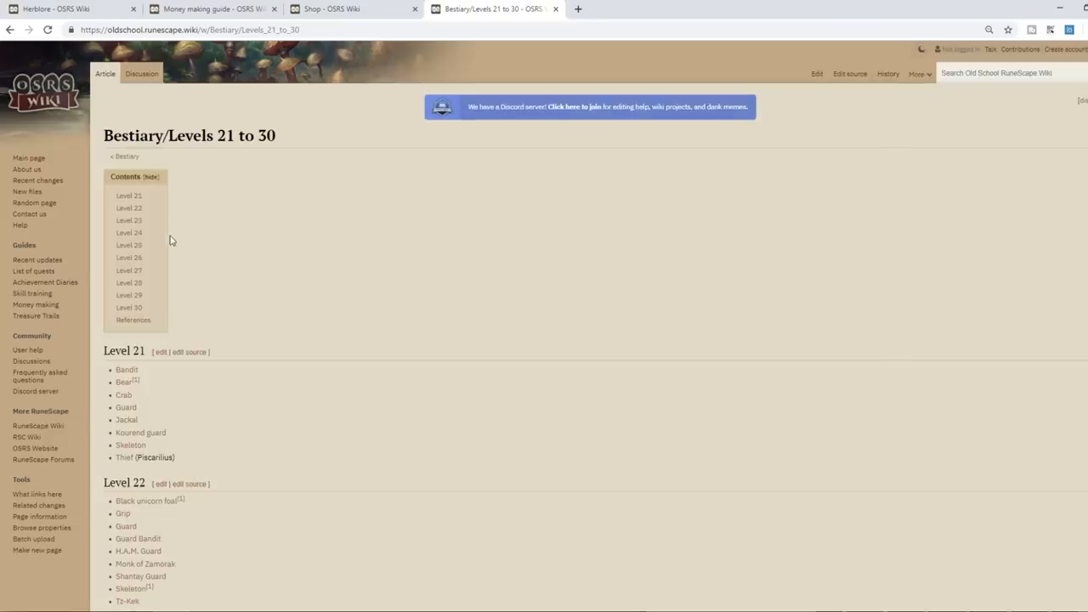
{"action": "left_click", "coordinate": [629, 9]}
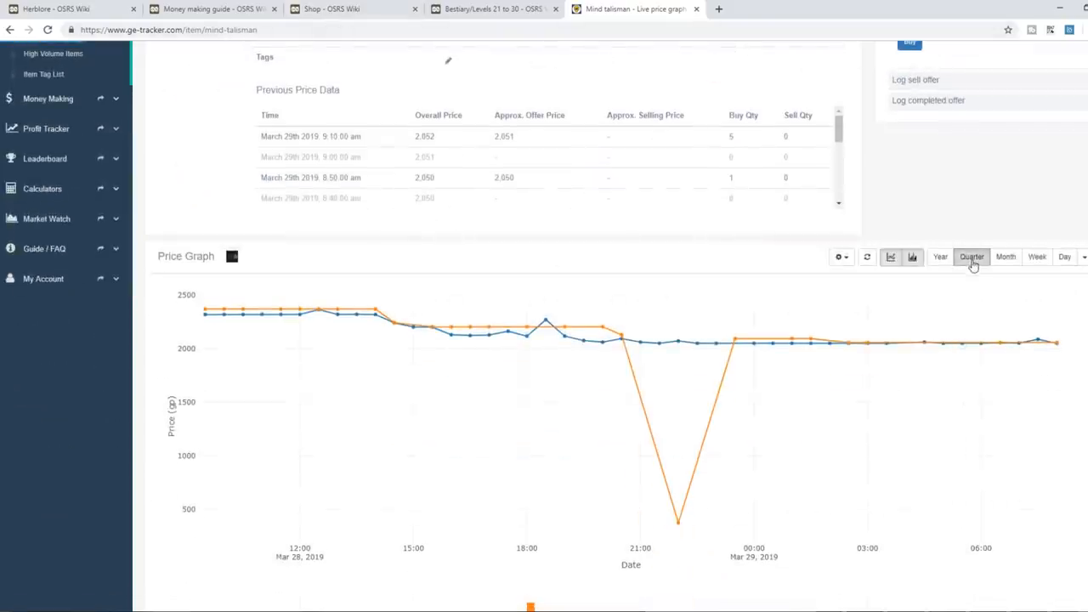
Step: Show Mind talisman prices for the last quarter, then start a new tab for a web search
{"action": "left_click", "coordinate": [970, 256]}
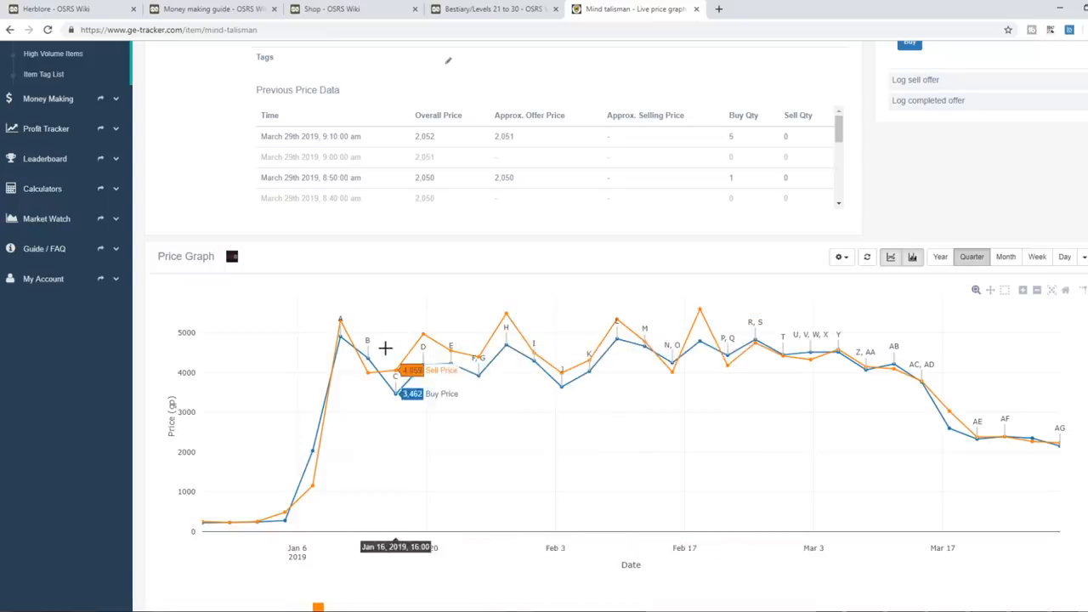
{"action": "mouse_move", "coordinate": [454, 353]}
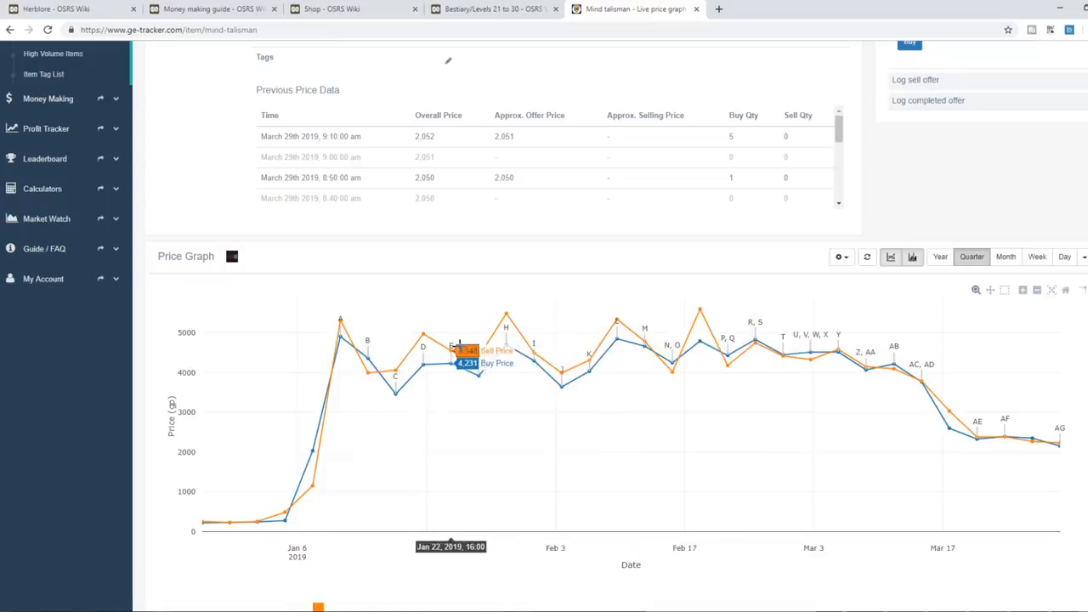
{"action": "mouse_move", "coordinate": [223, 505]}
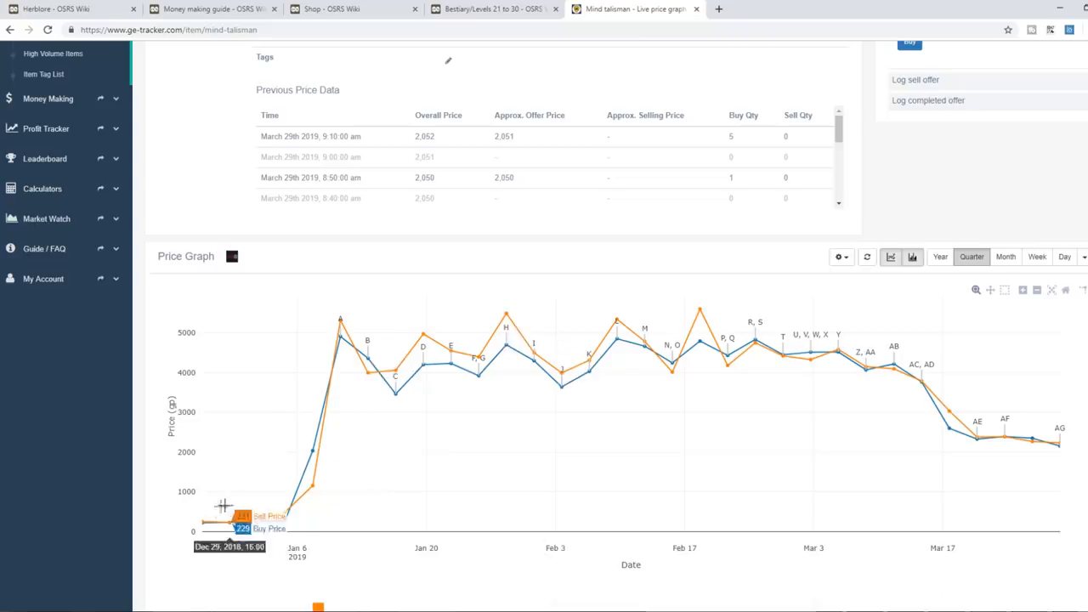
{"action": "mouse_move", "coordinate": [718, 34]}
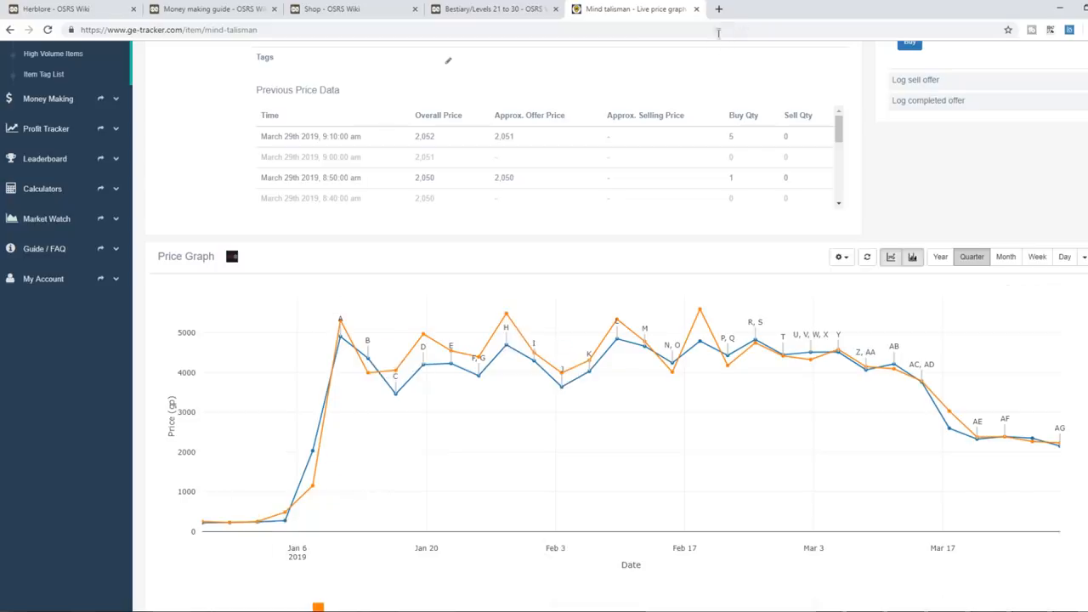
{"action": "left_click", "coordinate": [859, 8]}
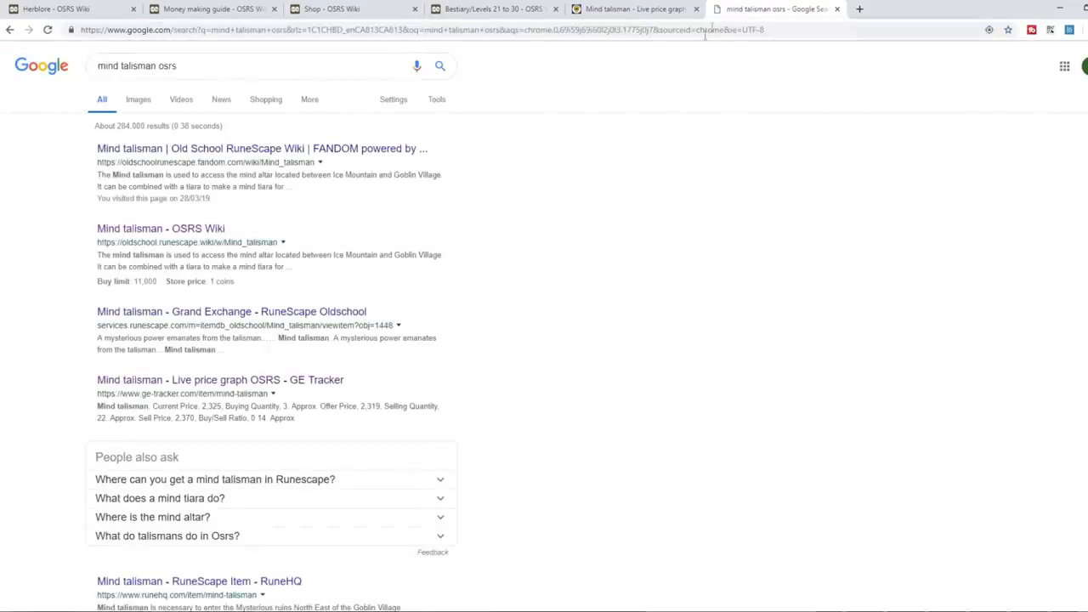
Step: Review the Abyssal leech's talisman drop table from the Mind talisman article, then return to Mind talisman
{"action": "left_click", "coordinate": [160, 228]}
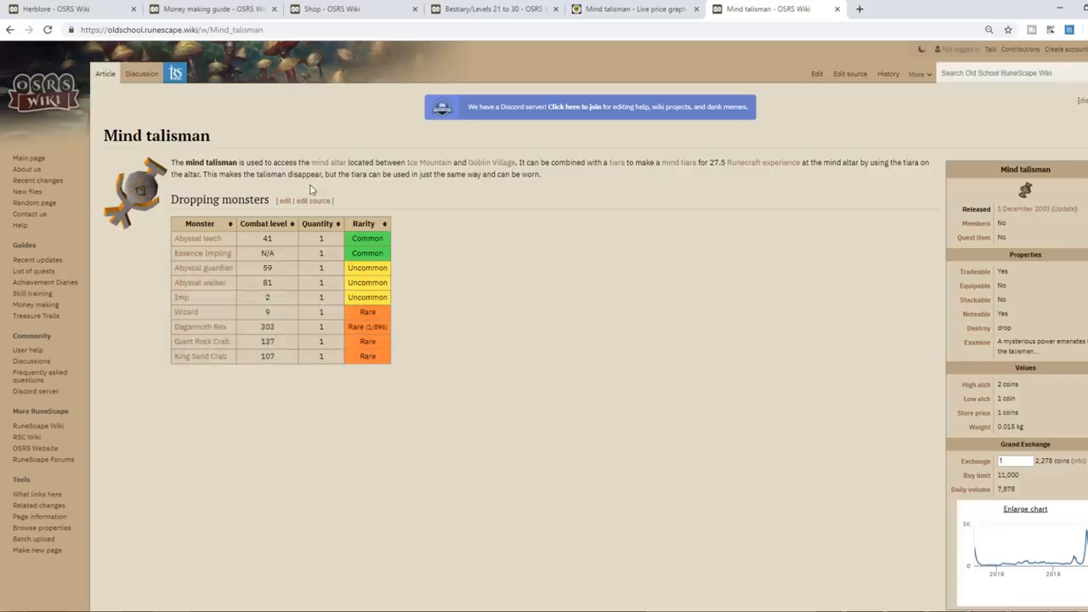
{"action": "left_click", "coordinate": [197, 238]}
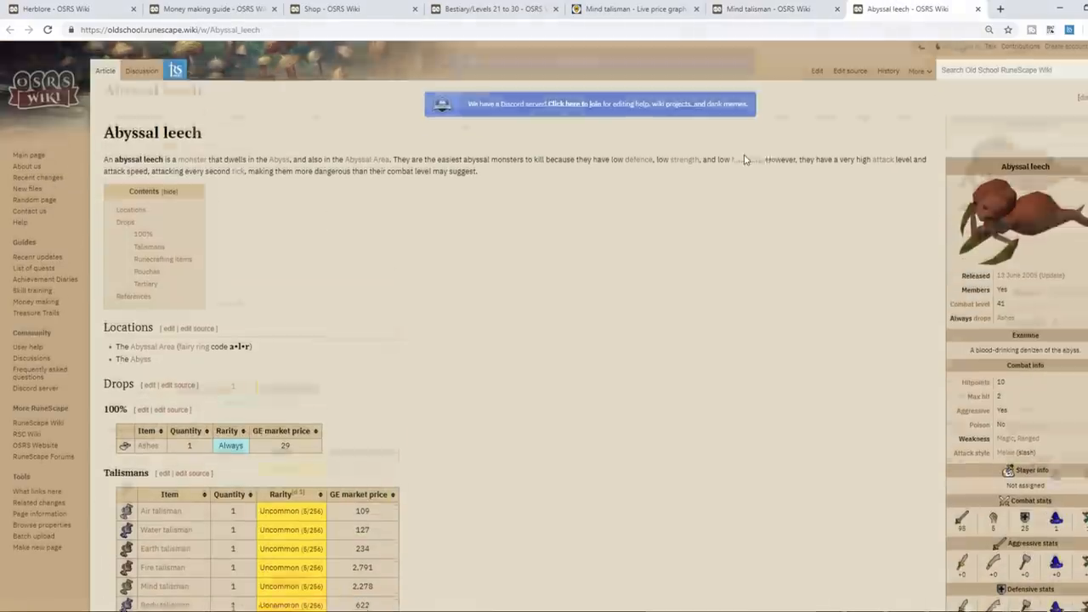
{"action": "scroll", "scroll_direction": "down", "scroll_amount": 3}
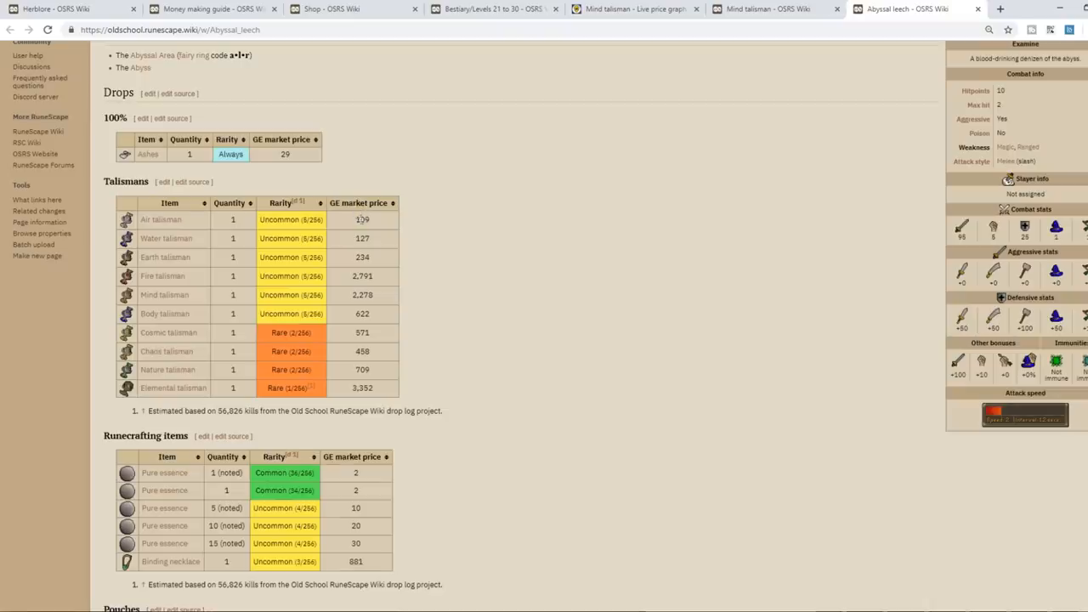
{"action": "scroll", "scroll_direction": "down", "scroll_amount": 3}
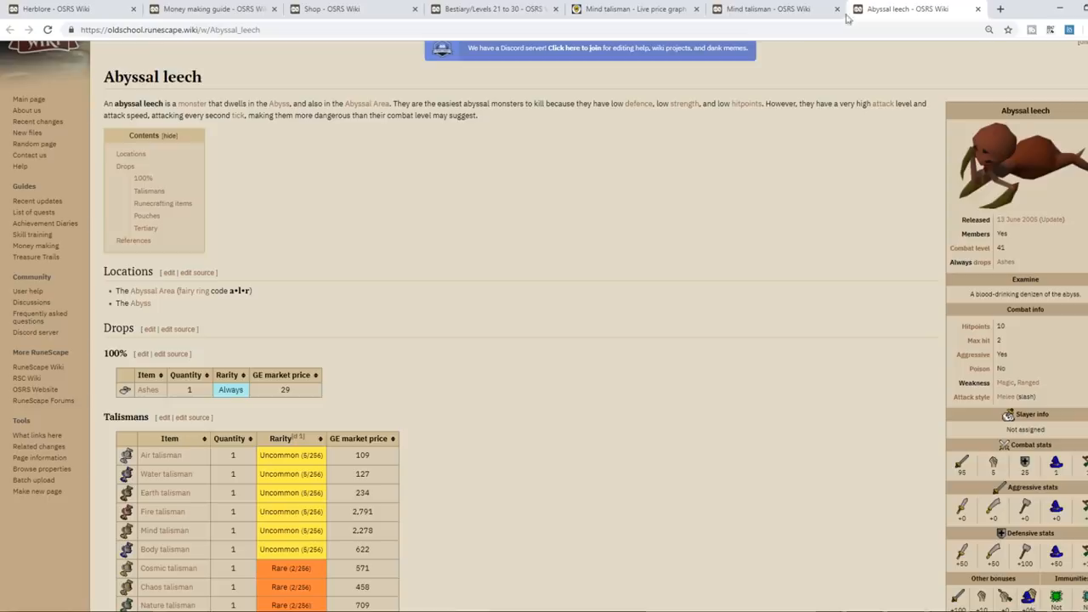
{"action": "left_click", "coordinate": [765, 9]}
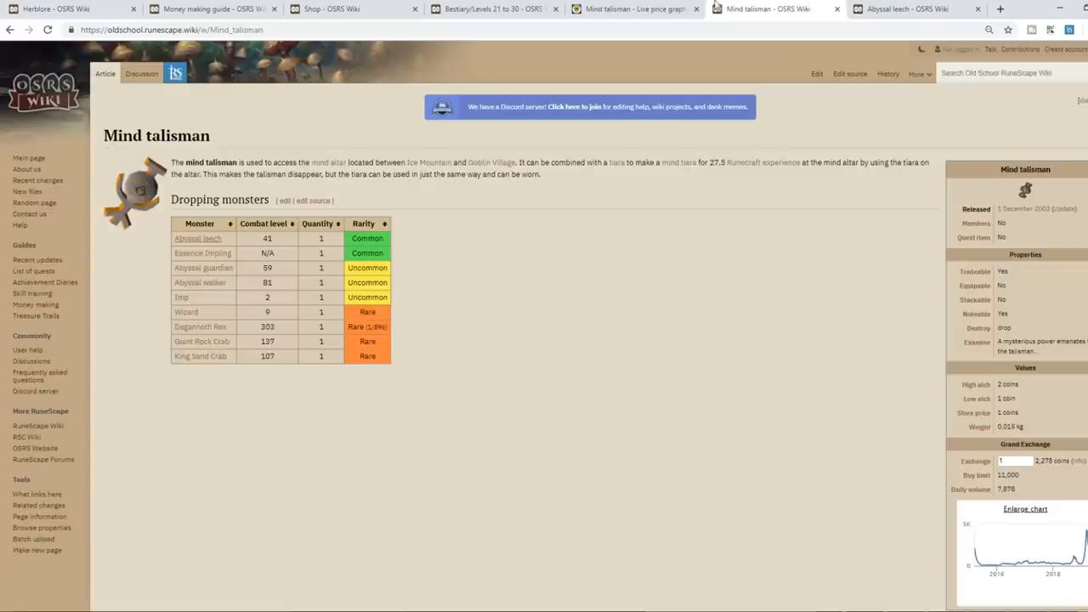
Step: Check the Fat snail Quarter price graph on GE Tracker and look up Fat snail in a new tab
{"action": "left_click", "coordinate": [633, 9]}
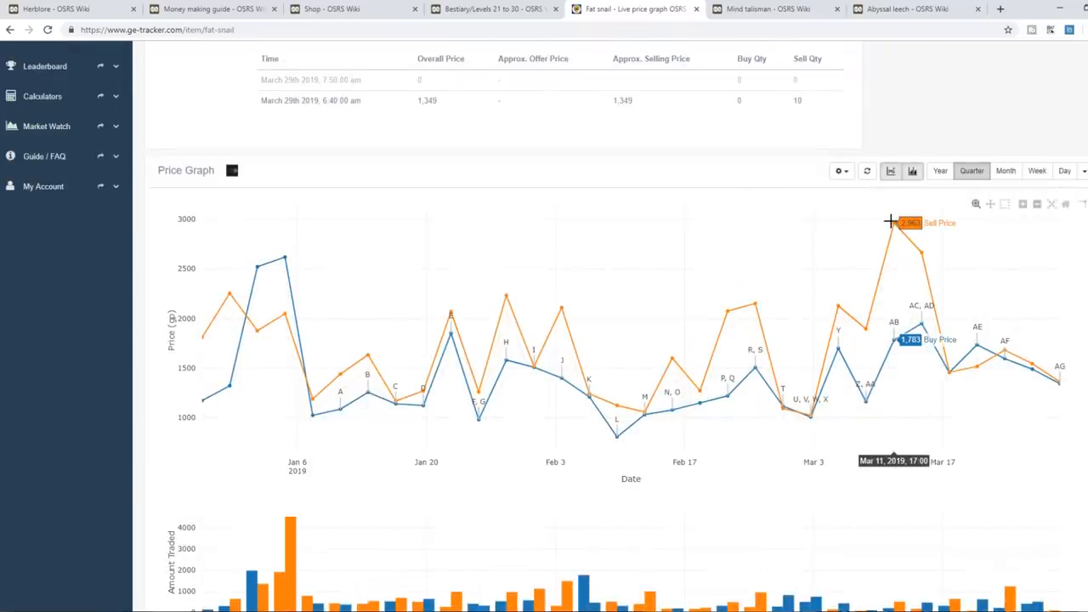
{"action": "mouse_move", "coordinate": [688, 104]}
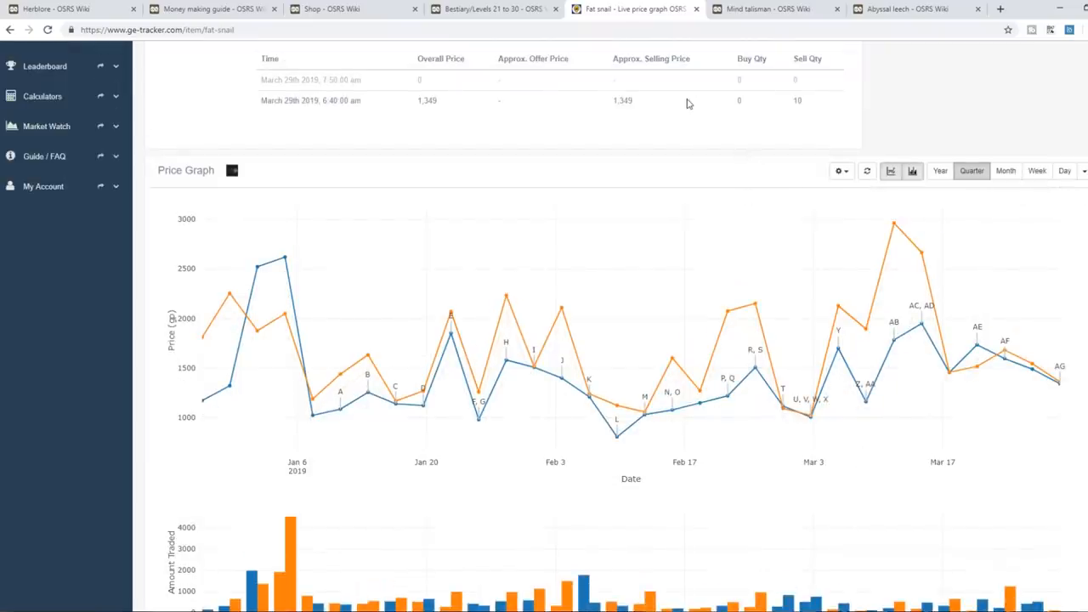
{"action": "mouse_move", "coordinate": [1000, 10]}
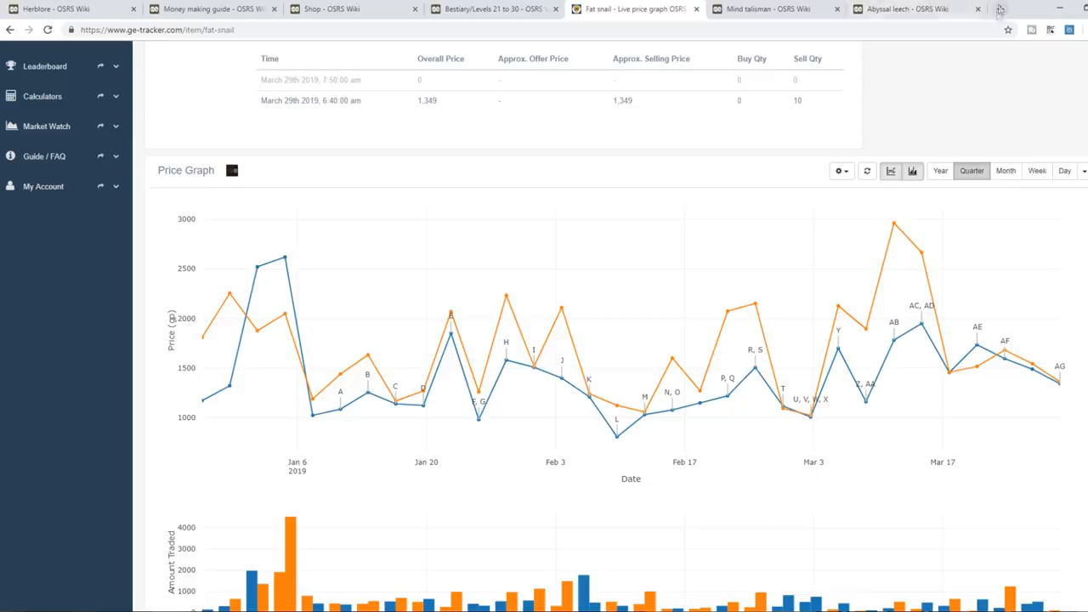
{"action": "left_click", "coordinate": [1000, 9]}
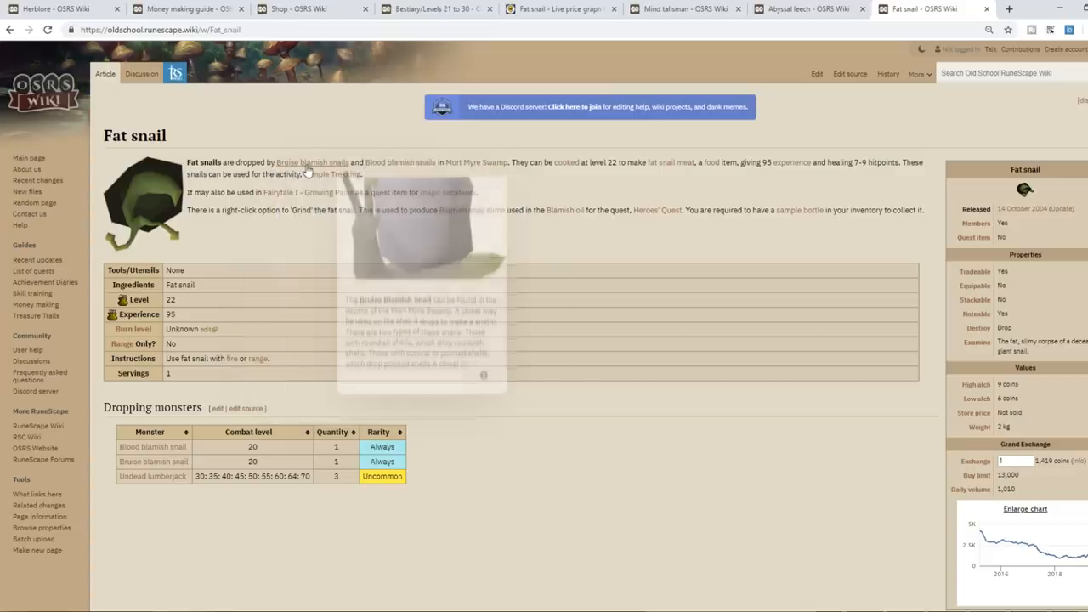
Step: View the Bruise Blamish Snail article's drops: round and pointed blamish blue shells and fat snail
{"action": "left_click", "coordinate": [312, 162]}
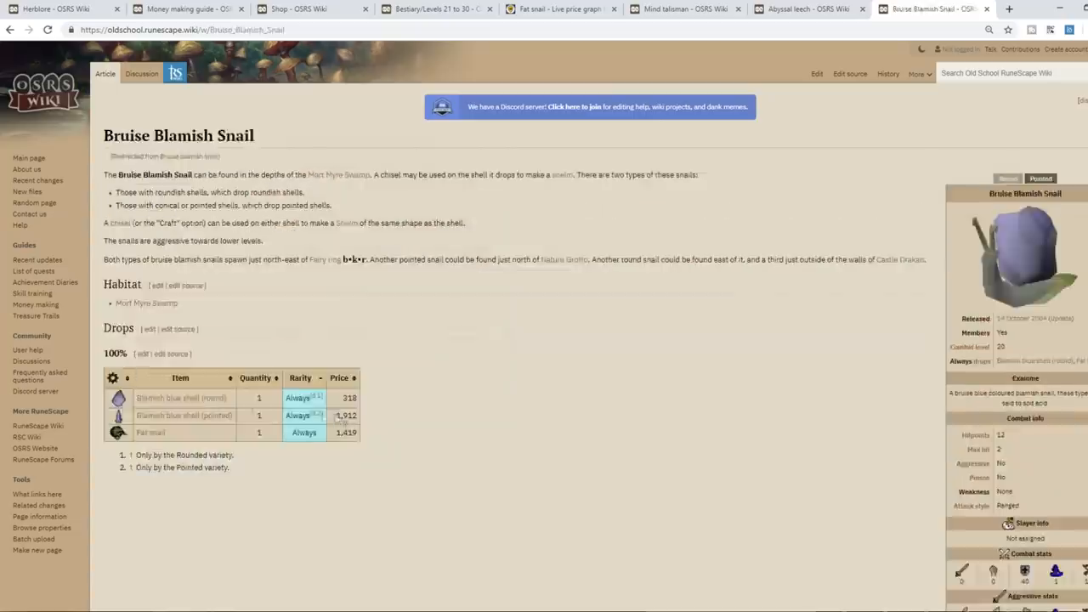
{"action": "mouse_move", "coordinate": [314, 397]}
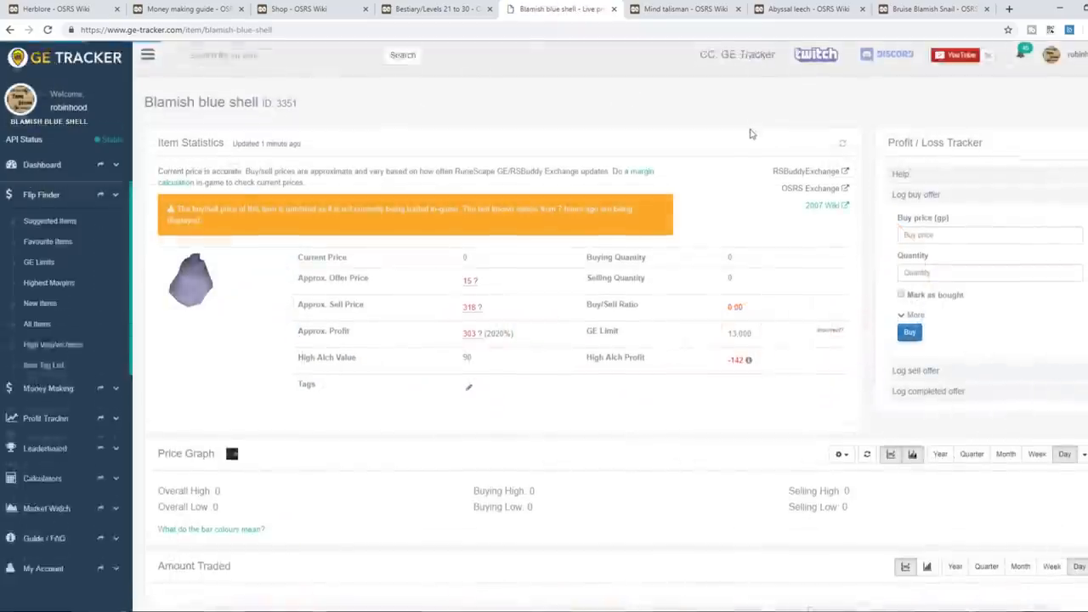
{"action": "scroll", "scroll_direction": "down", "scroll_amount": 3}
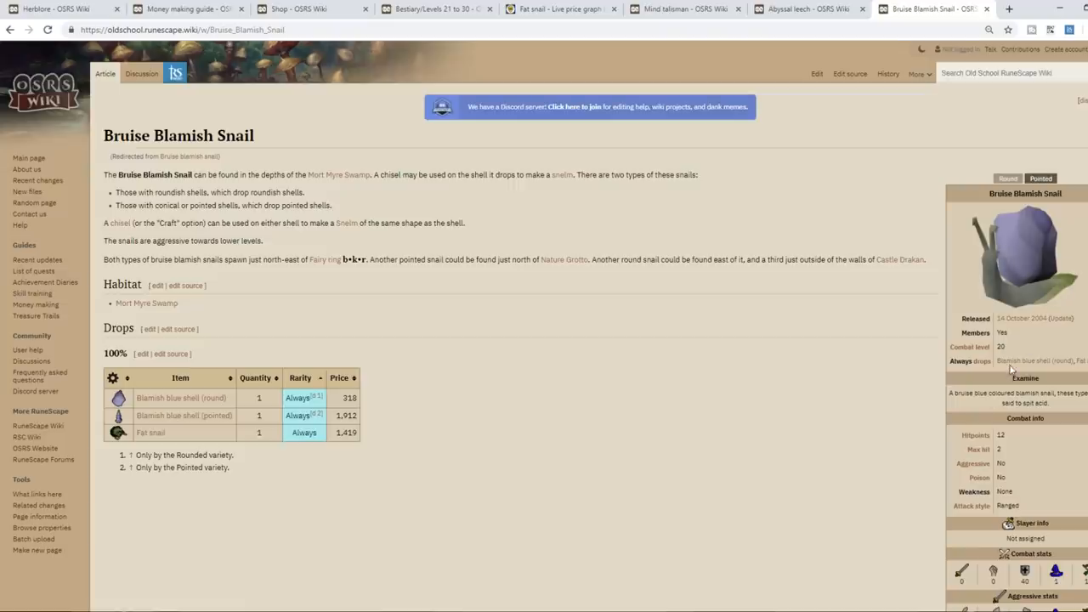
{"action": "mouse_move", "coordinate": [646, 350]}
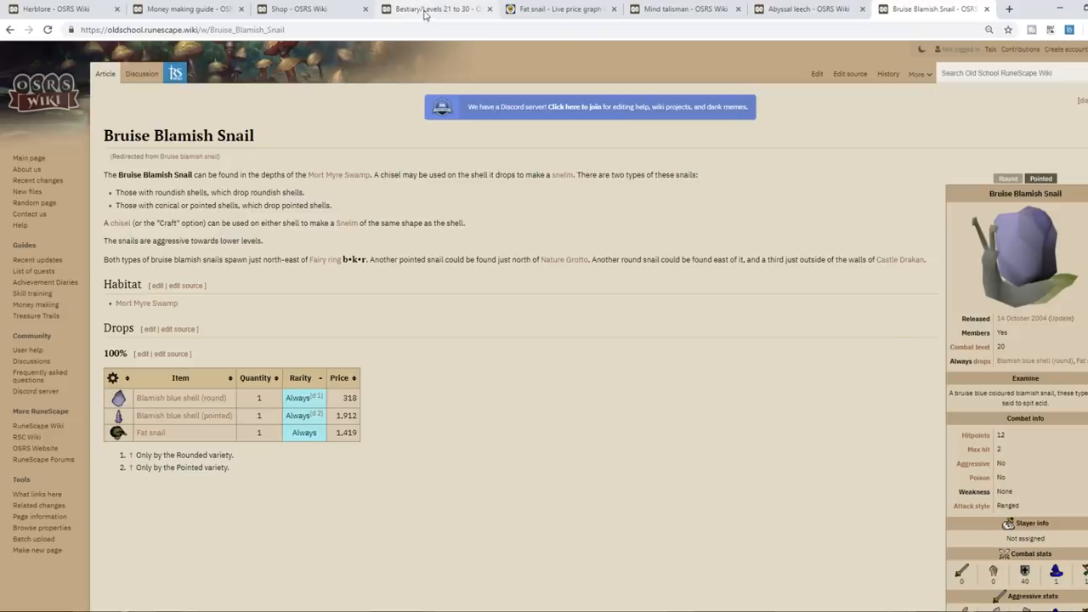
Step: Sort GE Tracker's log results by offer price and bring up the Split log wiki article
{"action": "left_click", "coordinate": [559, 10]}
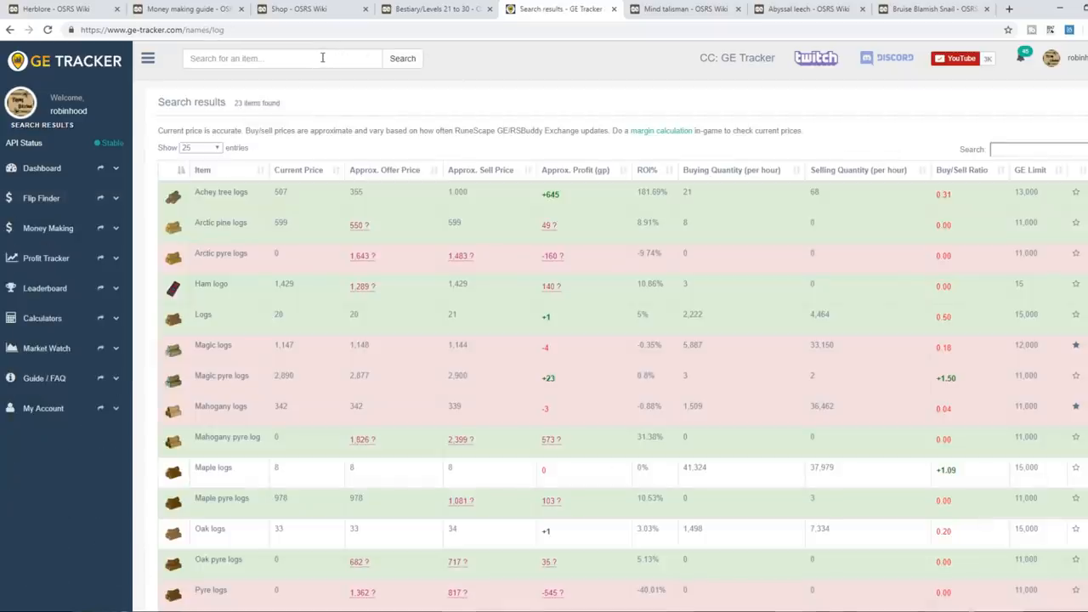
{"action": "mouse_move", "coordinate": [359, 101]}
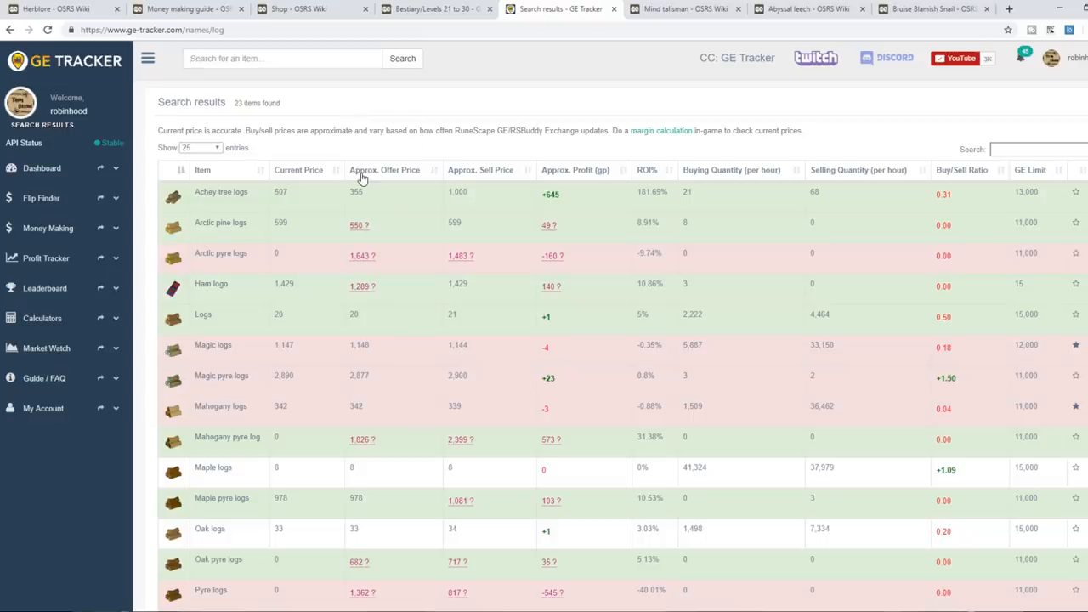
{"action": "left_click", "coordinate": [385, 169]}
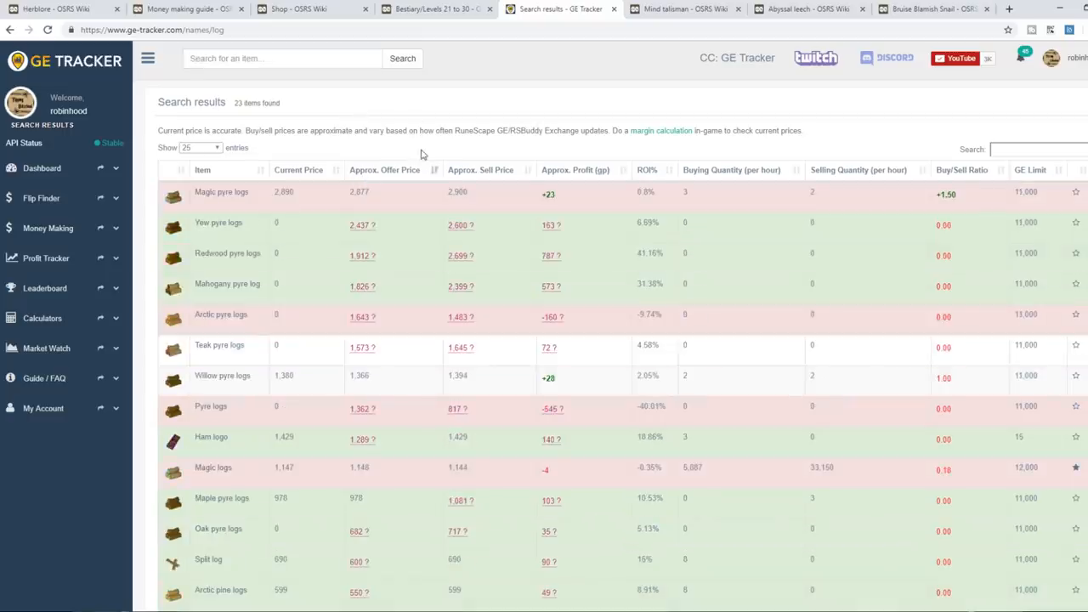
{"action": "mouse_move", "coordinate": [244, 233]}
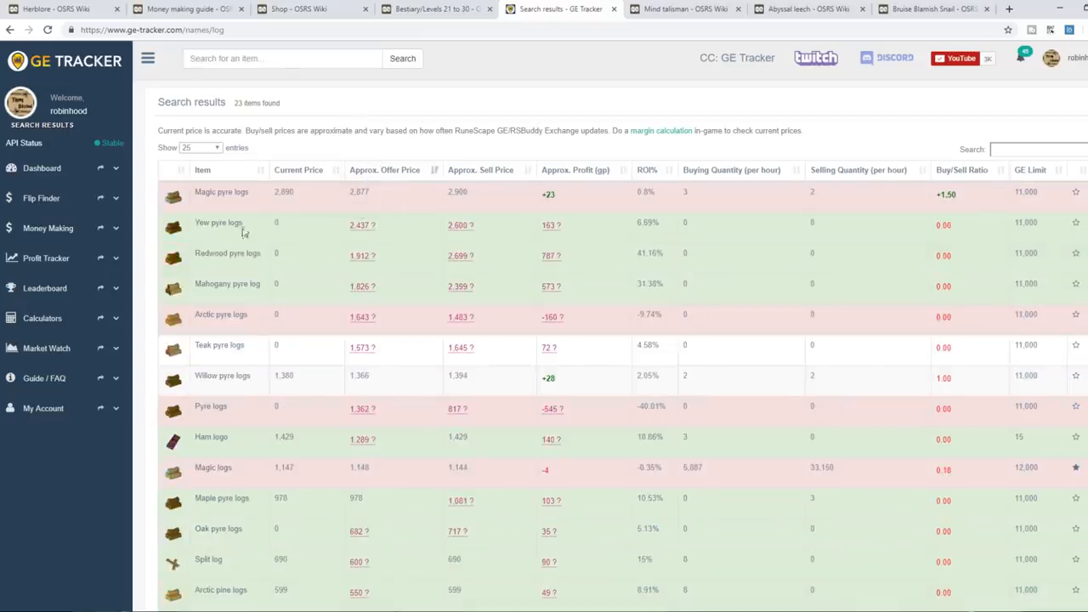
{"action": "mouse_move", "coordinate": [265, 169]}
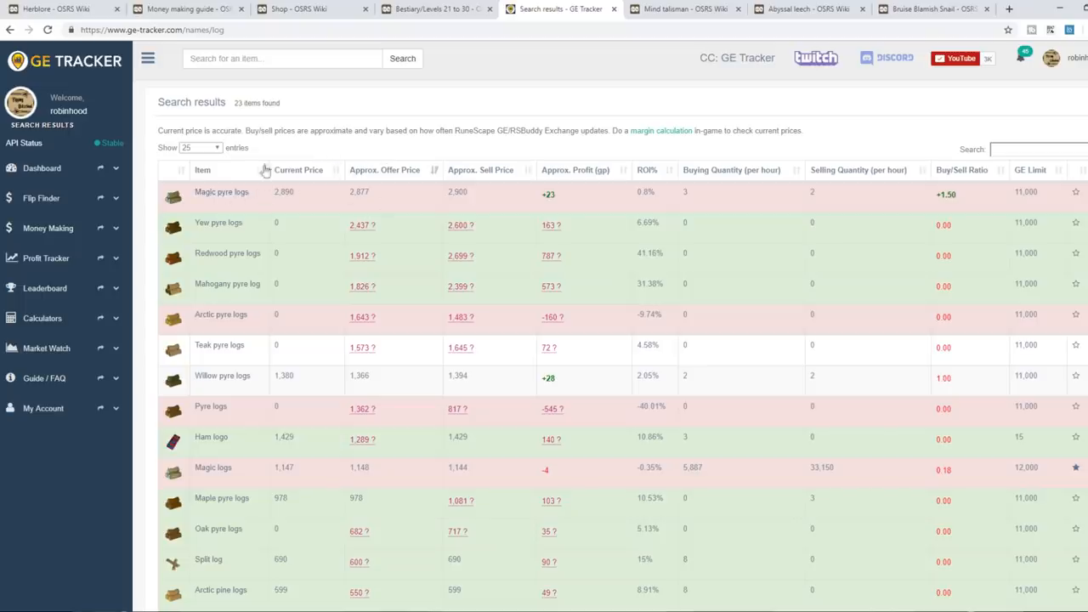
{"action": "scroll", "scroll_direction": "down", "scroll_amount": 3}
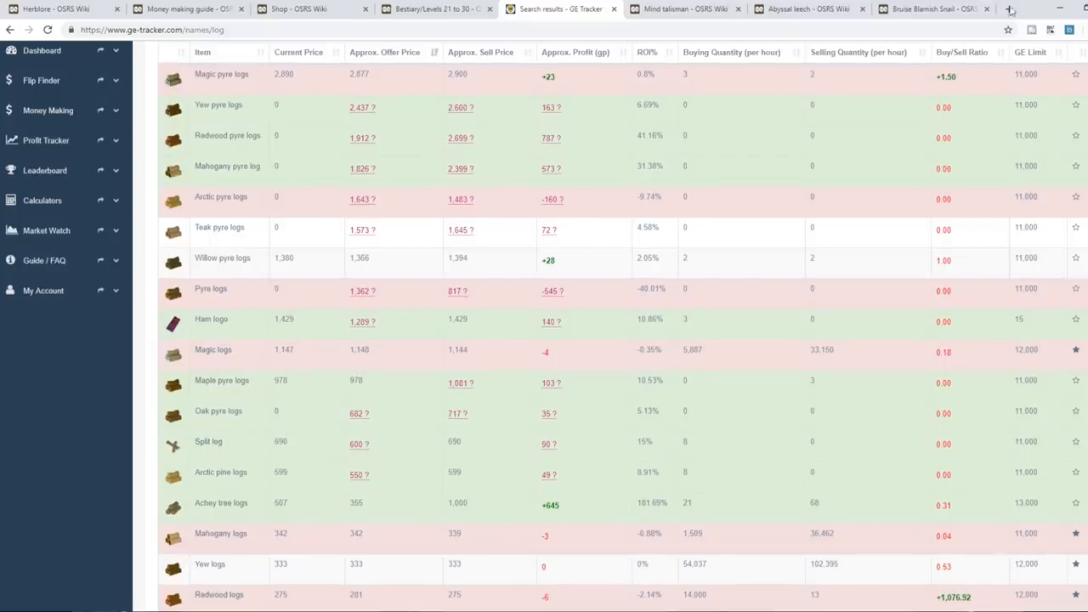
{"action": "left_click", "coordinate": [1009, 9]}
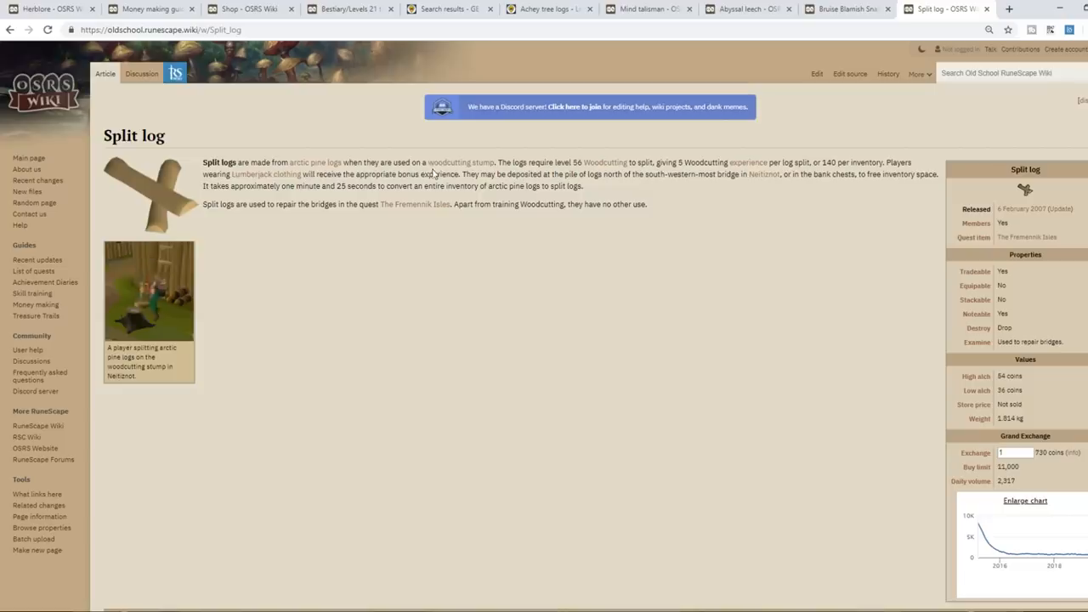
Step: Review the Split log and Achey tree logs price graphs, then return to the Achey tree logs wiki article
{"action": "left_click", "coordinate": [1024, 500]}
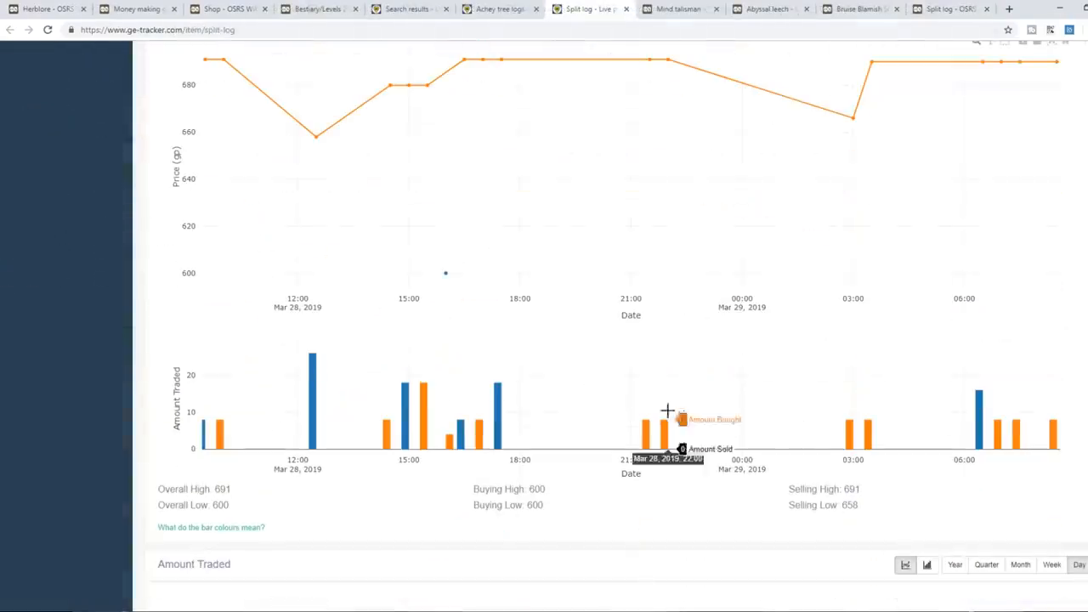
{"action": "left_click", "coordinate": [408, 8]}
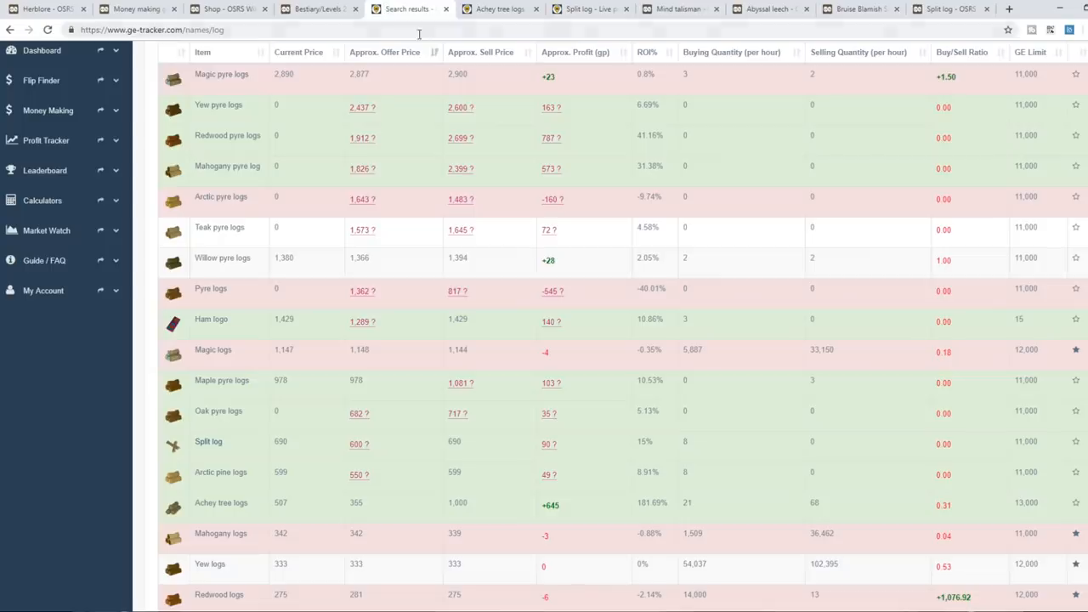
{"action": "mouse_move", "coordinate": [229, 514]}
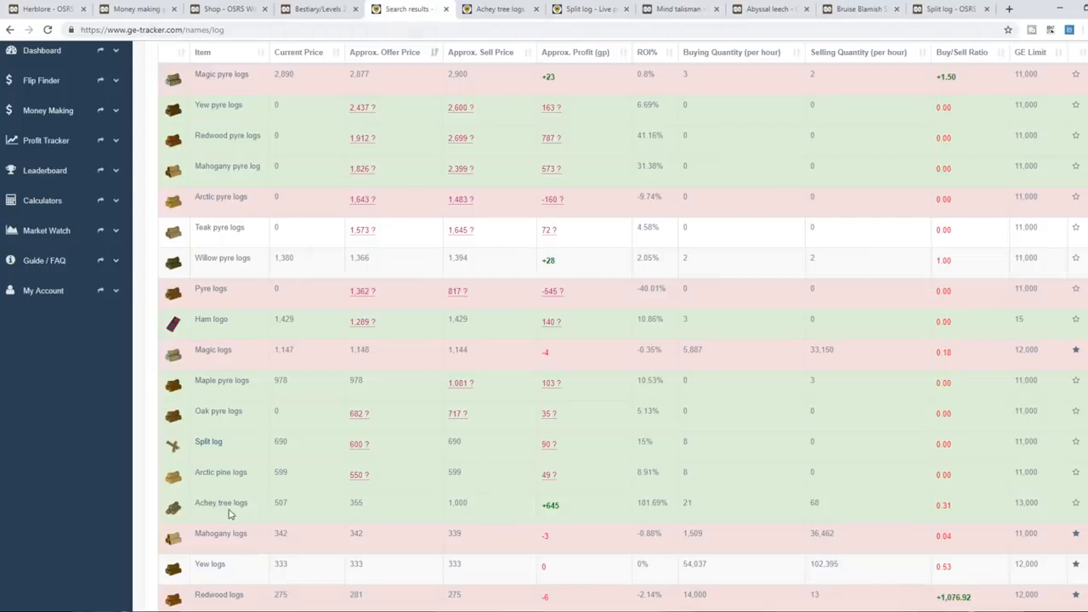
{"action": "left_click", "coordinate": [221, 502]}
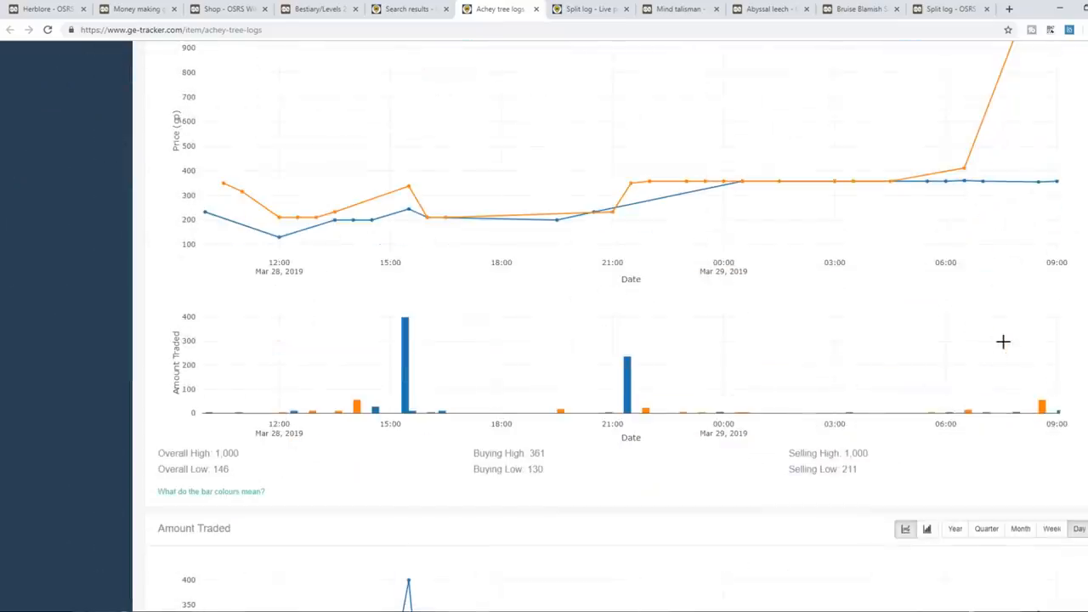
{"action": "scroll", "scroll_direction": "down", "scroll_amount": 3}
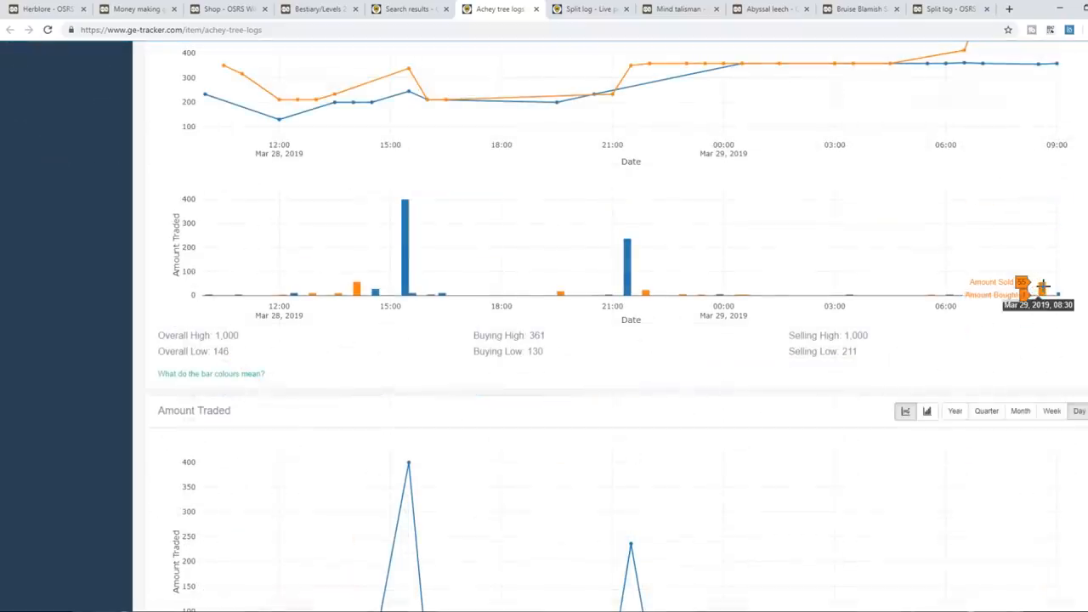
{"action": "scroll", "scroll_direction": "up", "scroll_amount": 3}
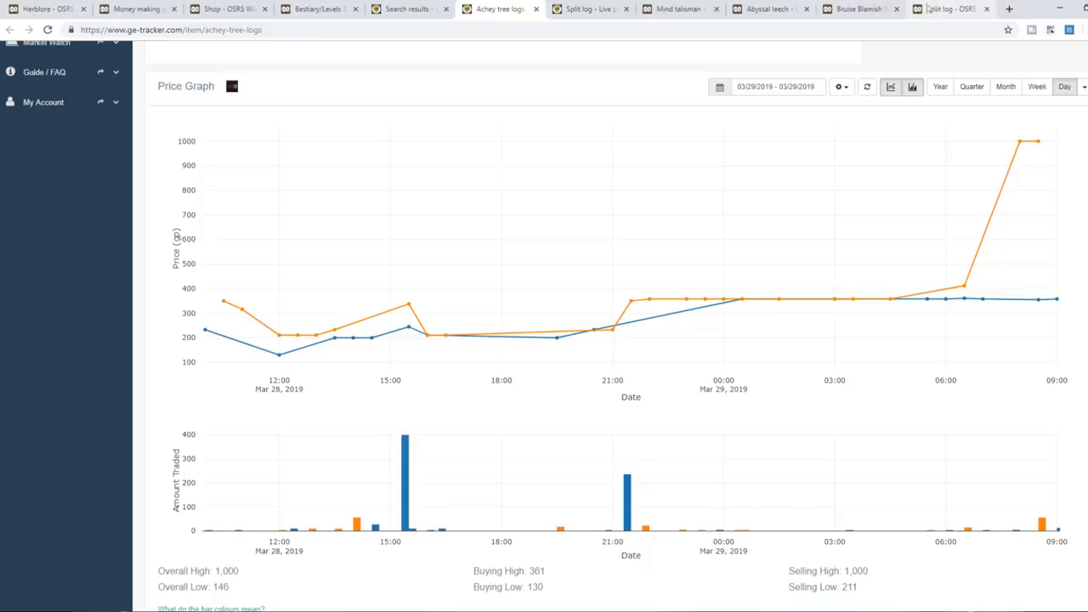
{"action": "left_click", "coordinate": [947, 8]}
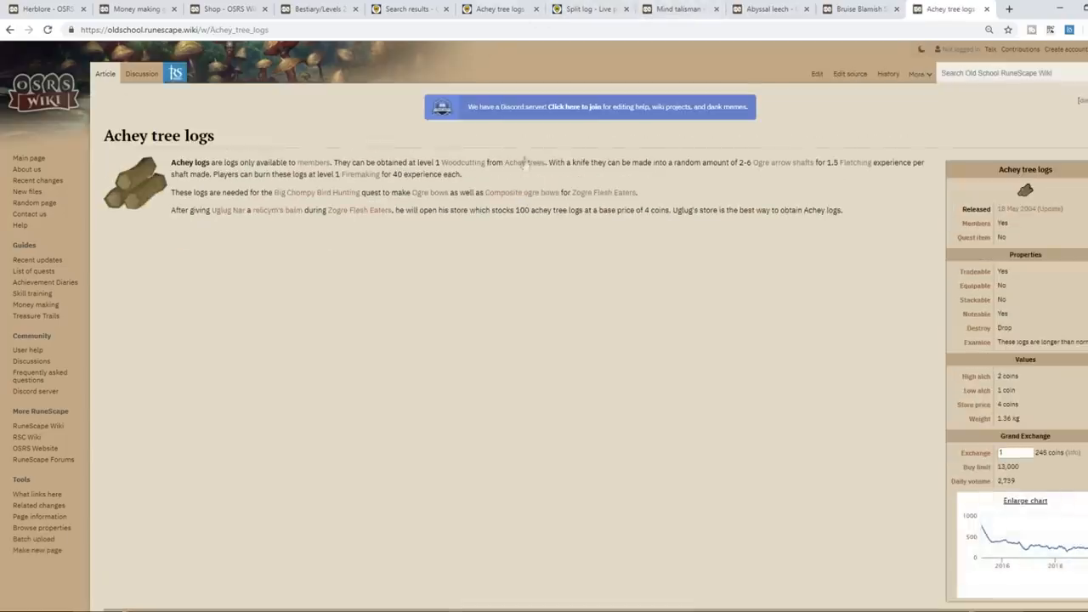
{"action": "mouse_move", "coordinate": [524, 163]}
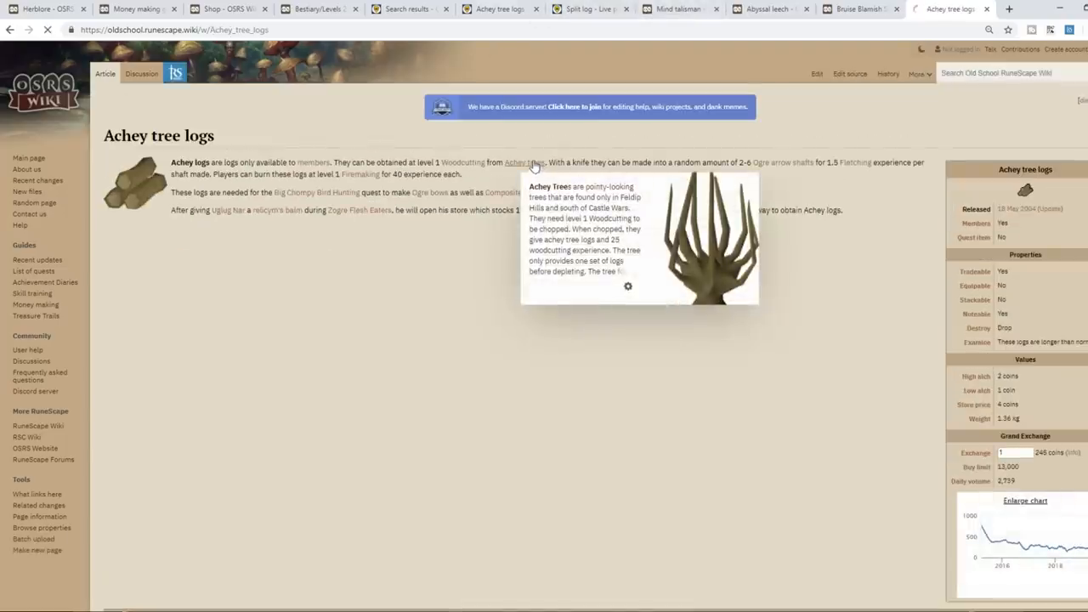
Step: Read the Achey Tree article, then return to GE Tracker's log search results
{"action": "left_click", "coordinate": [522, 162]}
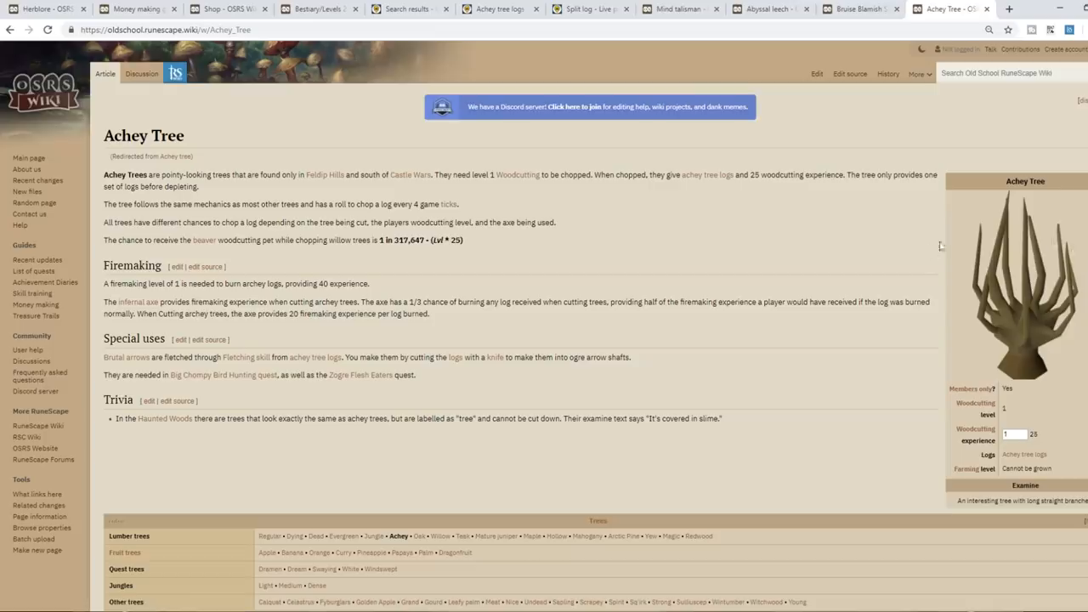
{"action": "left_click", "coordinate": [408, 8]}
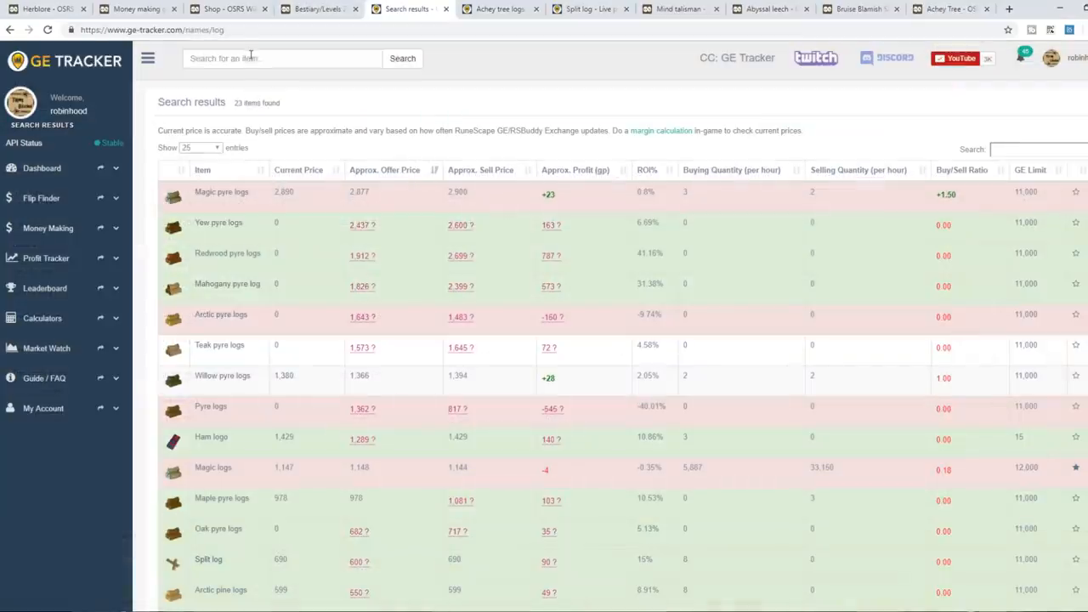
Step: Search GE Tracker for 'ore', then Google 'jewellery enchanting osrs' and reach the Enchant jewellery calculator
{"action": "type", "text": "ore"}
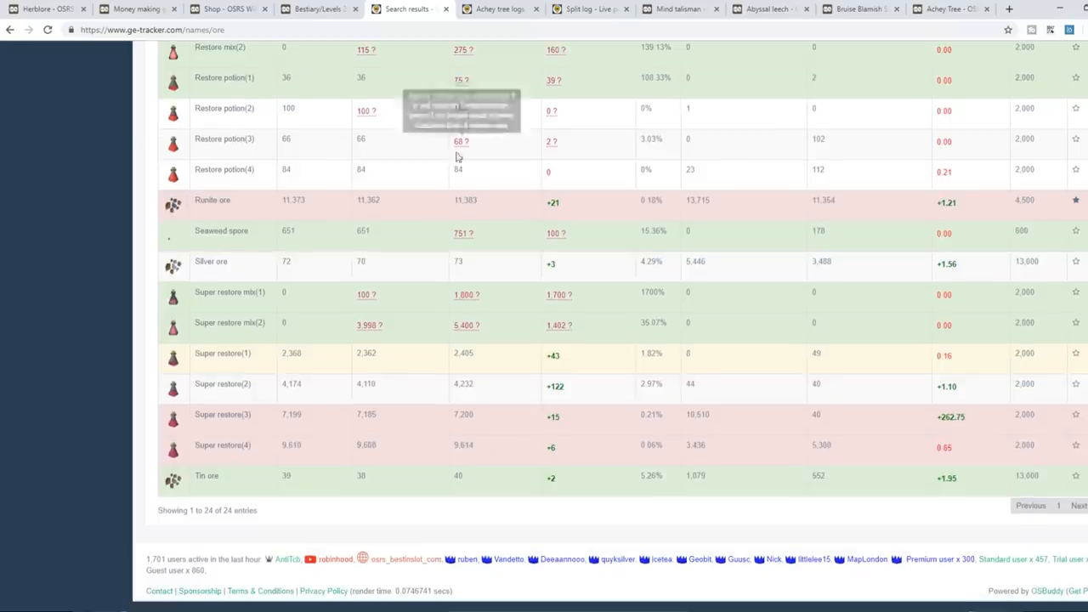
{"action": "left_click", "coordinate": [1008, 9]}
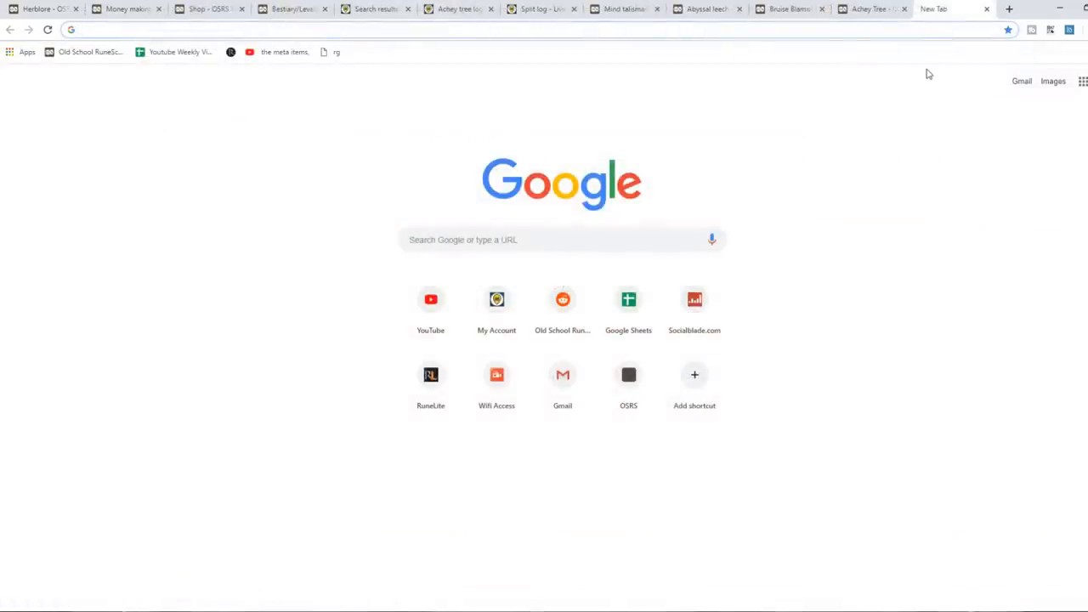
{"action": "type", "text": "jewellery enchanting osrs"}
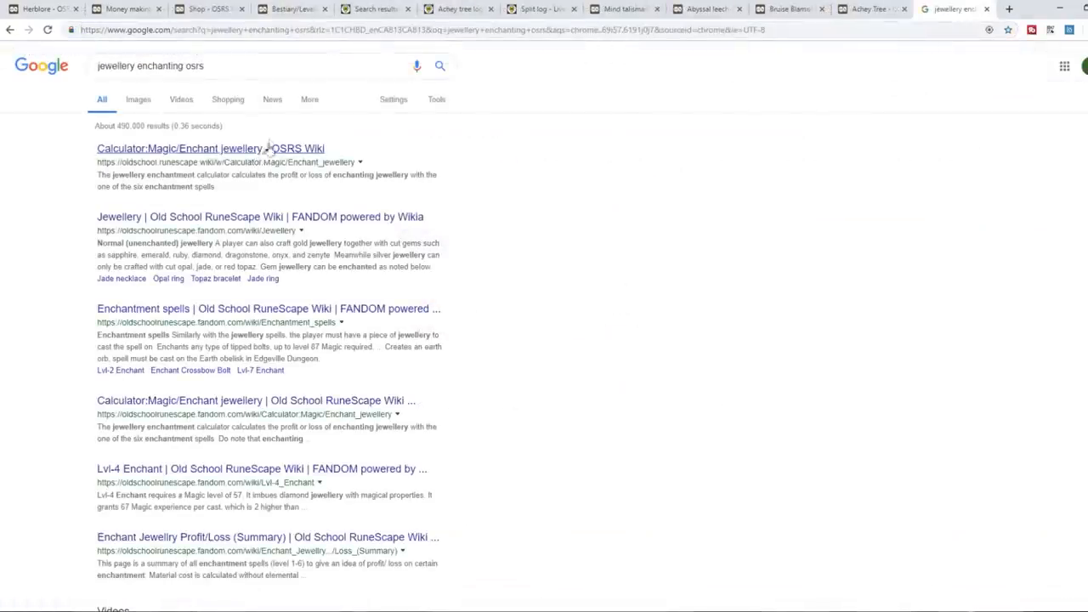
{"action": "left_click", "coordinate": [210, 147]}
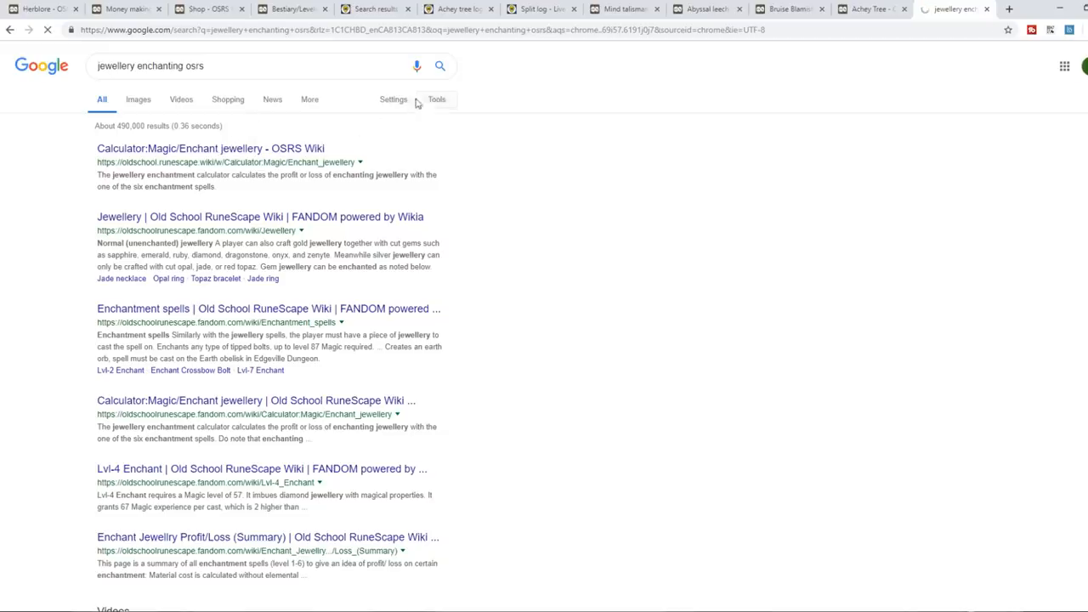
{"action": "left_click", "coordinate": [179, 148]}
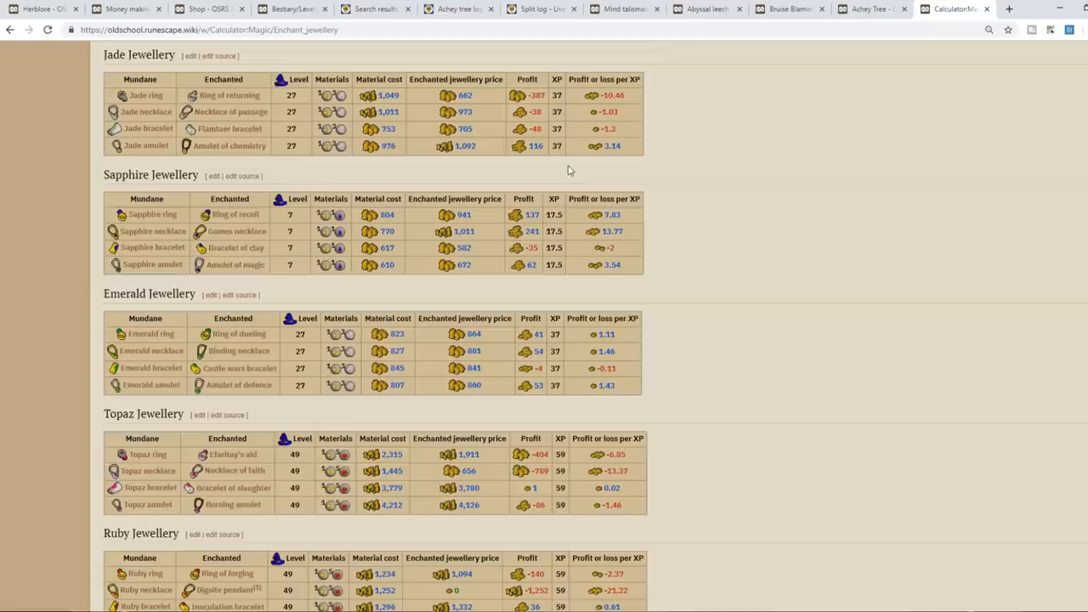
Step: Review the Enchant jewellery profit tables down to Zenyte before moving to the Crafting jewellery calculator
{"action": "scroll", "scroll_direction": "down", "scroll_amount": 3}
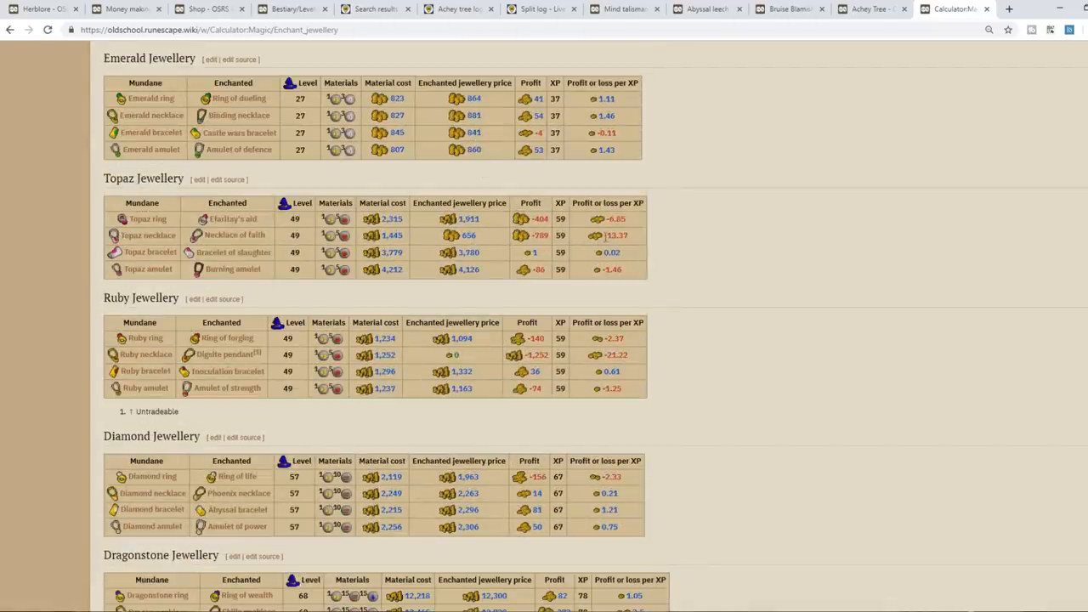
{"action": "scroll", "scroll_direction": "up", "scroll_amount": 3}
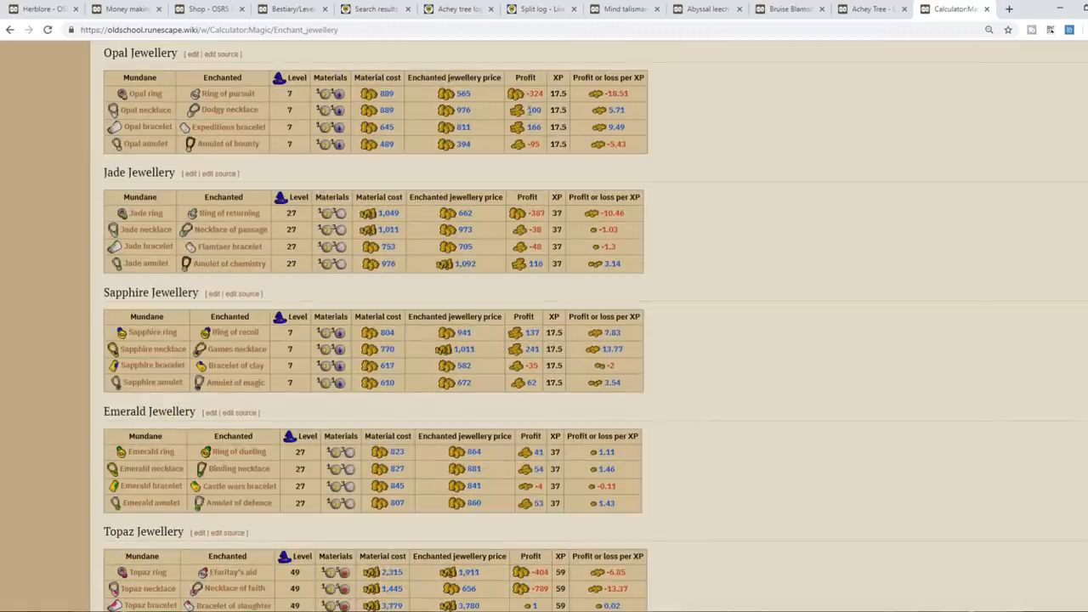
{"action": "mouse_move", "coordinate": [228, 126]}
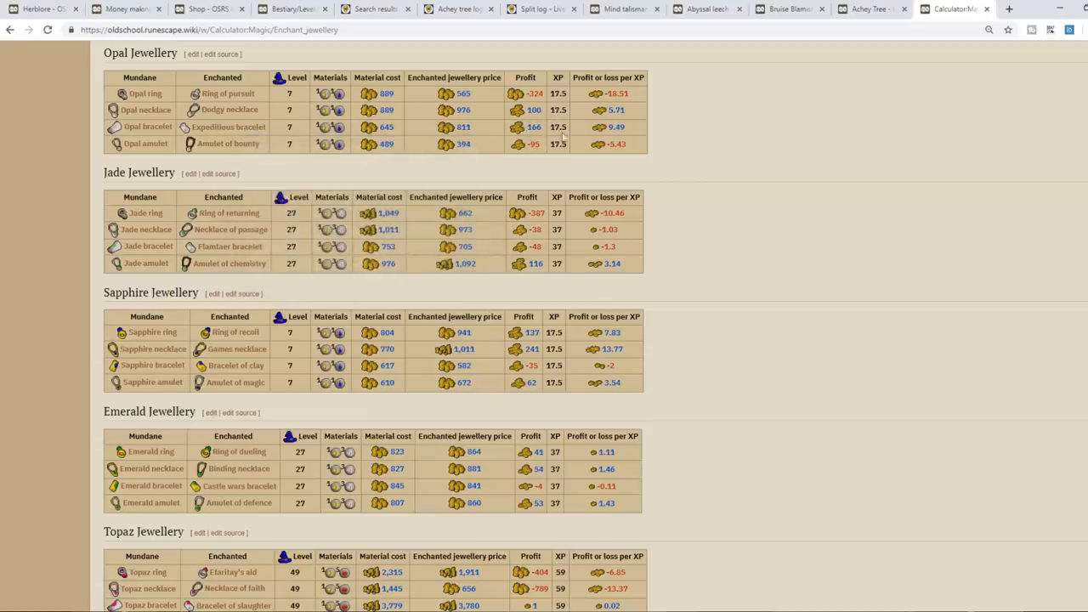
{"action": "scroll", "scroll_direction": "down", "scroll_amount": 3}
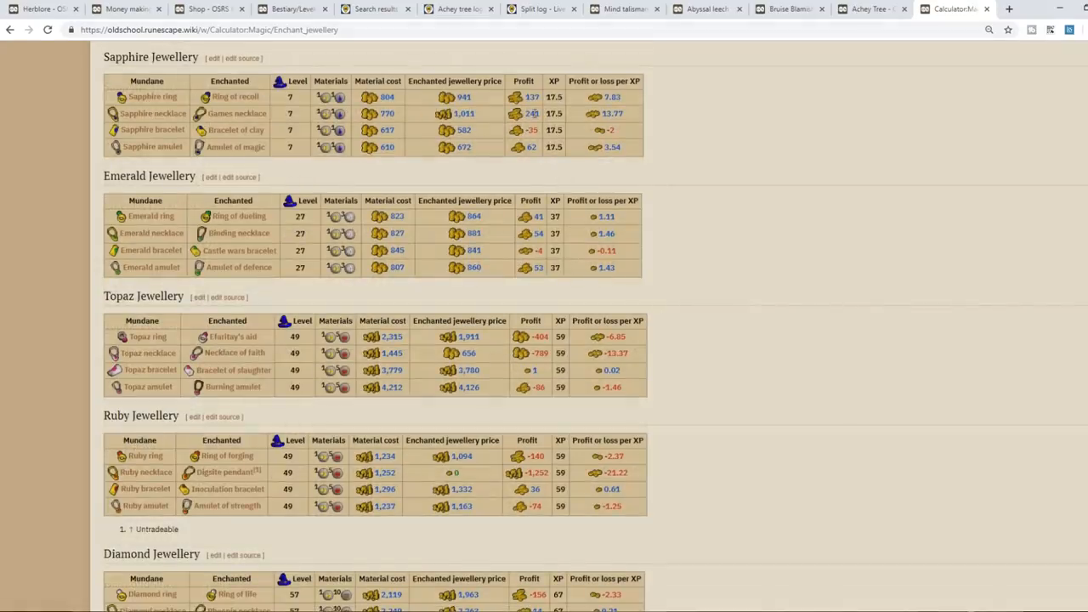
{"action": "scroll", "scroll_direction": "down", "scroll_amount": 3}
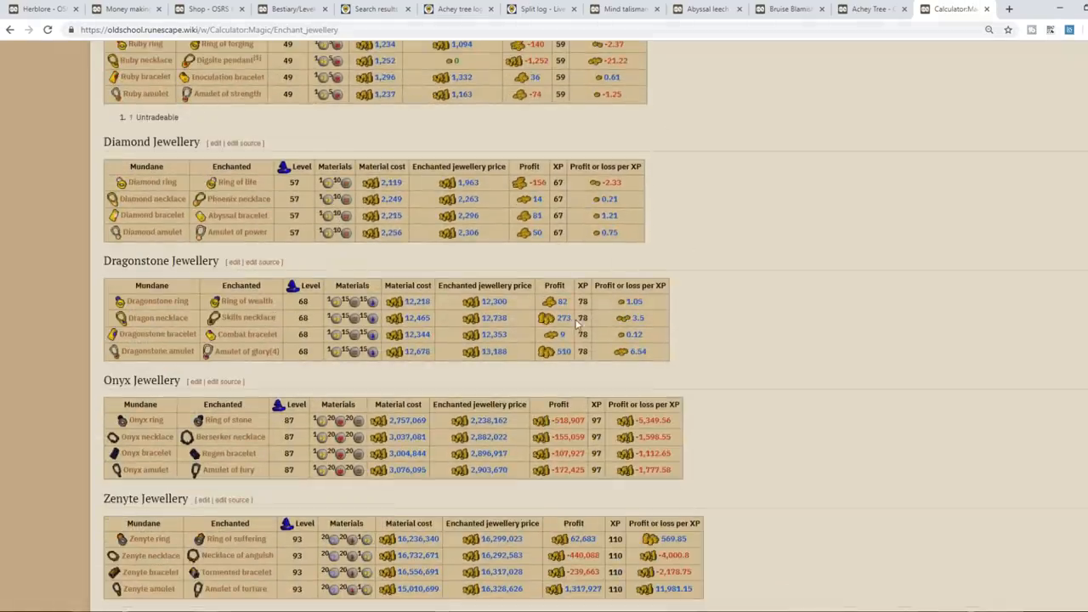
{"action": "mouse_move", "coordinate": [118, 304]}
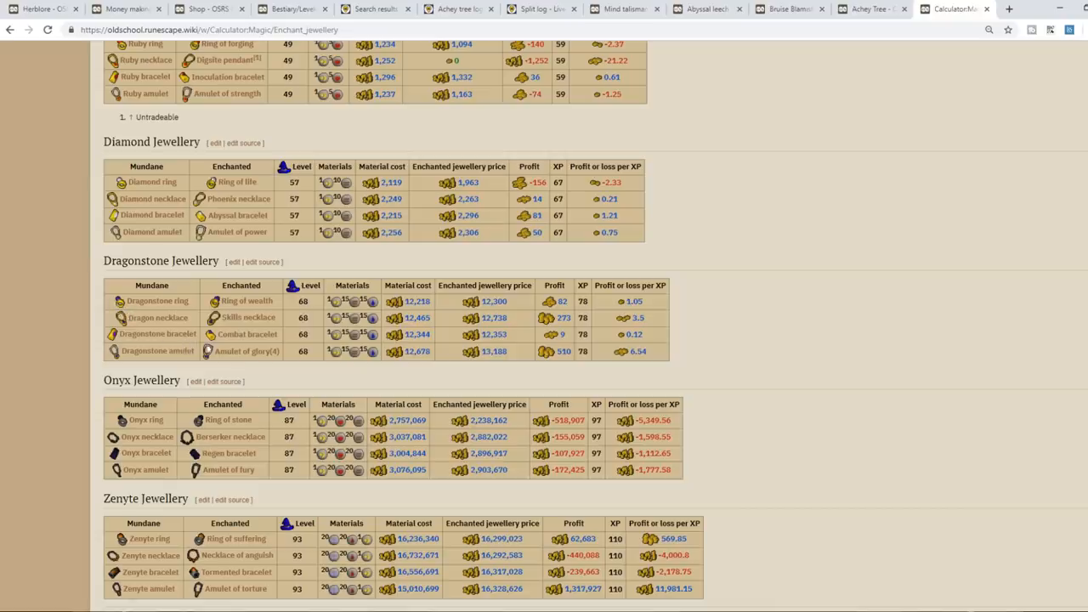
{"action": "scroll", "scroll_direction": "down", "scroll_amount": 3}
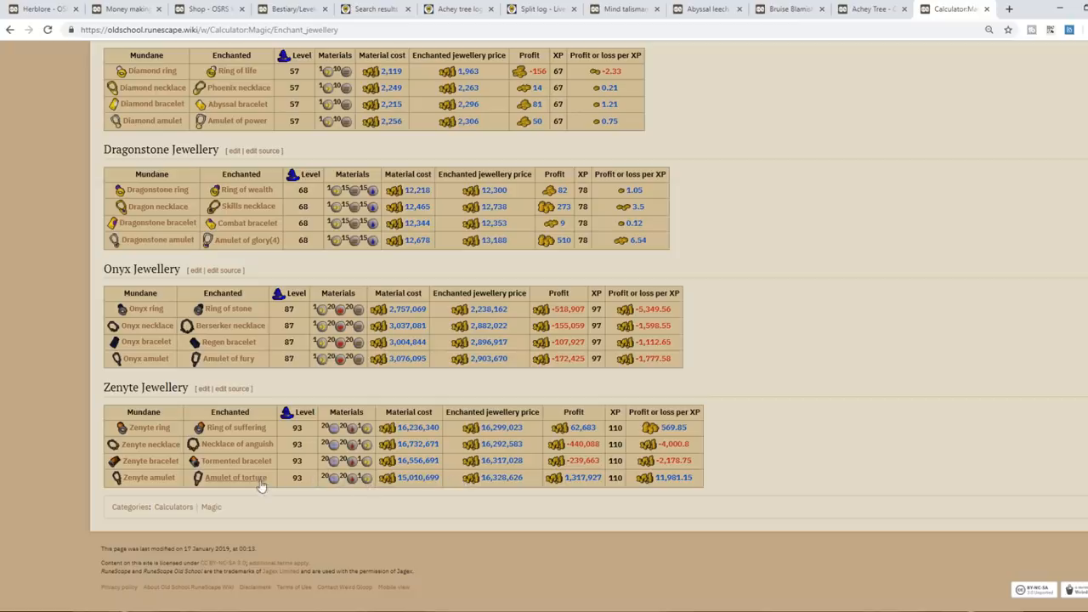
{"action": "scroll", "scroll_direction": "up", "scroll_amount": 3}
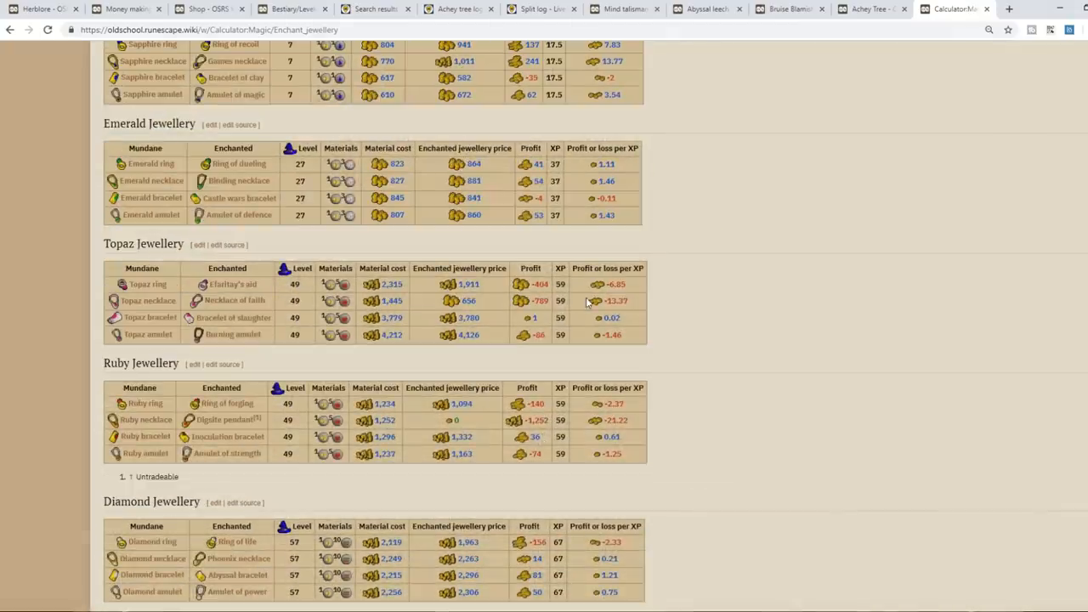
{"action": "scroll", "scroll_direction": "up", "scroll_amount": 3}
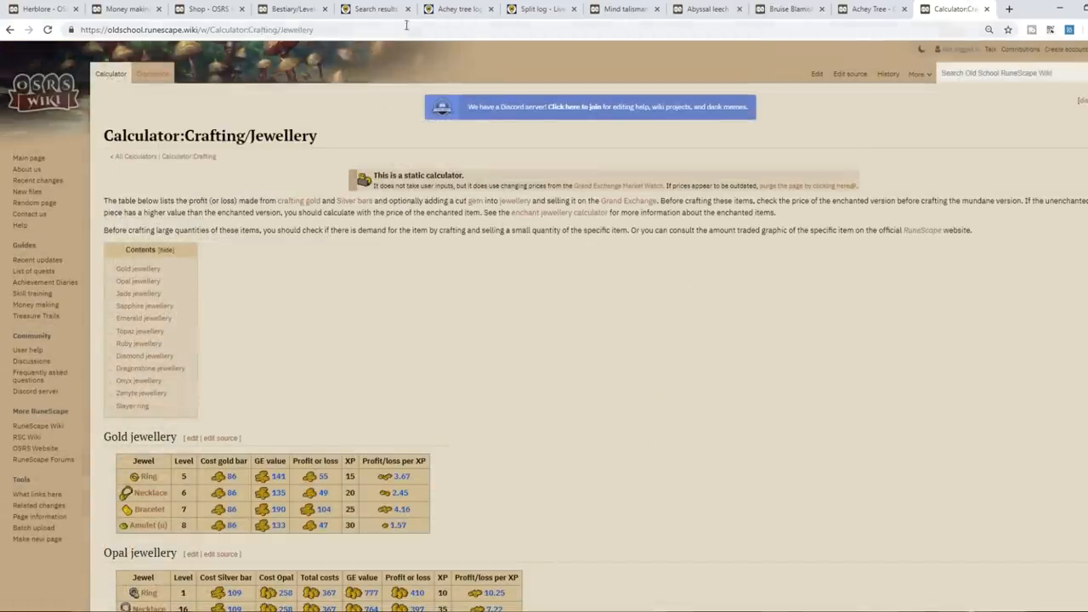
Step: Browse the jewellery crafting tables and go to the Topaz amulet (u) article from the Topaz table
{"action": "scroll", "scroll_direction": "down", "scroll_amount": 3}
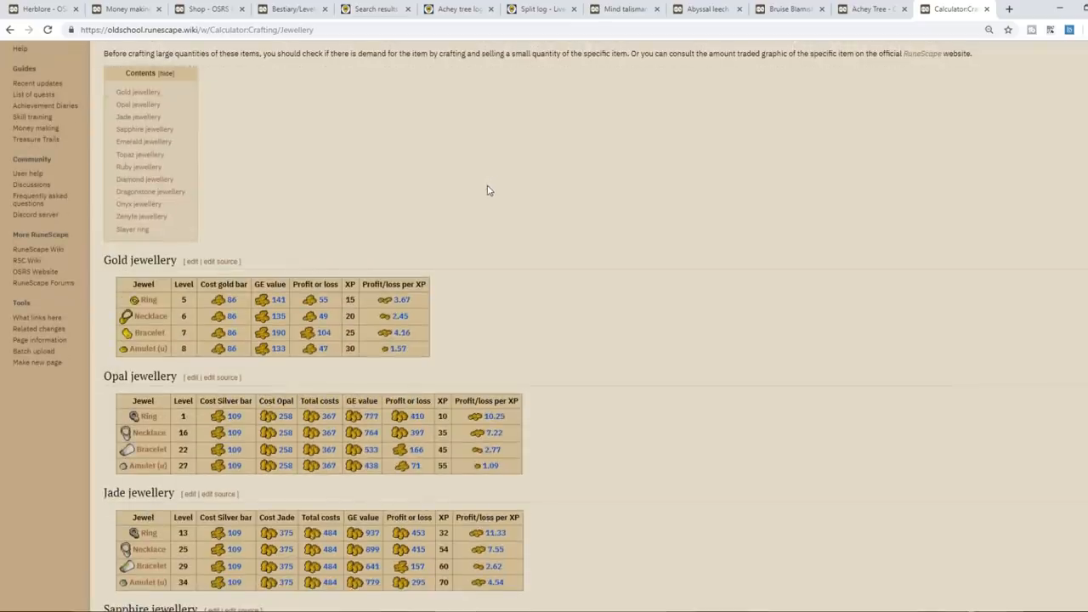
{"action": "scroll", "scroll_direction": "down", "scroll_amount": 3}
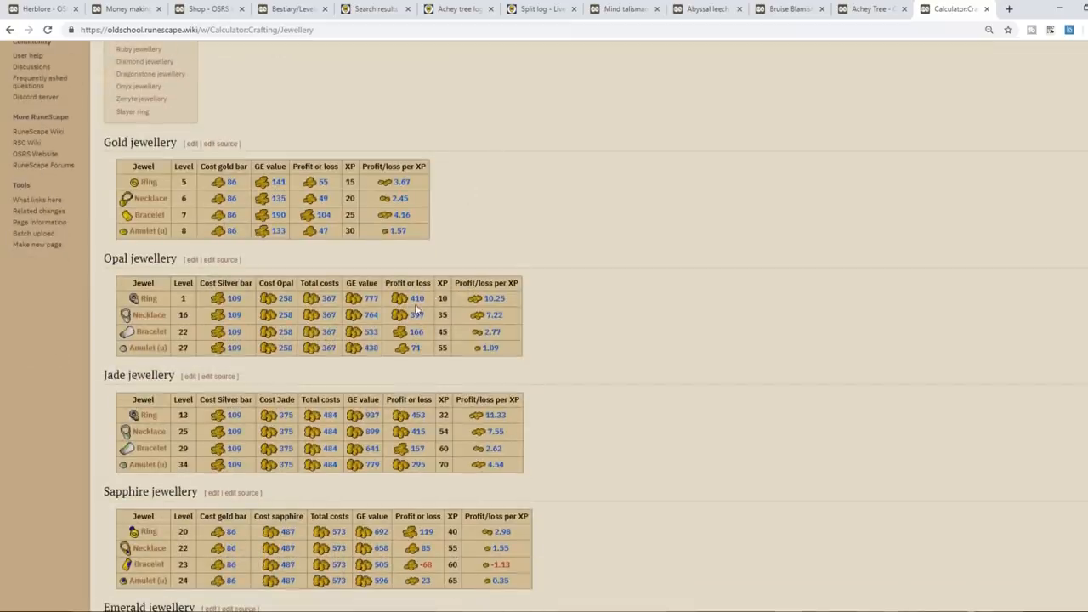
{"action": "scroll", "scroll_direction": "down", "scroll_amount": 3}
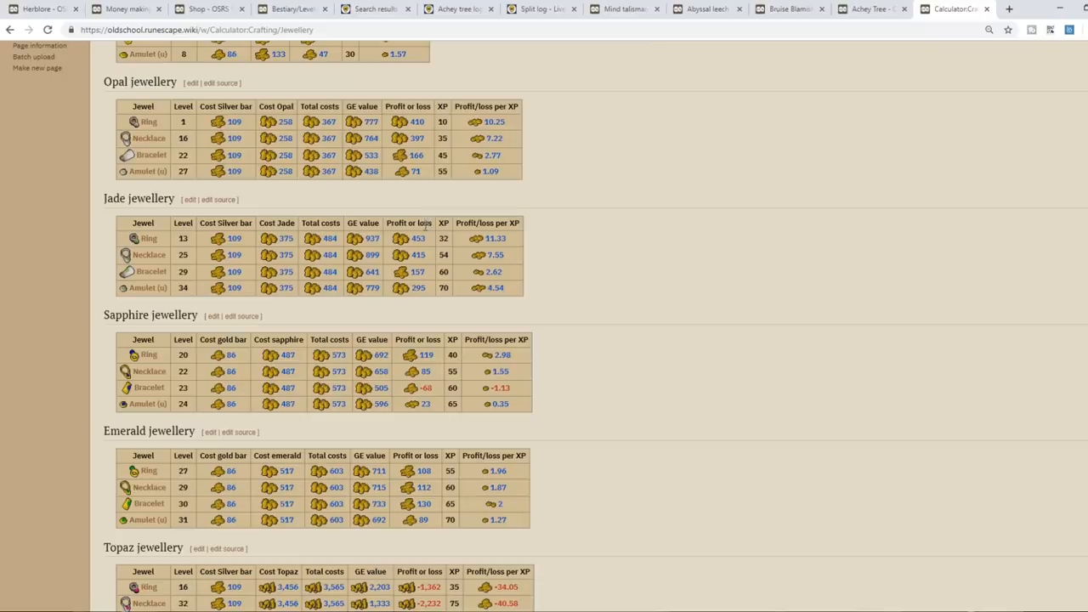
{"action": "scroll", "scroll_direction": "up", "scroll_amount": 3}
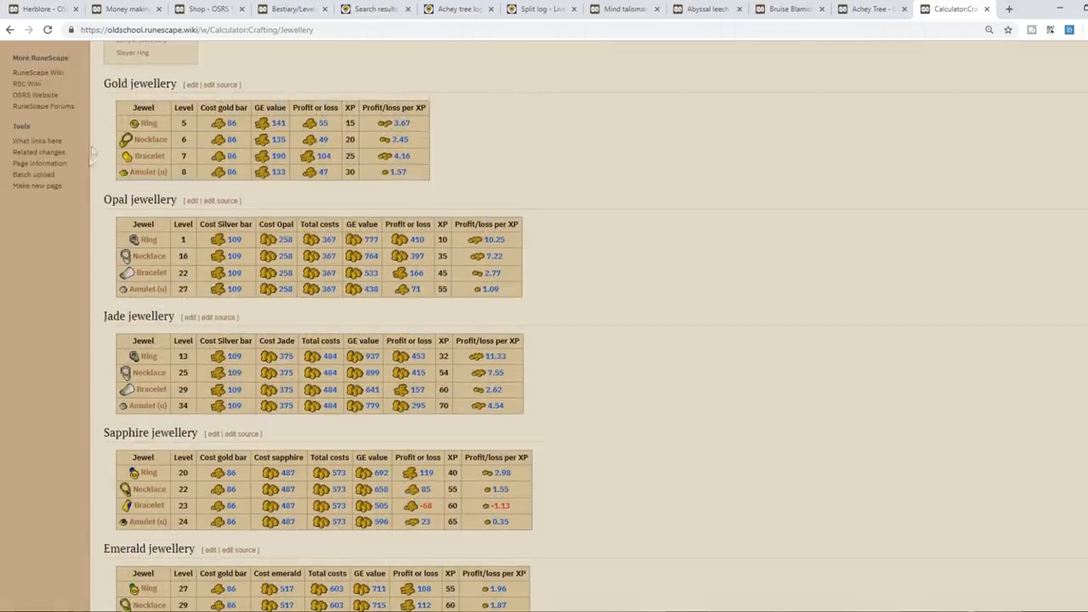
{"action": "mouse_move", "coordinate": [404, 238]}
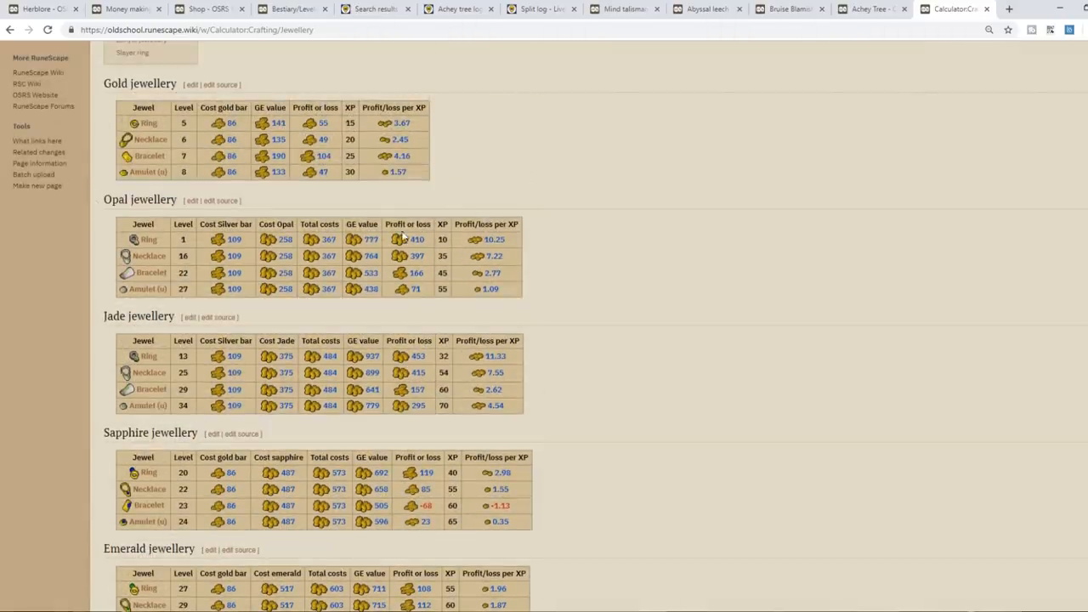
{"action": "scroll", "scroll_direction": "down", "scroll_amount": 3}
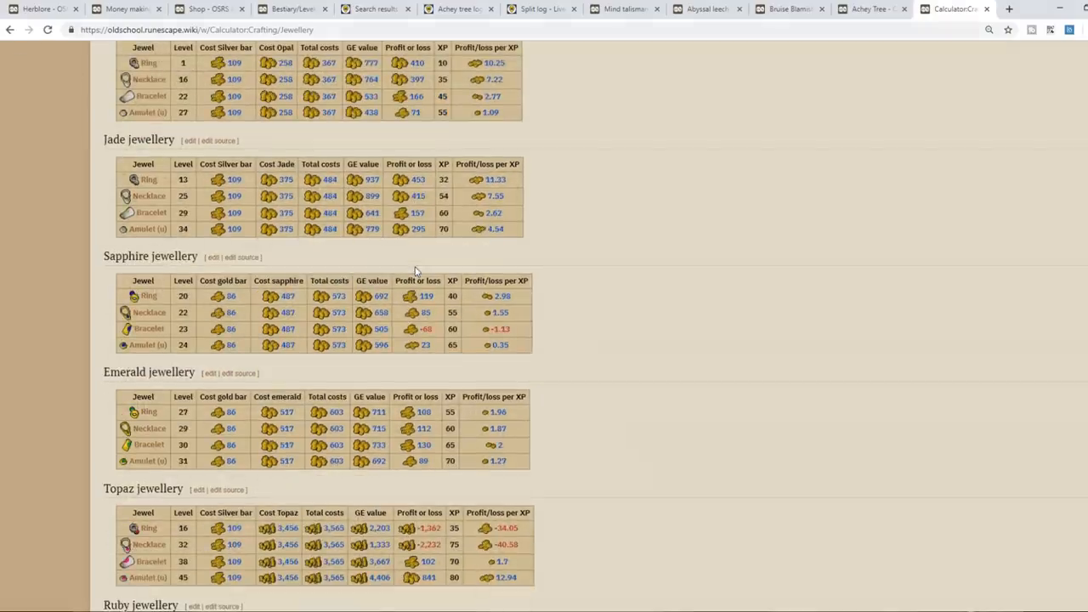
{"action": "mouse_move", "coordinate": [457, 308]}
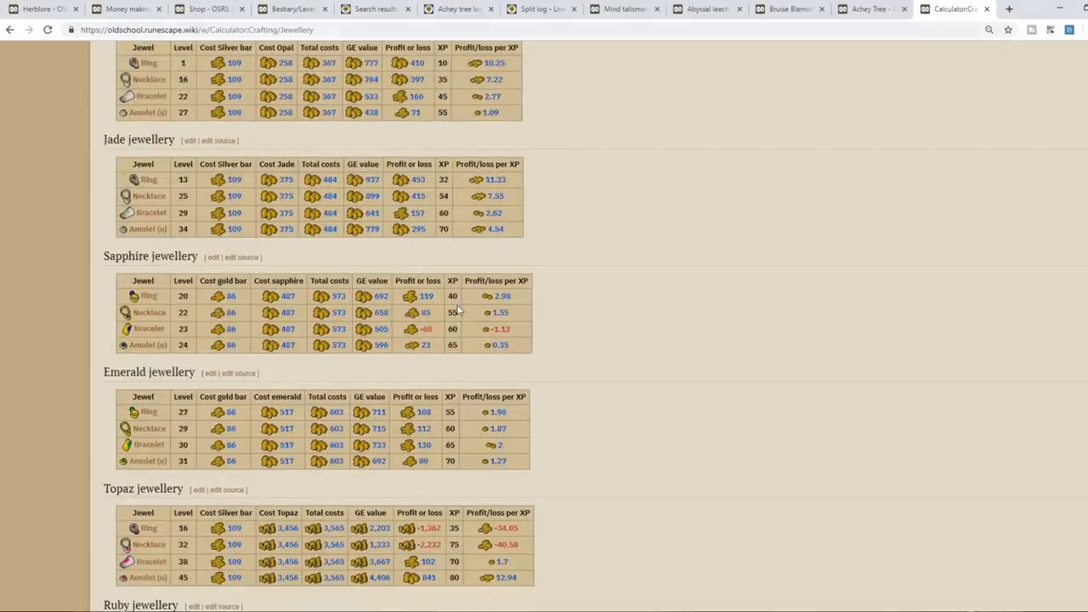
{"action": "scroll", "scroll_direction": "down", "scroll_amount": 3}
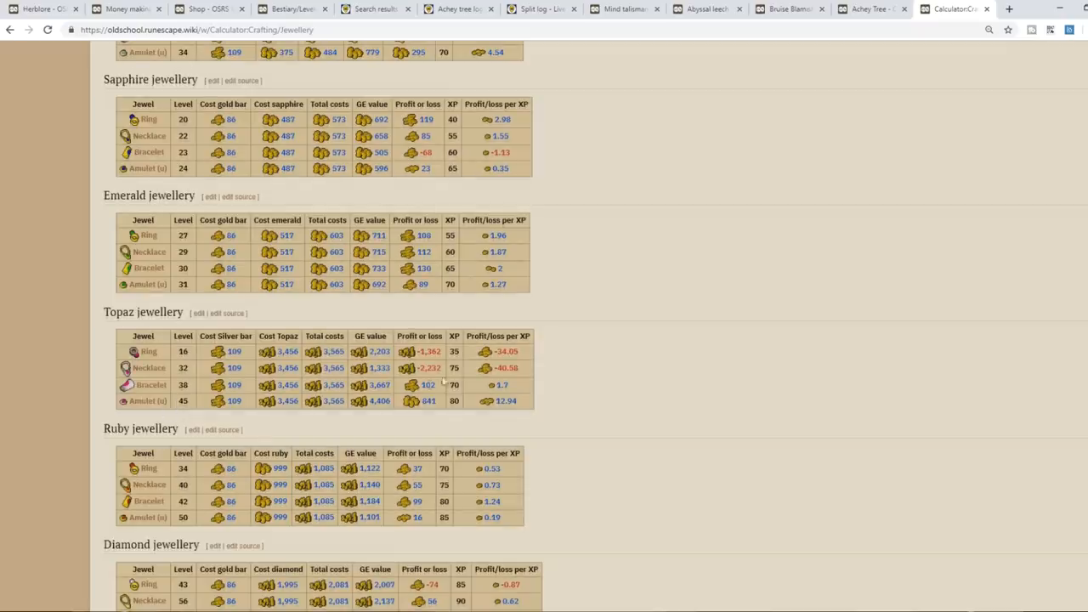
{"action": "mouse_move", "coordinate": [146, 400]}
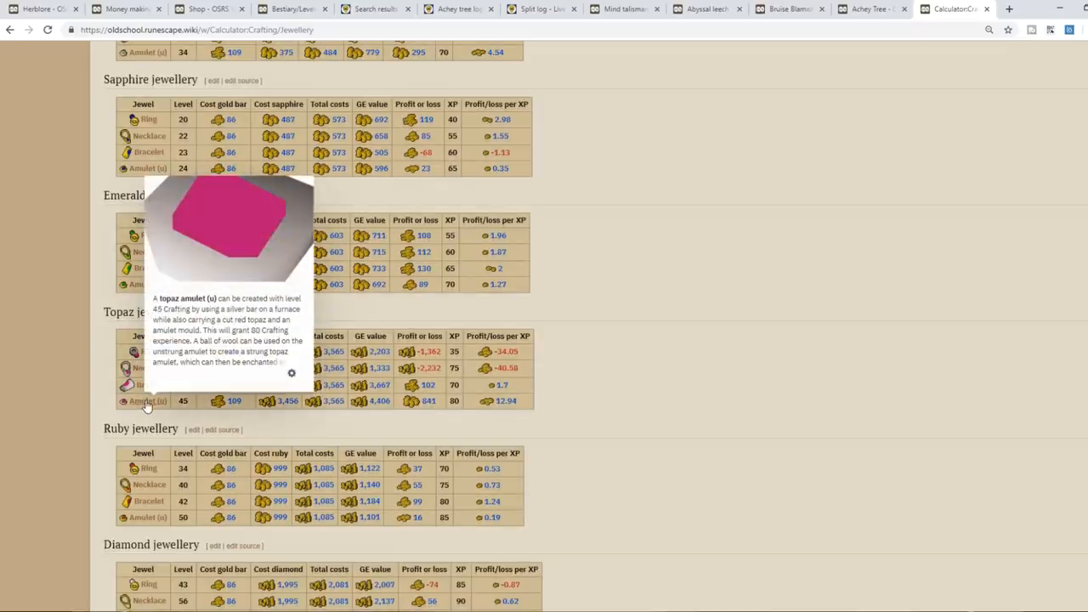
{"action": "left_click", "coordinate": [197, 297]}
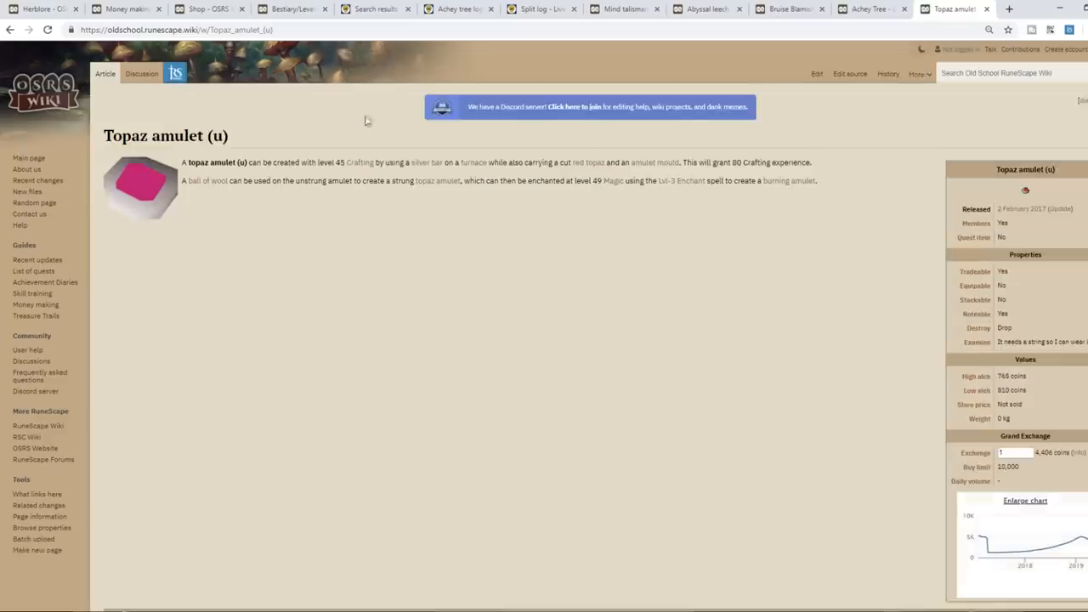
{"action": "mouse_move", "coordinate": [333, 122]}
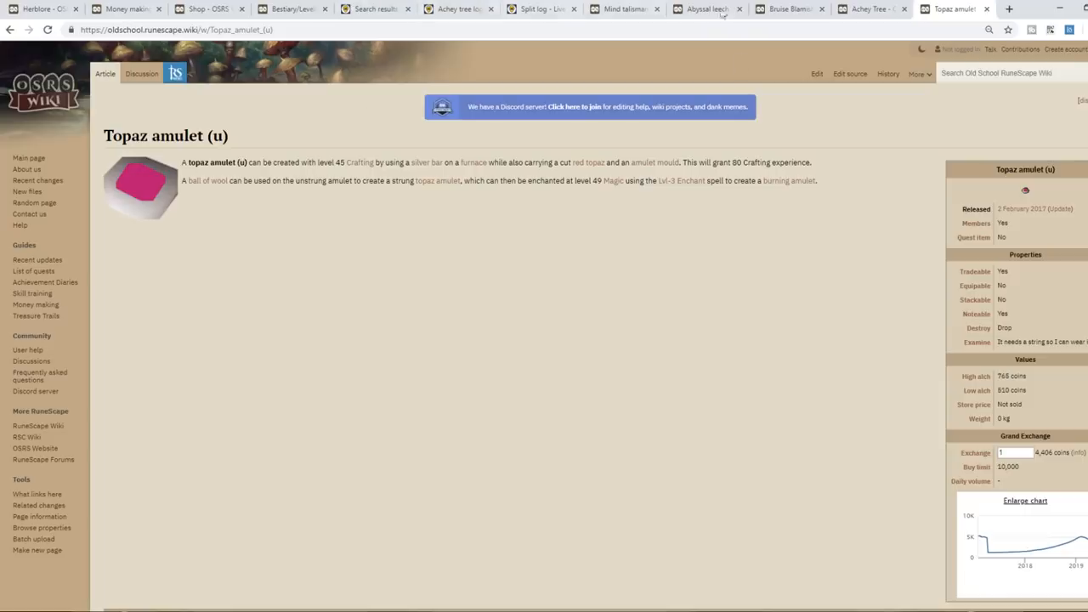
Step: Check the Burning amulet(5) price page on GE Tracker and search for Red topaz
{"action": "left_click", "coordinate": [535, 8]}
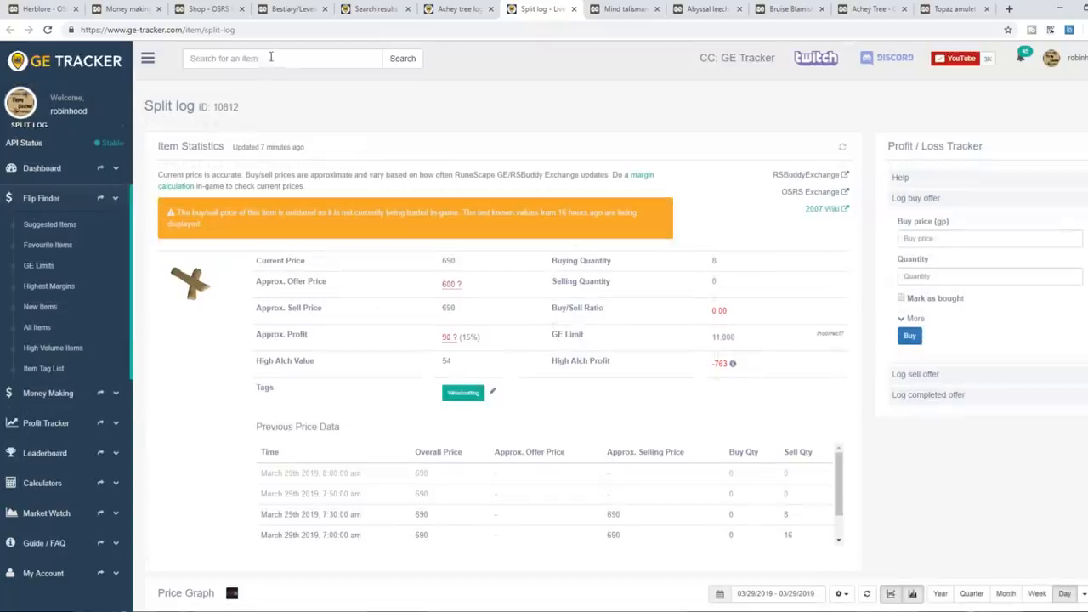
{"action": "left_click", "coordinate": [540, 8]}
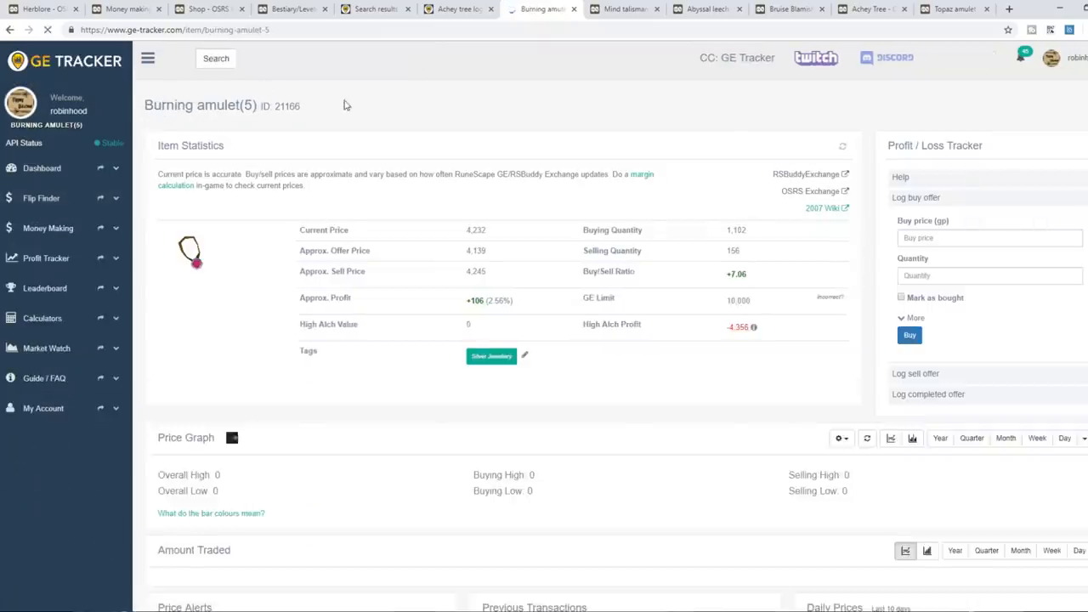
{"action": "scroll", "scroll_direction": "down", "scroll_amount": 3}
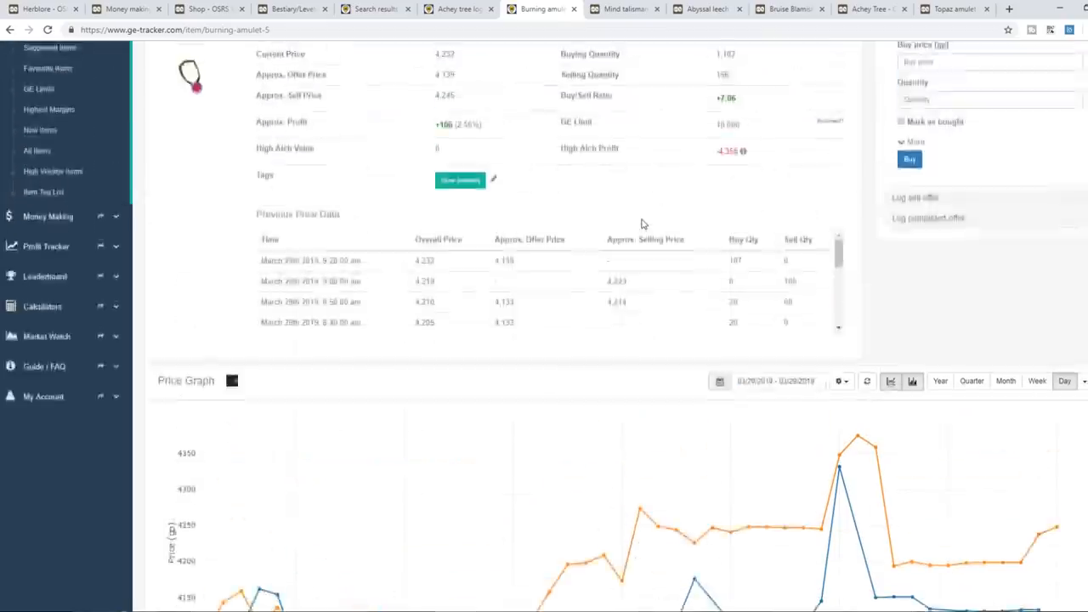
{"action": "type", "text": "red"}
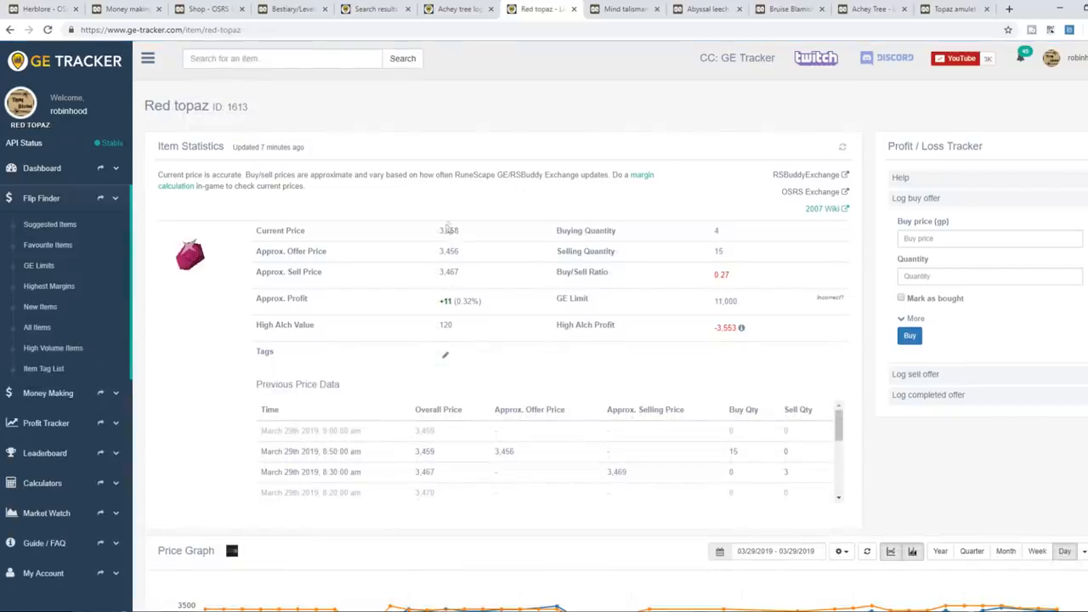
Step: Review Topaz amulet (u) prices: offer about 3,403 and sell about 3,779
{"action": "left_click", "coordinate": [282, 58]}
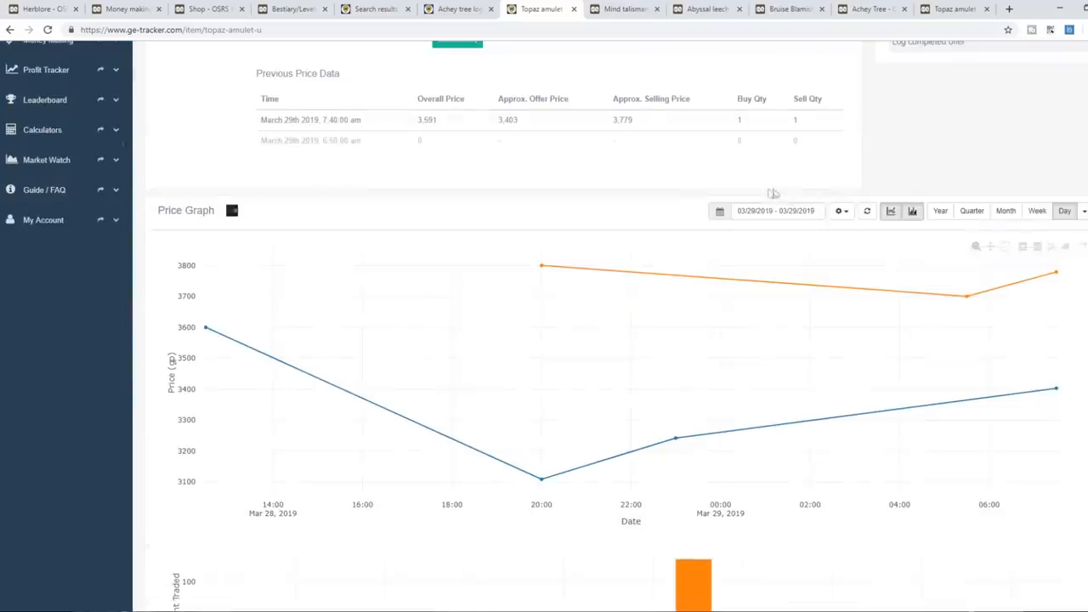
{"action": "scroll", "scroll_direction": "down", "scroll_amount": 3}
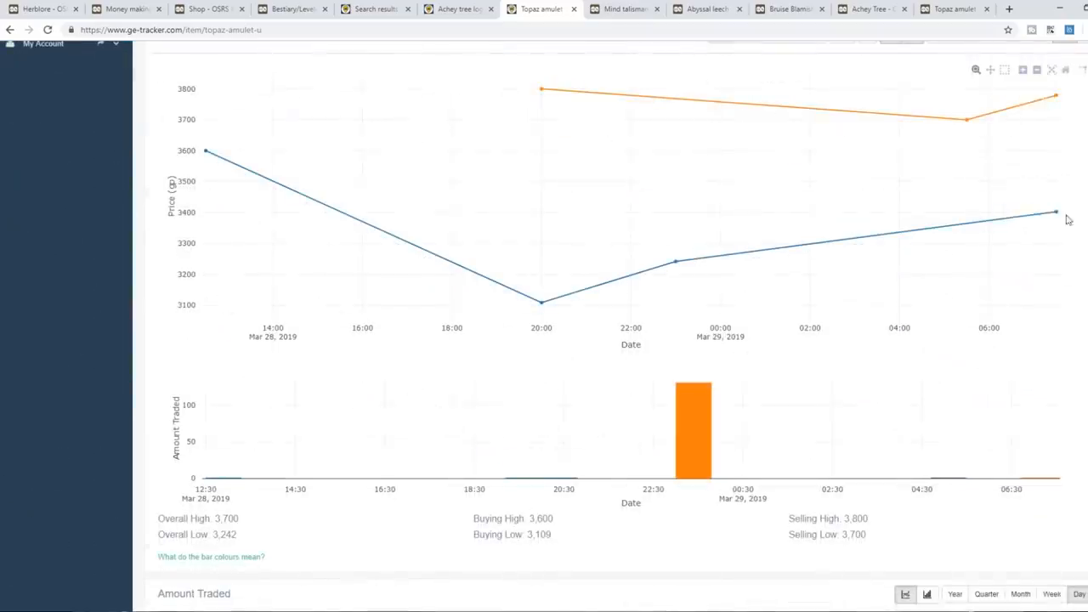
{"action": "mouse_move", "coordinate": [888, 359]}
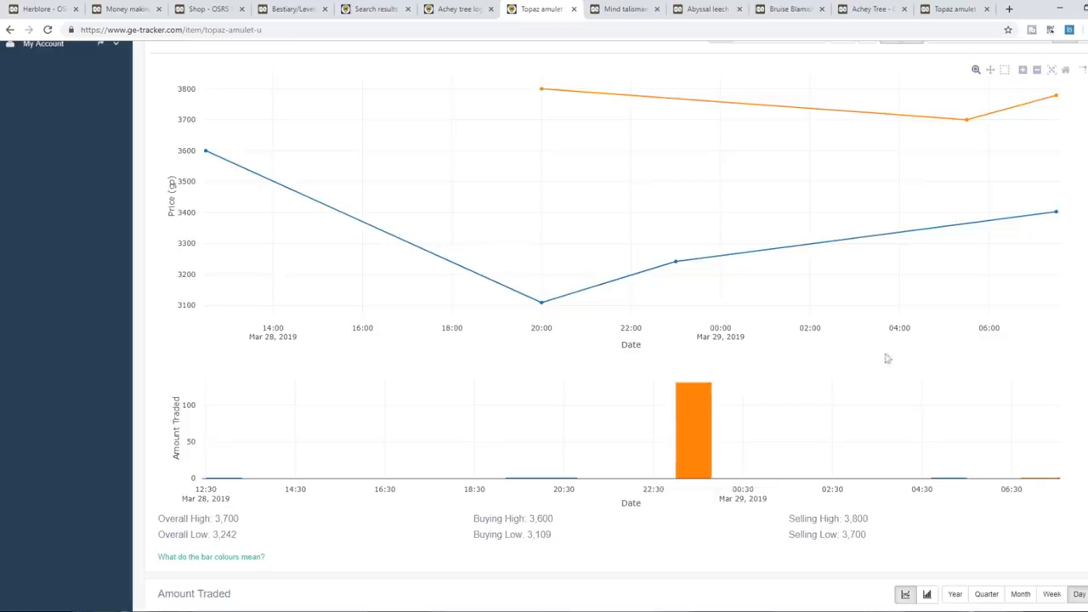
{"action": "scroll", "scroll_direction": "up", "scroll_amount": 3}
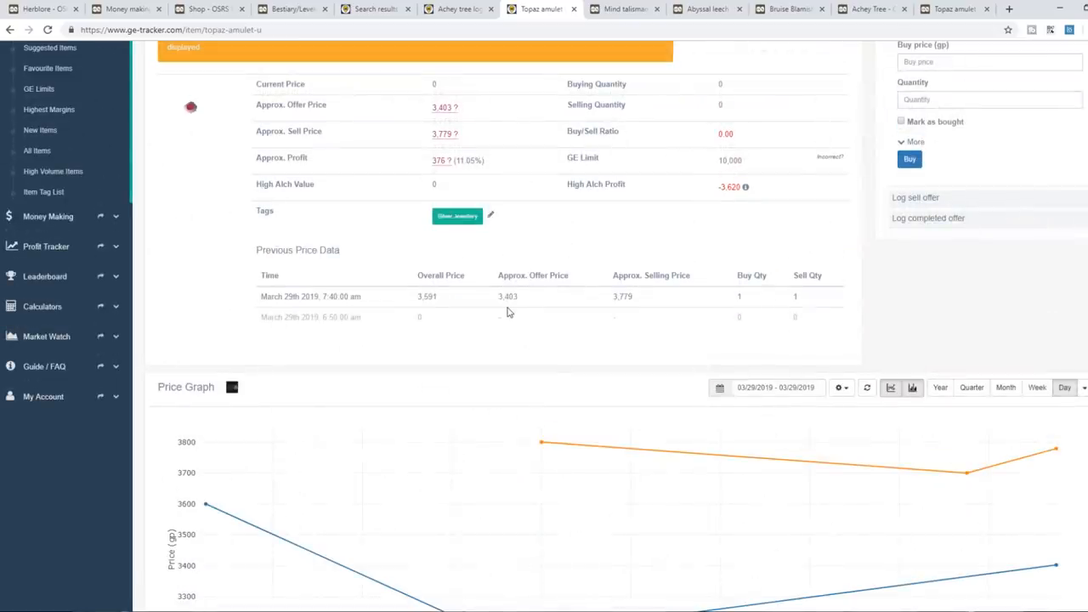
{"action": "scroll", "scroll_direction": "up", "scroll_amount": 3}
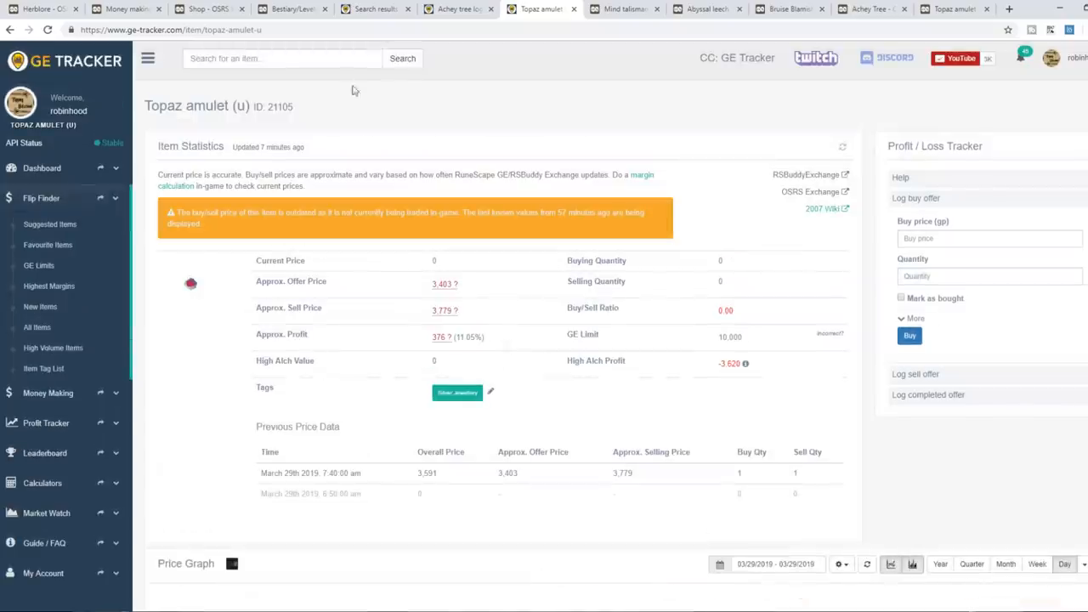
{"action": "mouse_move", "coordinate": [310, 225]}
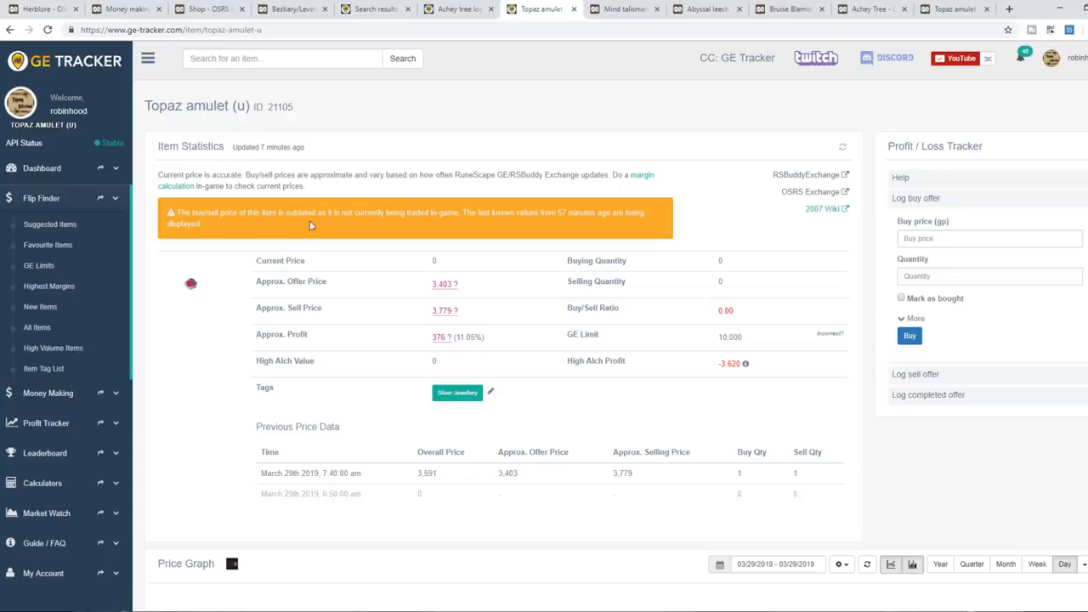
{"action": "scroll", "scroll_direction": "down", "scroll_amount": 3}
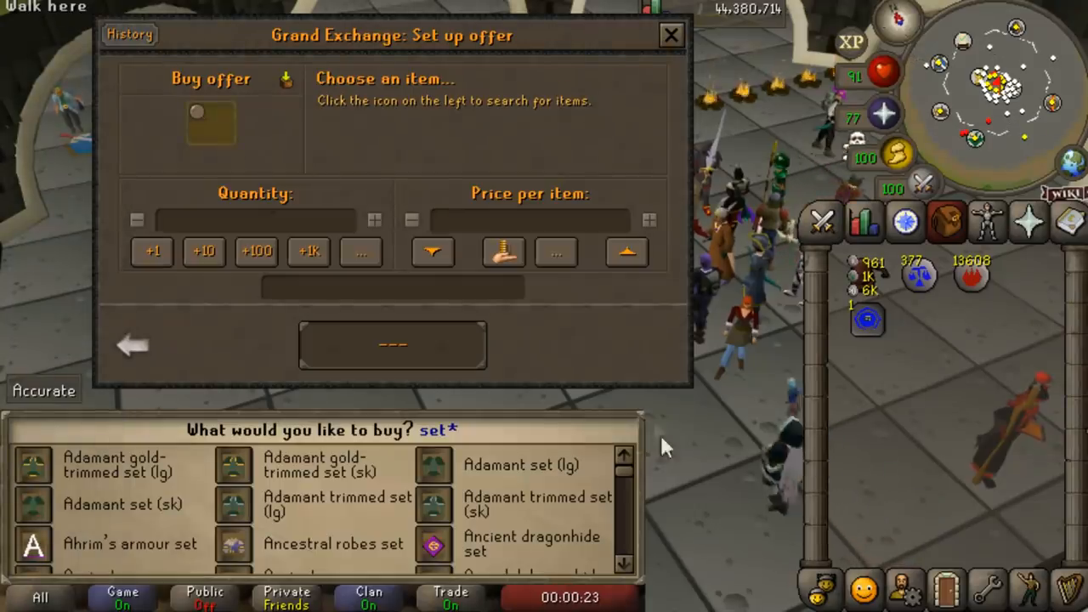
{"action": "mouse_move", "coordinate": [555, 251]}
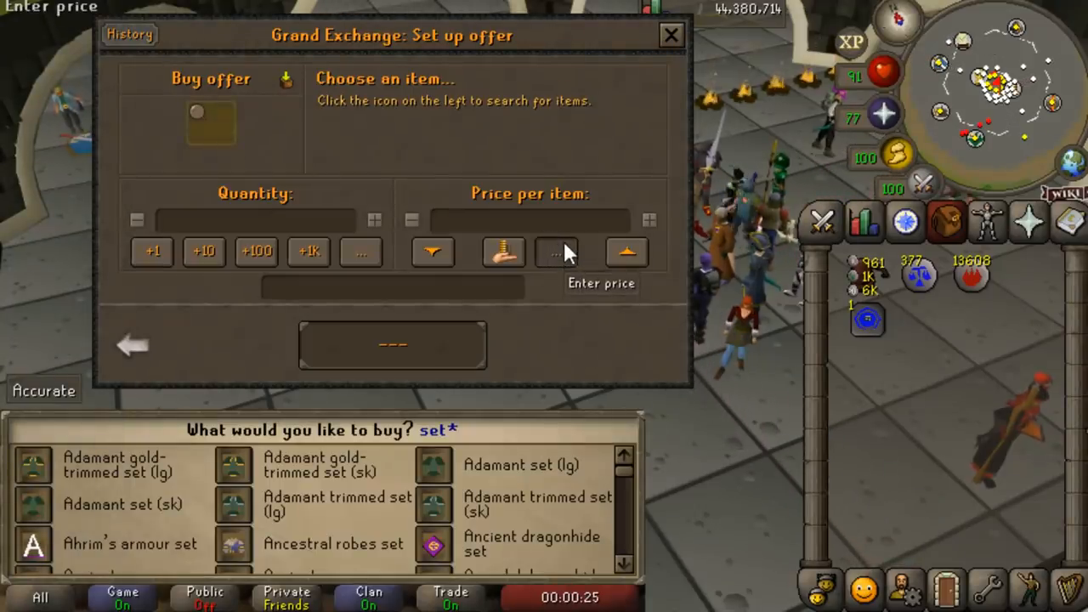
Step: Clear the Torag's armour set from the GE buy offer and start searching 'godsw' on the wiki
{"action": "scroll", "scroll_direction": "down", "scroll_amount": 3}
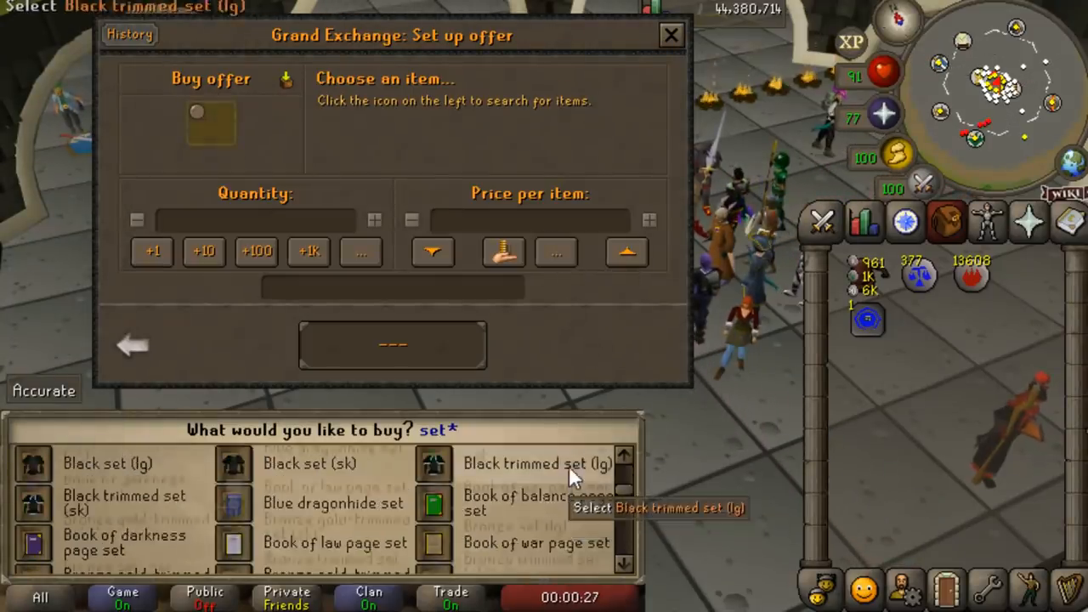
{"action": "scroll", "scroll_direction": "down", "scroll_amount": 3}
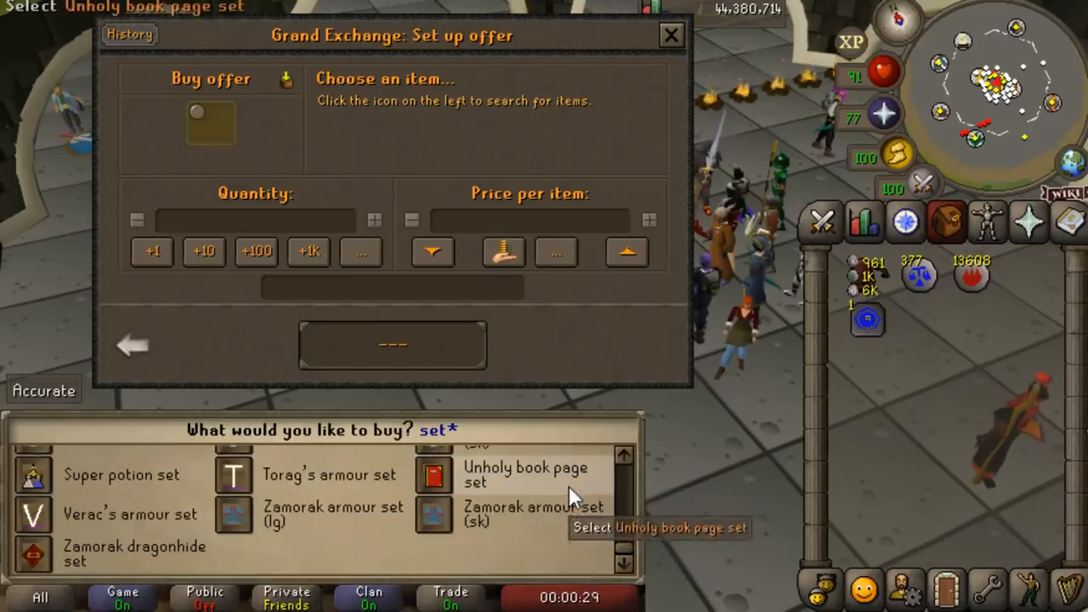
{"action": "scroll", "scroll_direction": "up", "scroll_amount": 3}
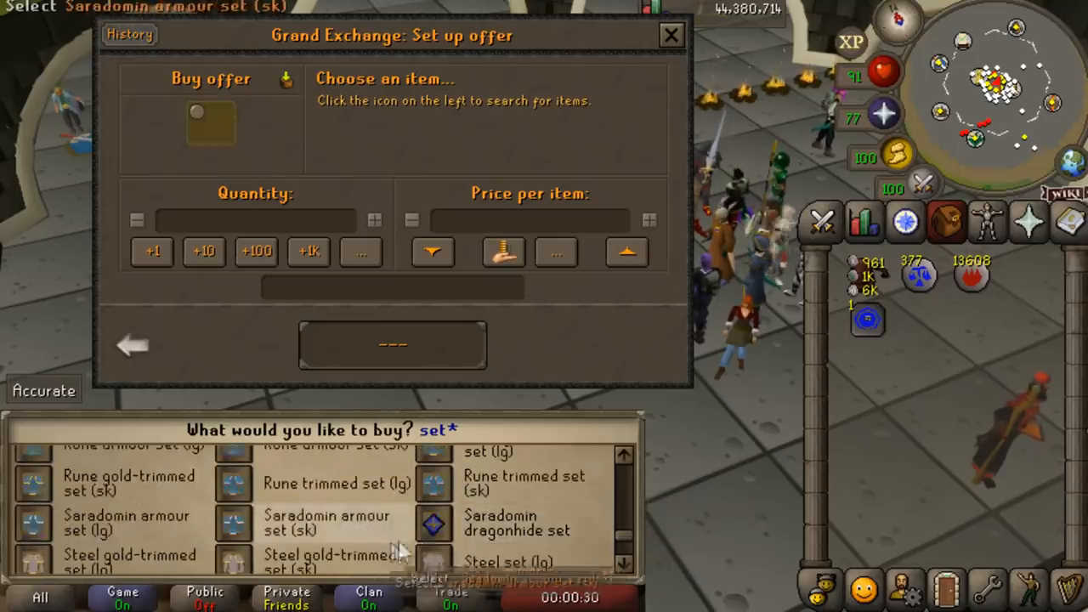
{"action": "scroll", "scroll_direction": "down", "scroll_amount": 3}
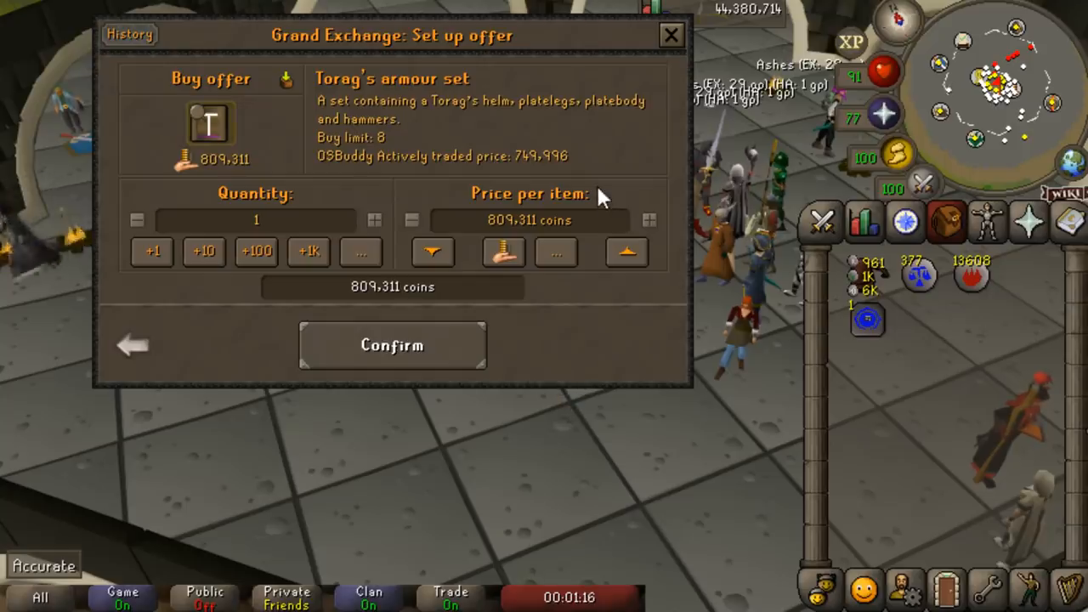
{"action": "mouse_move", "coordinate": [140, 335]}
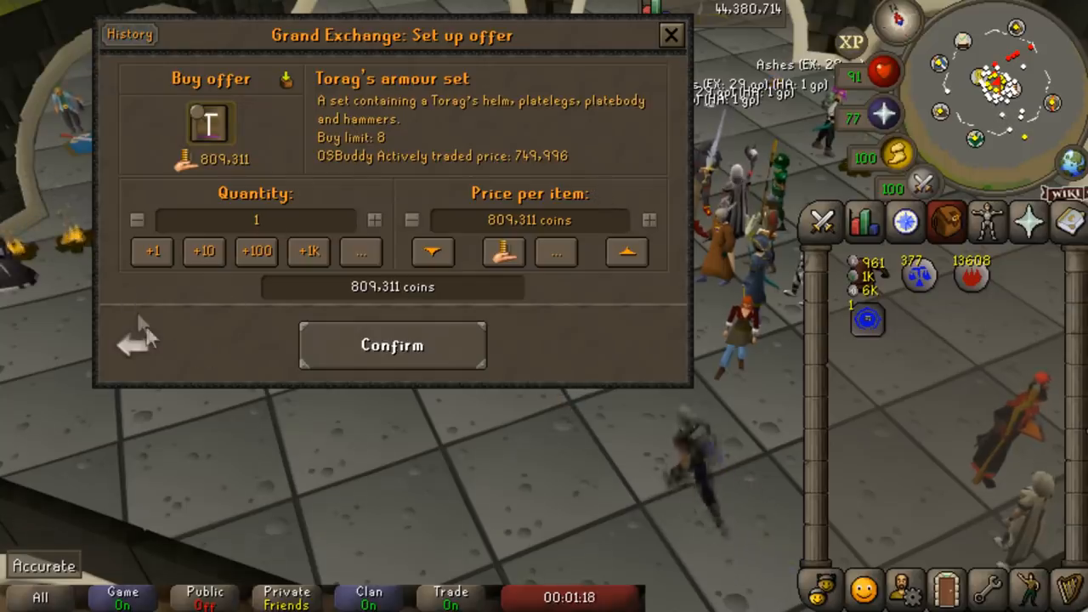
{"action": "left_click", "coordinate": [208, 123]}
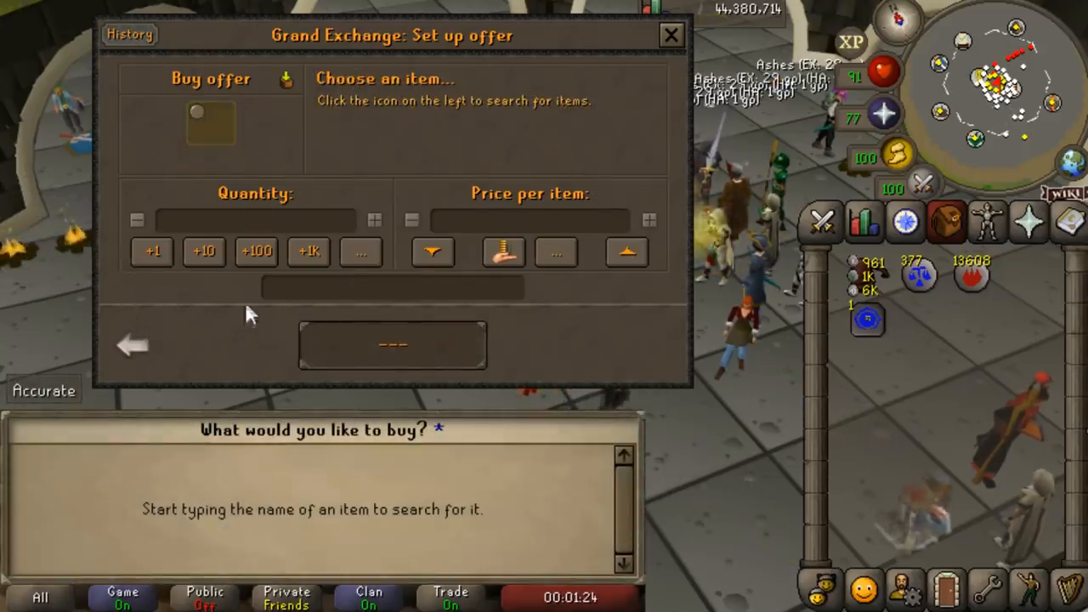
{"action": "mouse_move", "coordinate": [268, 340]}
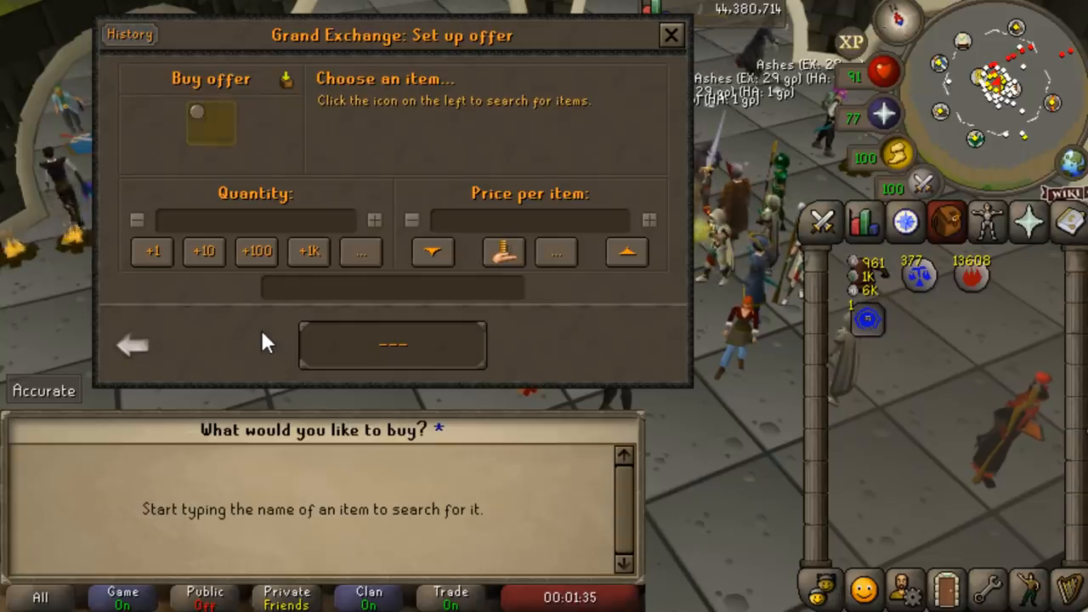
{"action": "type", "text": "godsword"}
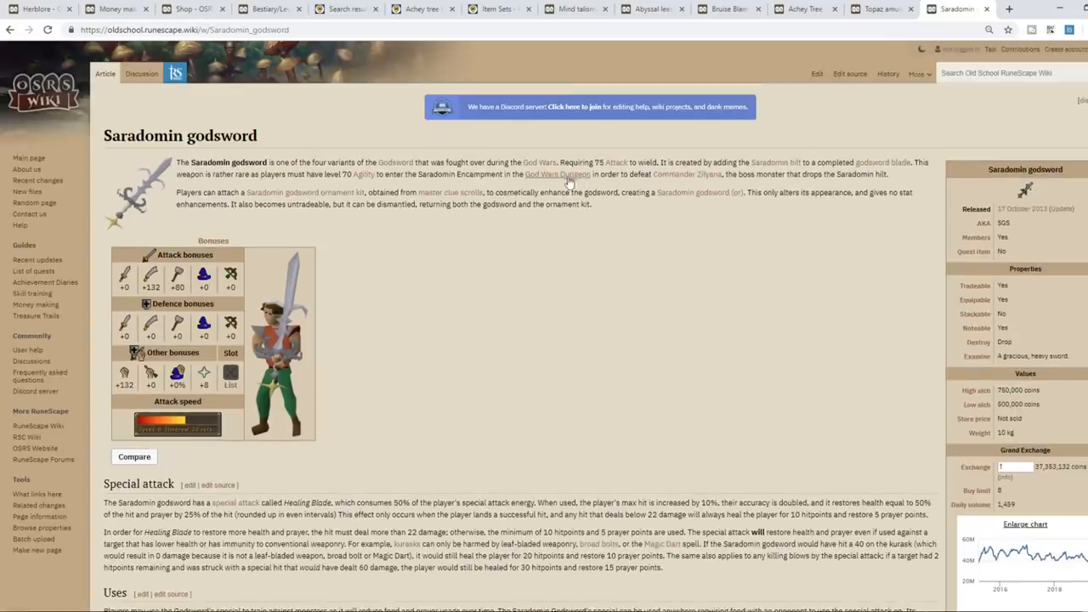
{"action": "mouse_move", "coordinate": [567, 183]}
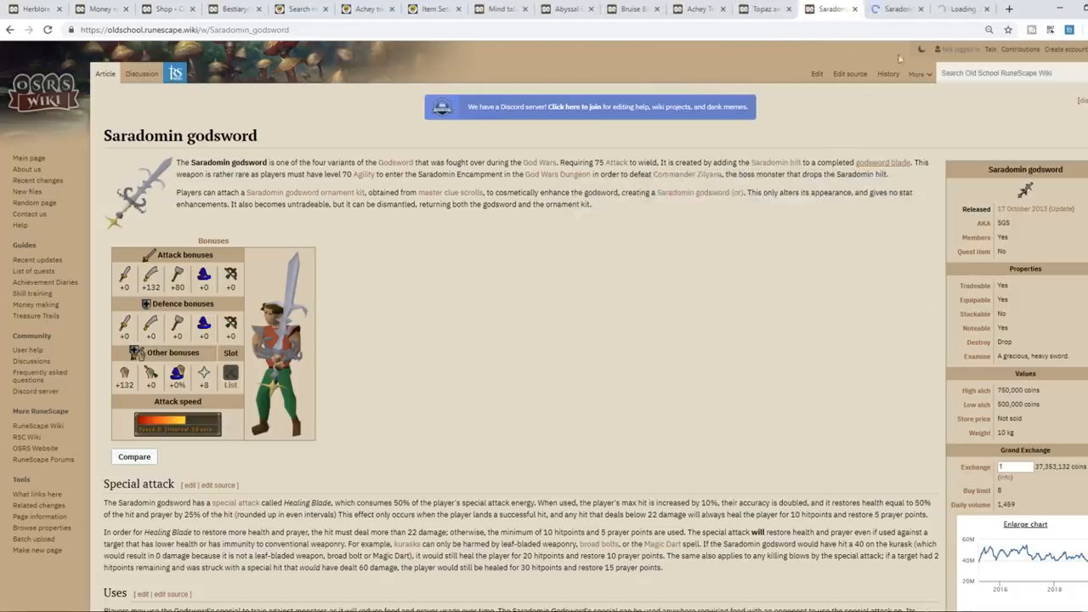
Step: View the Godsword blade wiki page, then switch to the Google 'shops osrs' results
{"action": "left_click", "coordinate": [882, 162]}
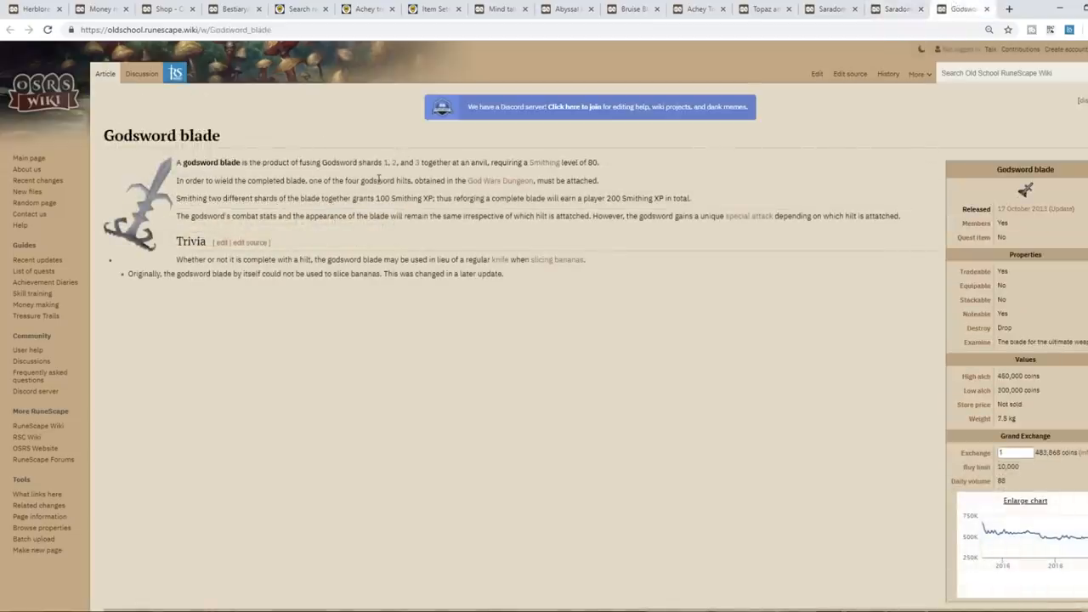
{"action": "mouse_move", "coordinate": [495, 155]}
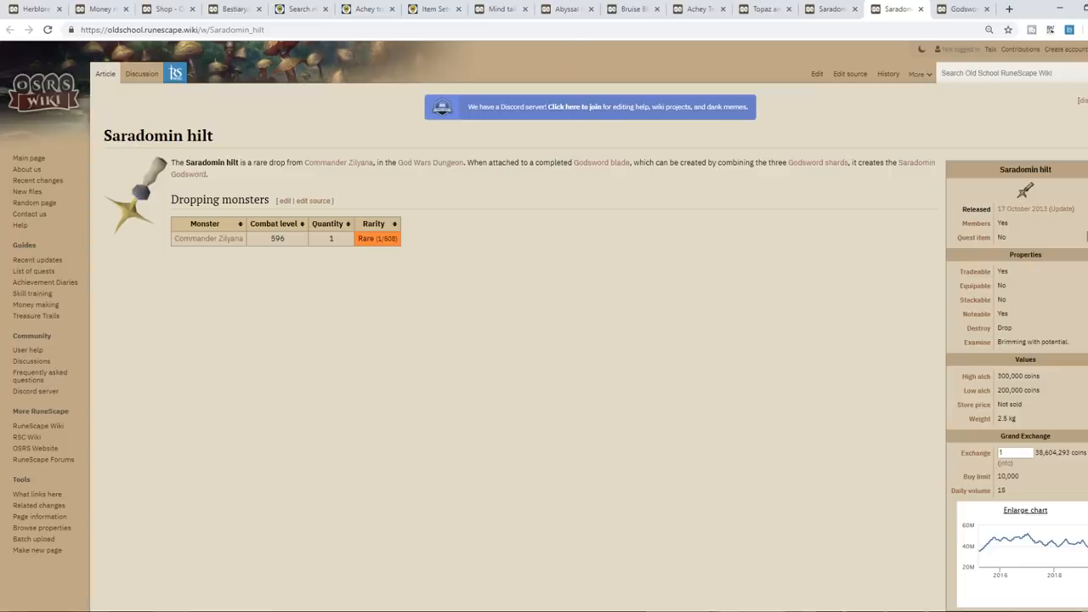
{"action": "left_click", "coordinate": [574, 9]}
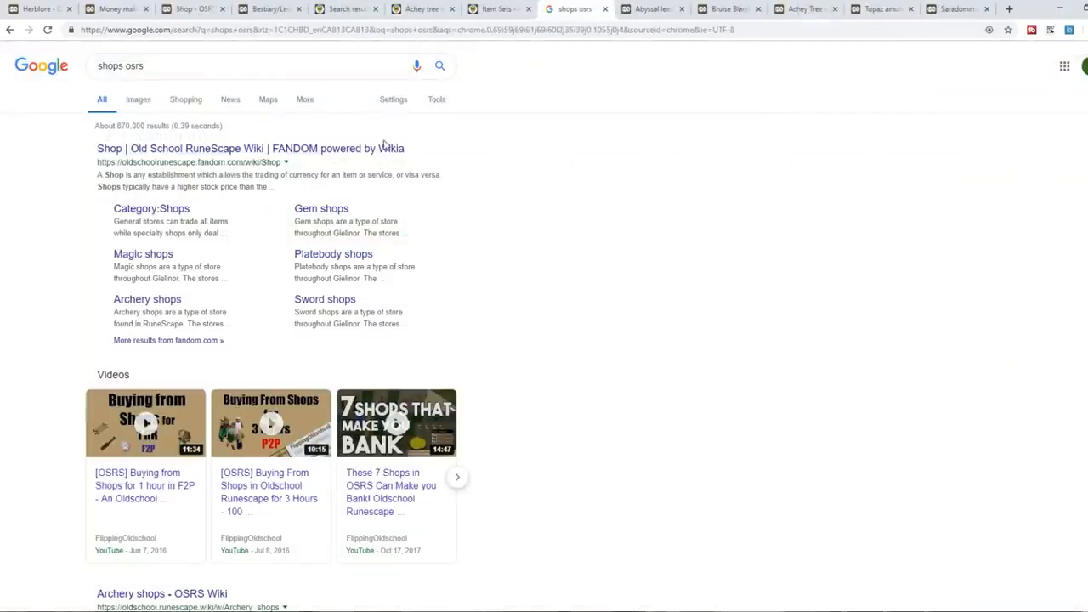
{"action": "mouse_move", "coordinate": [204, 158]}
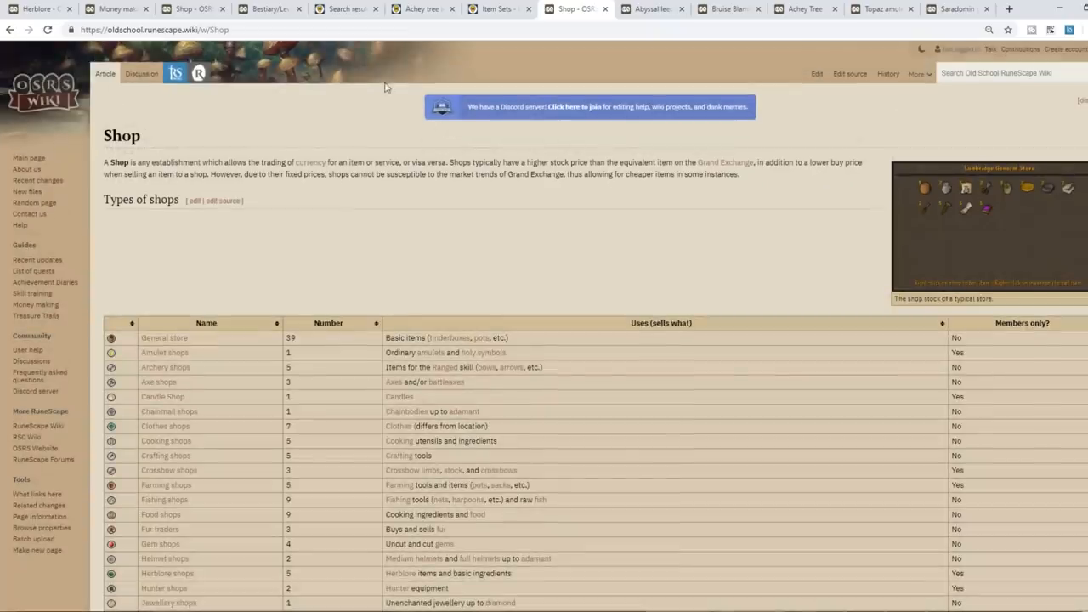
{"action": "mouse_move", "coordinate": [1018, 141]}
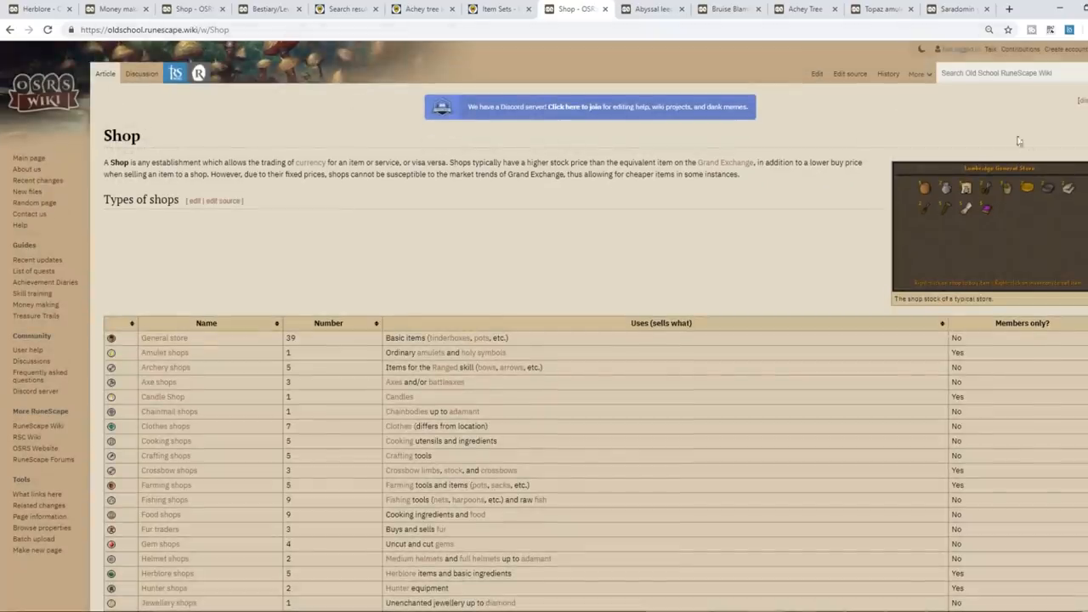
Step: Review the Types of shops table and go to the Jewellery shops page
{"action": "scroll", "scroll_direction": "down", "scroll_amount": 3}
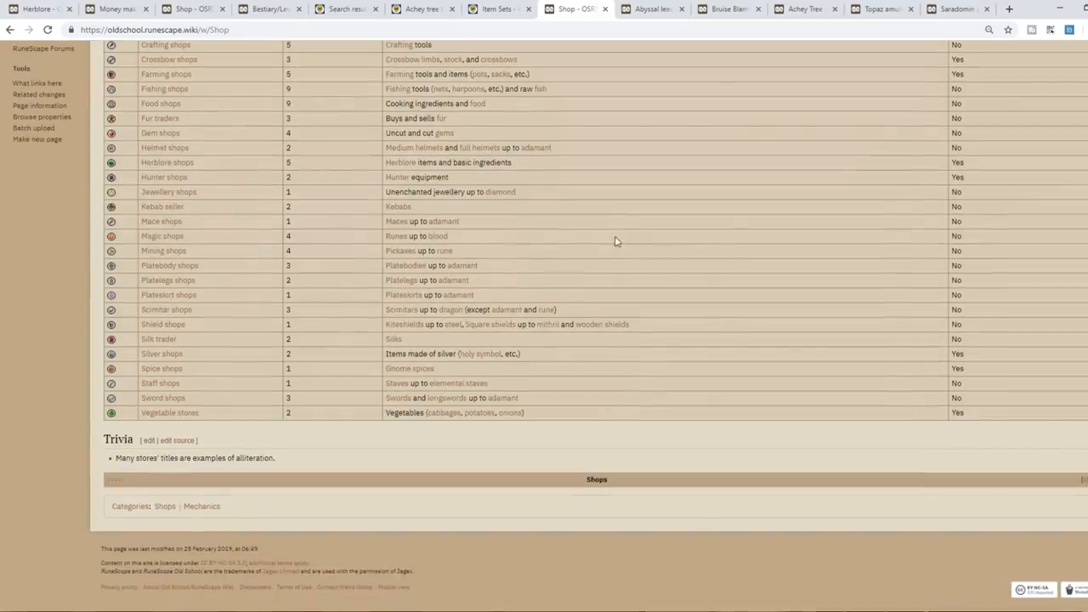
{"action": "scroll", "scroll_direction": "up", "scroll_amount": 3}
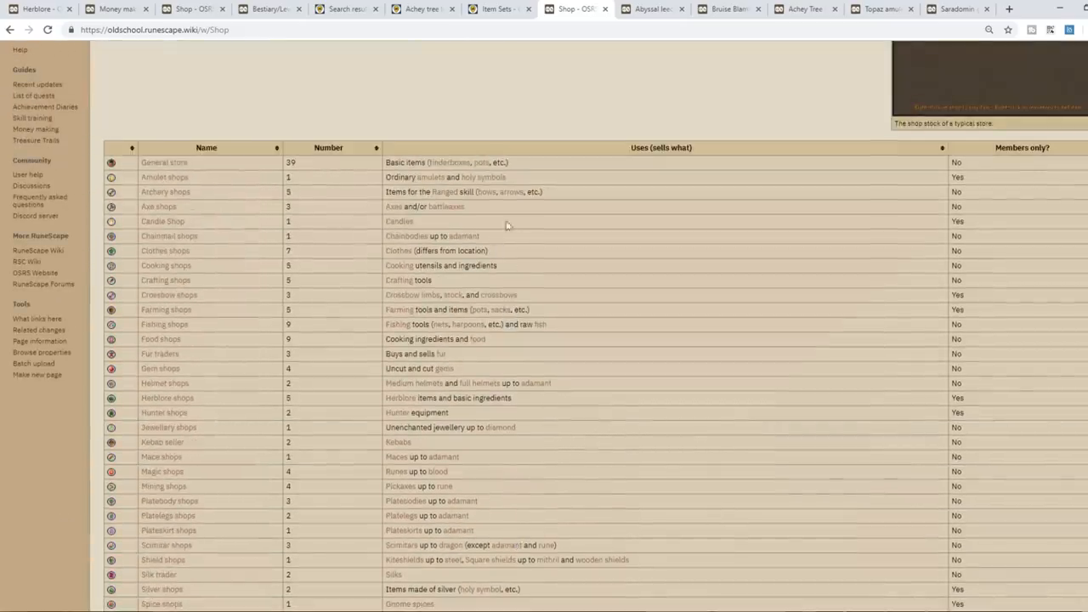
{"action": "left_click", "coordinate": [168, 428]}
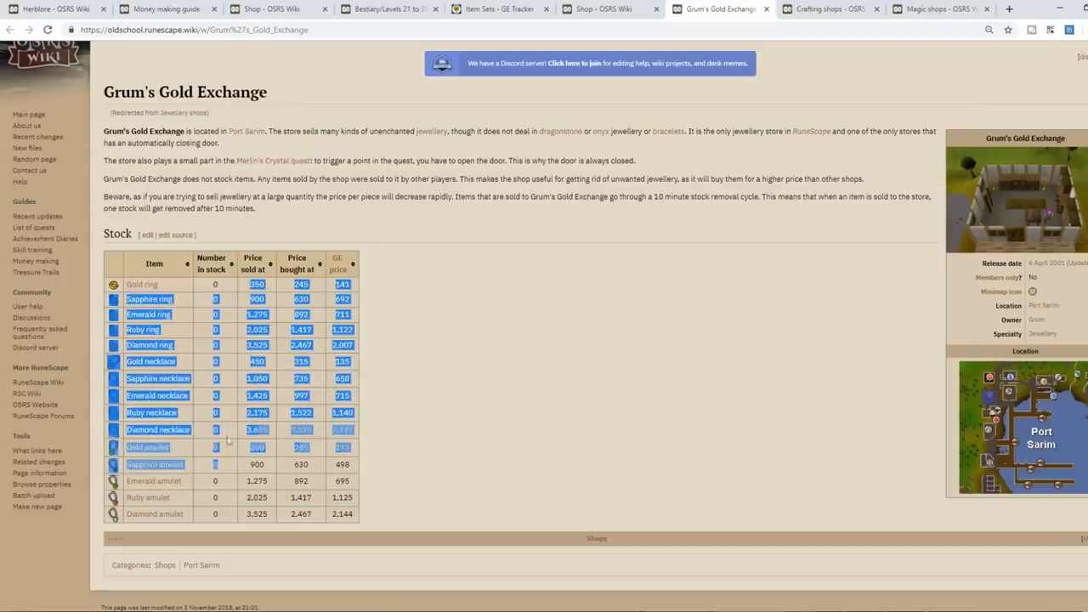
Step: Compare Grum's Gold Exchange ring prices, marking the Gold ring GE price and Emerald ring's 892 bought-at price
{"action": "left_click", "coordinate": [400, 248]}
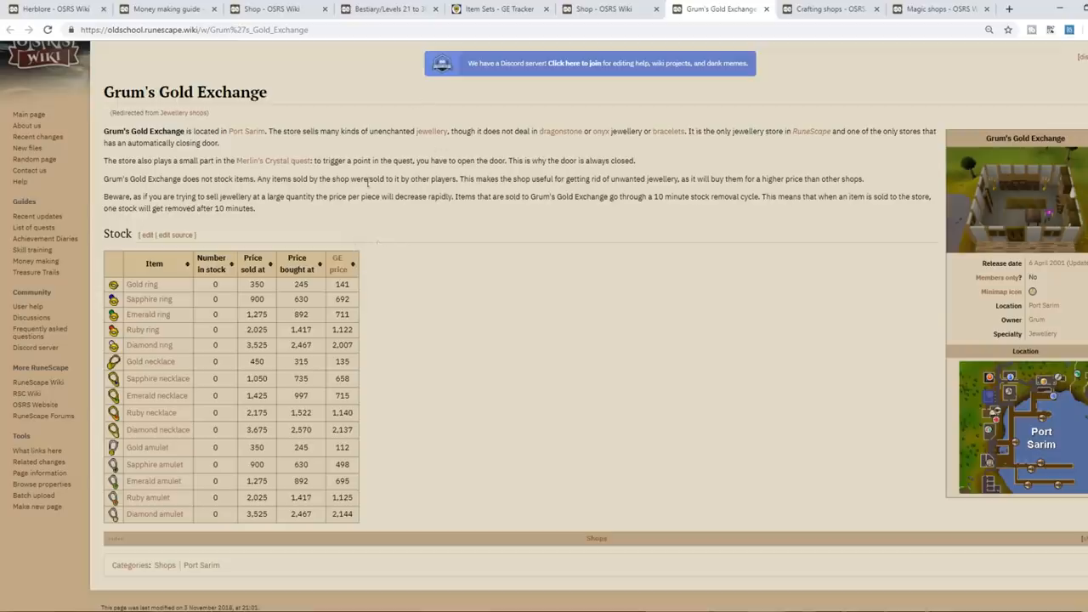
{"action": "mouse_move", "coordinate": [327, 283]}
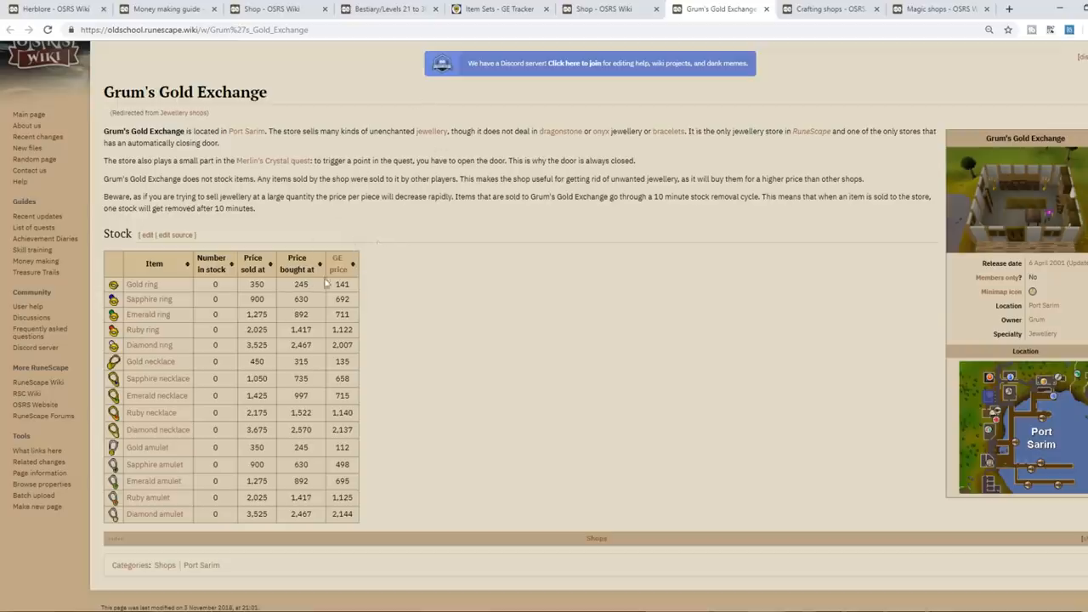
{"action": "double_click", "coordinate": [341, 284]}
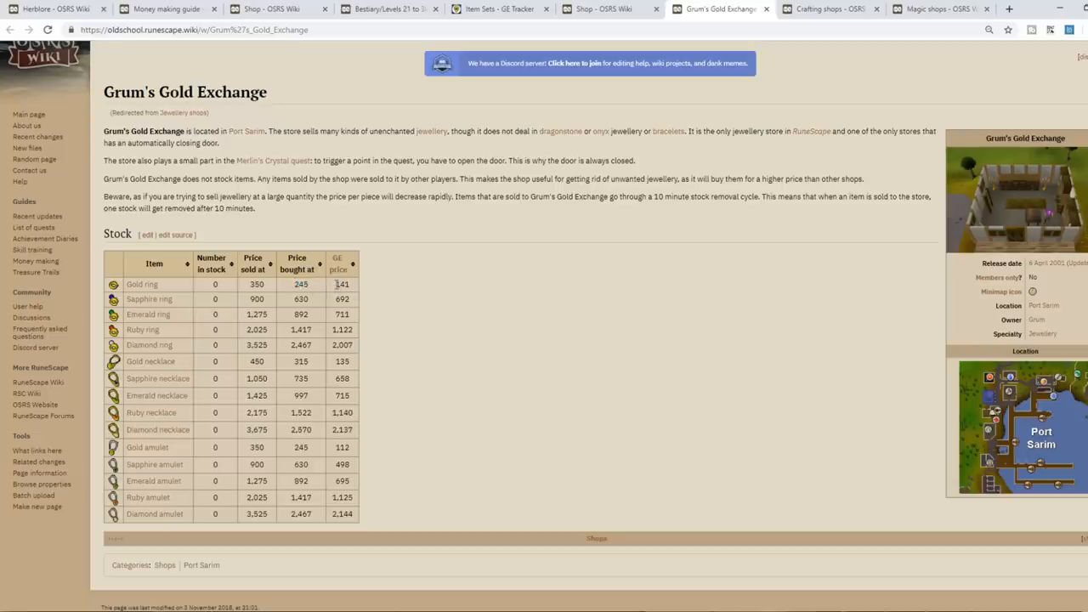
{"action": "double_click", "coordinate": [341, 284]}
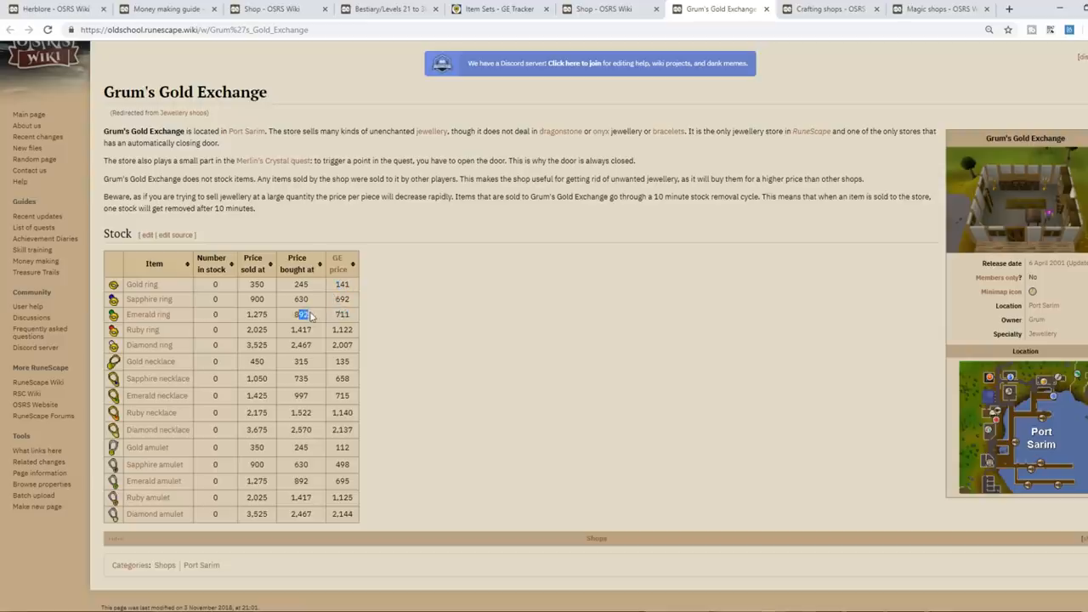
{"action": "mouse_move", "coordinate": [329, 335]}
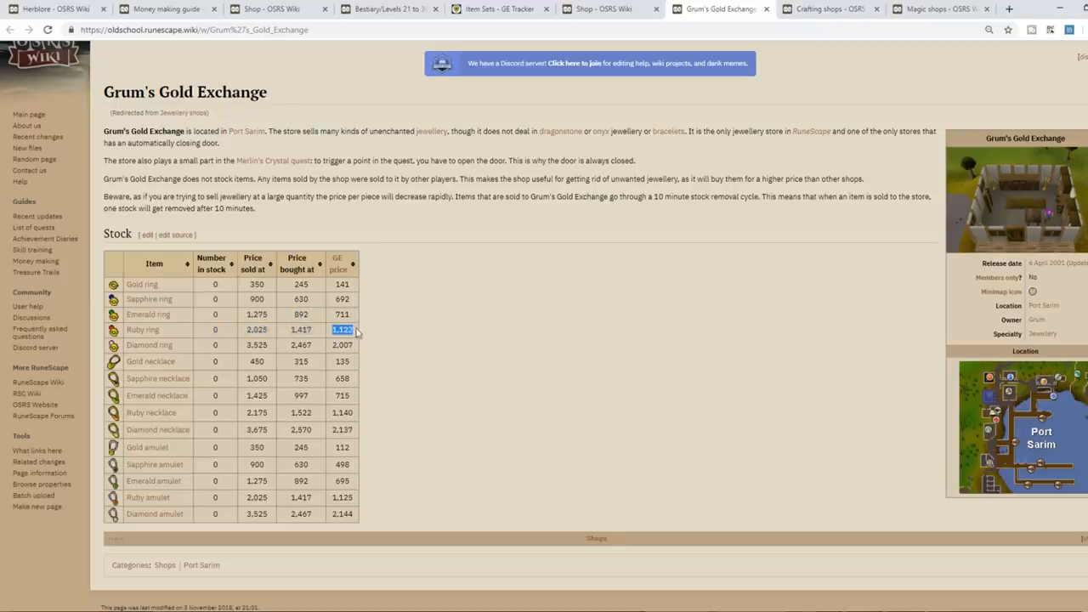
{"action": "left_click", "coordinate": [300, 330]}
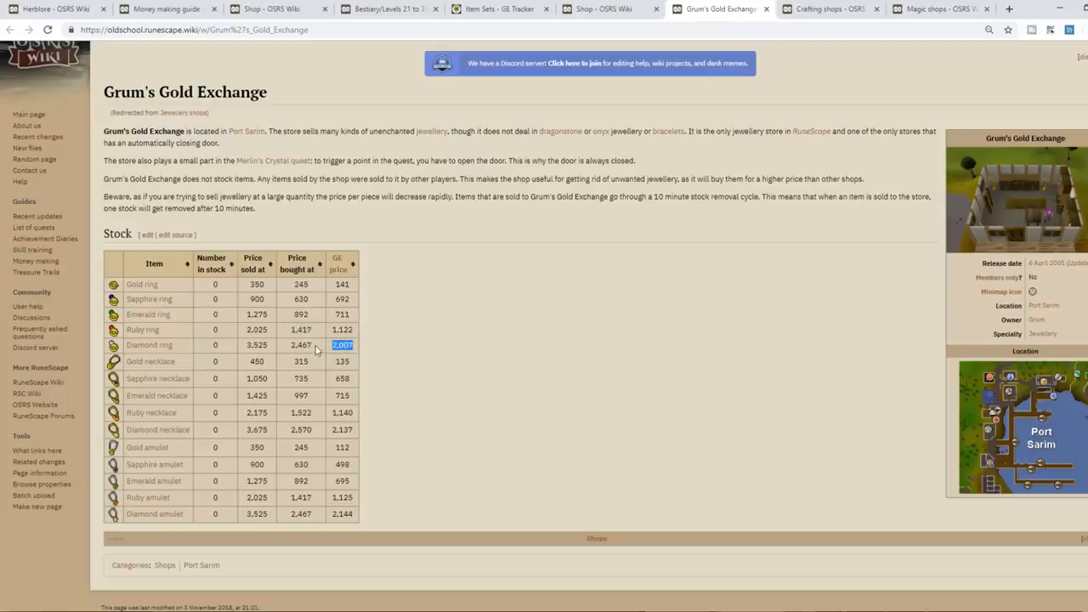
{"action": "mouse_move", "coordinate": [321, 347]}
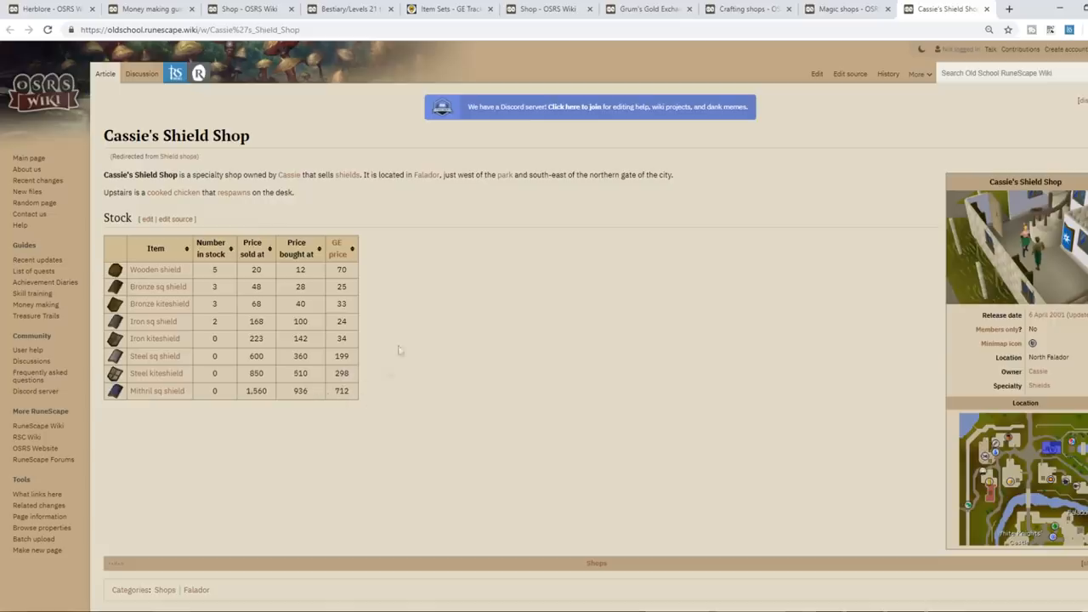
{"action": "mouse_move", "coordinate": [302, 368]}
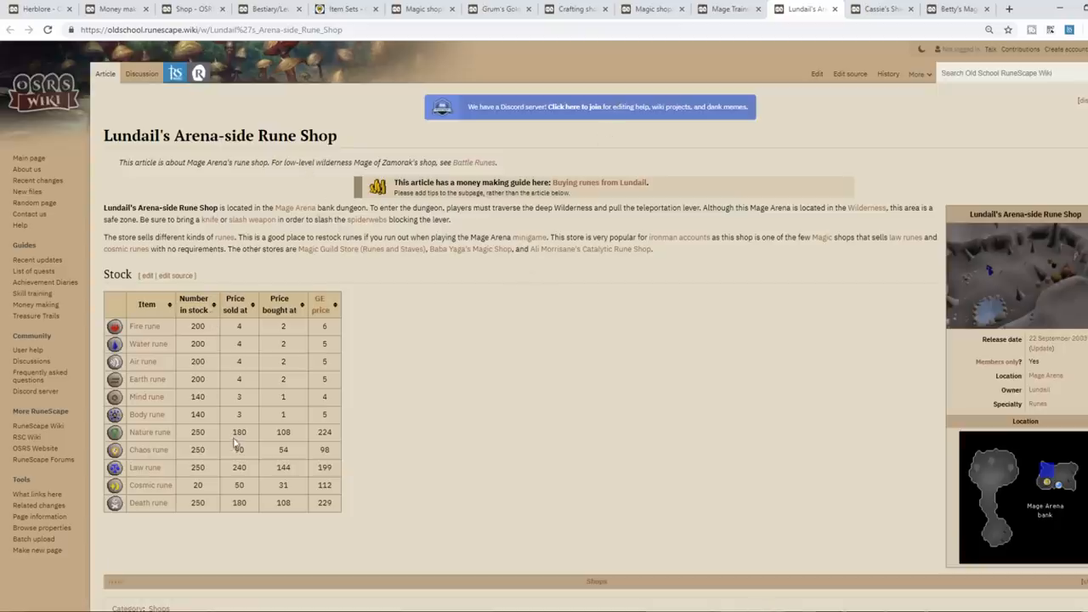
Step: Mark the Death rune's sold-at price of 180 and its GE price of 229 in Lundail's shop stock
{"action": "double_click", "coordinate": [239, 432]}
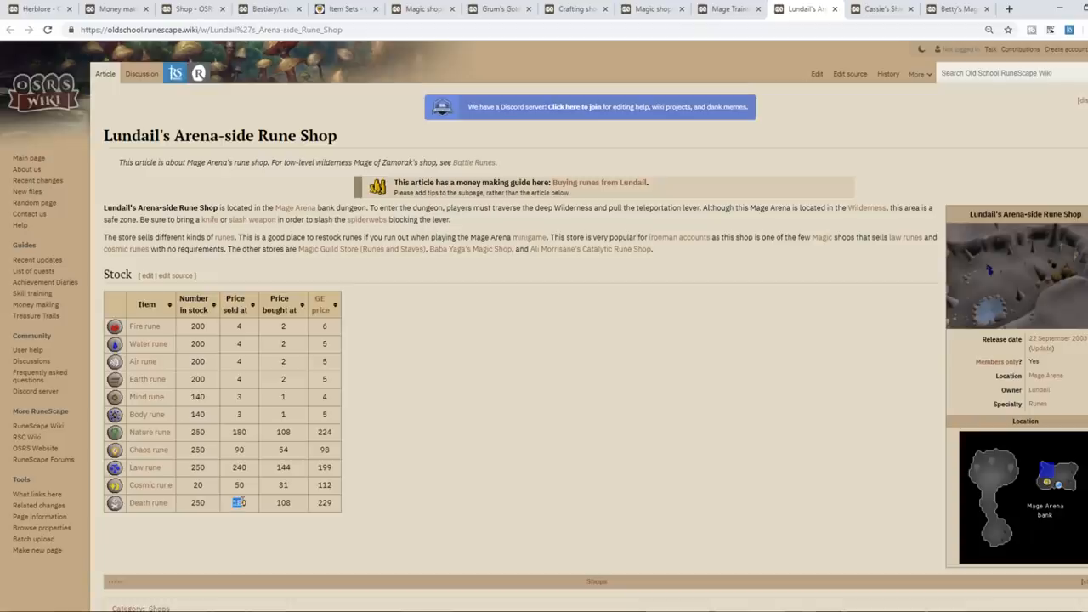
{"action": "double_click", "coordinate": [324, 502]}
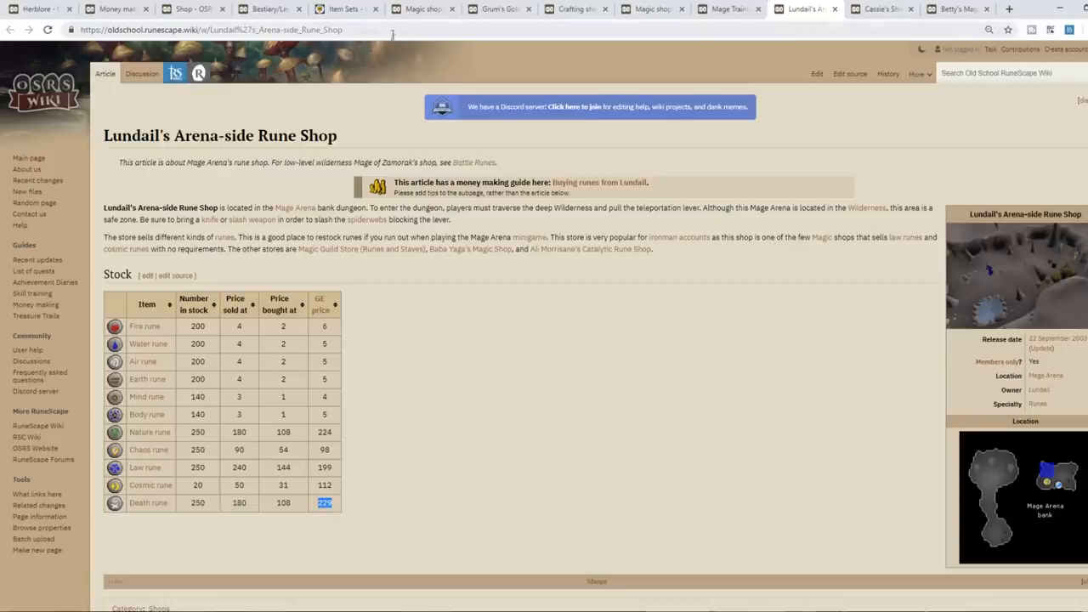
{"action": "mouse_move", "coordinate": [391, 53]}
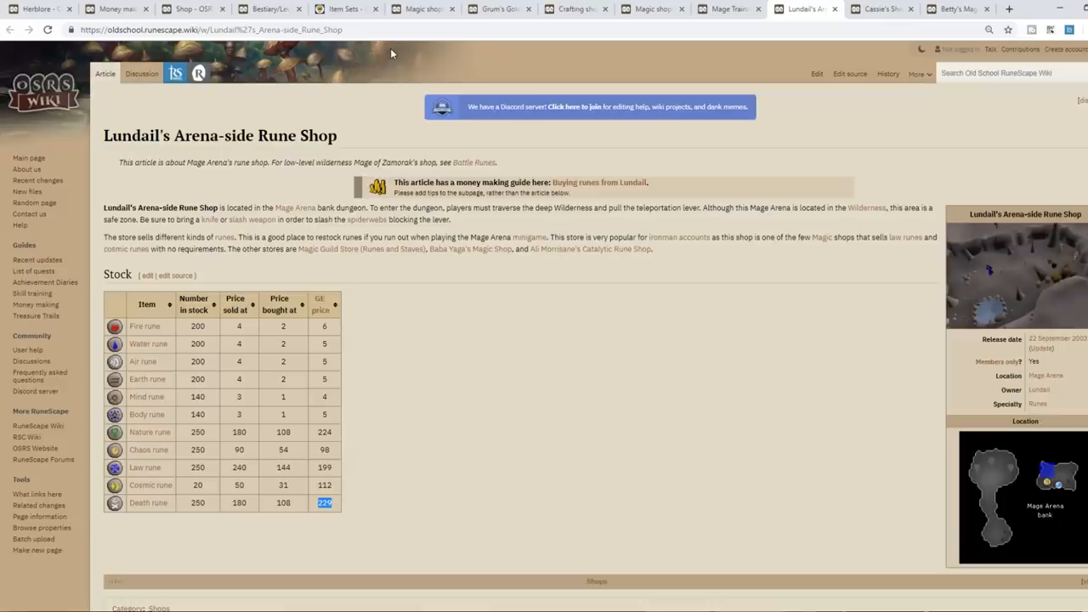